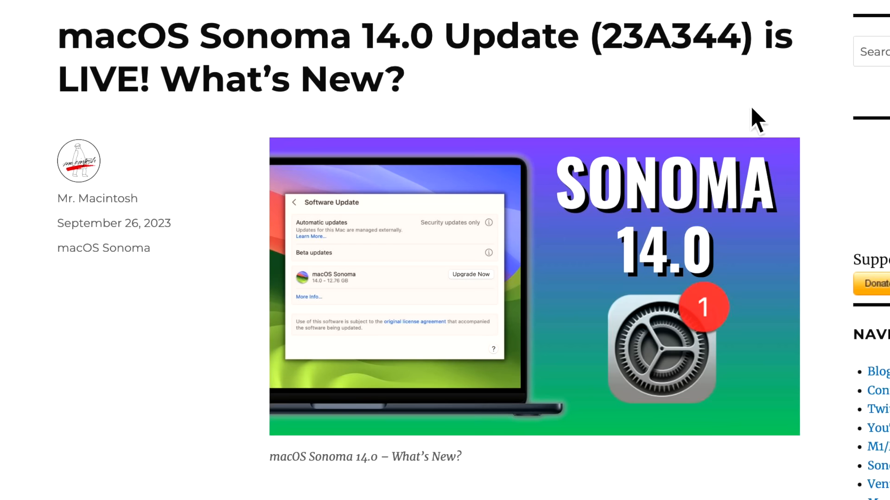
pyautogui.moveTo(744, 286)
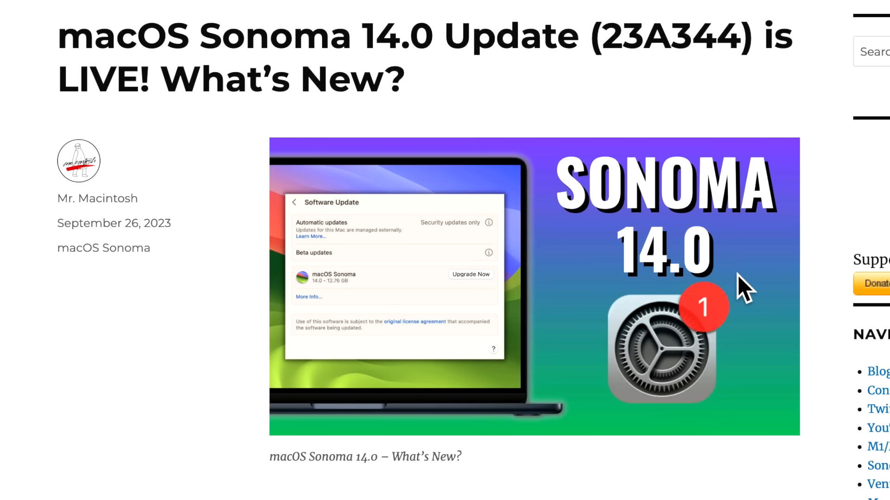
pyautogui.moveTo(749, 281)
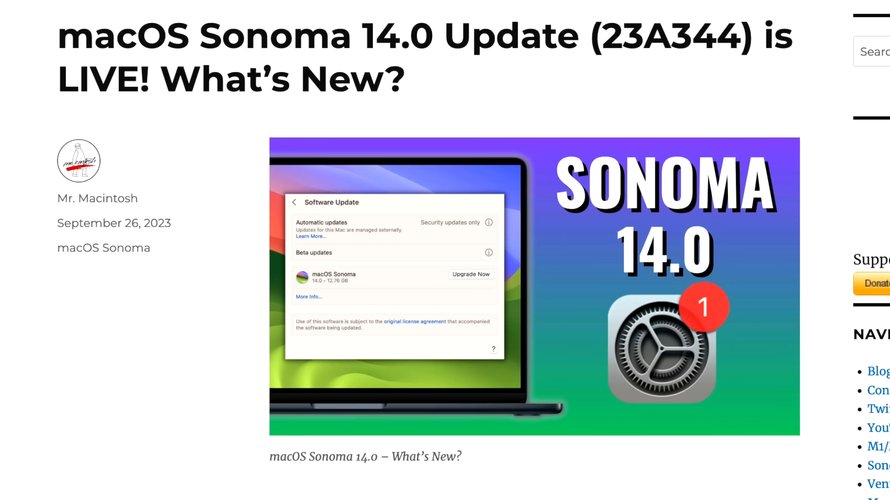
# - Check the OpenCore Legacy Patcher Sonoma issue and OCLP status video, then return to the Sonoma 14.0 article
pyautogui.click(301, 13)
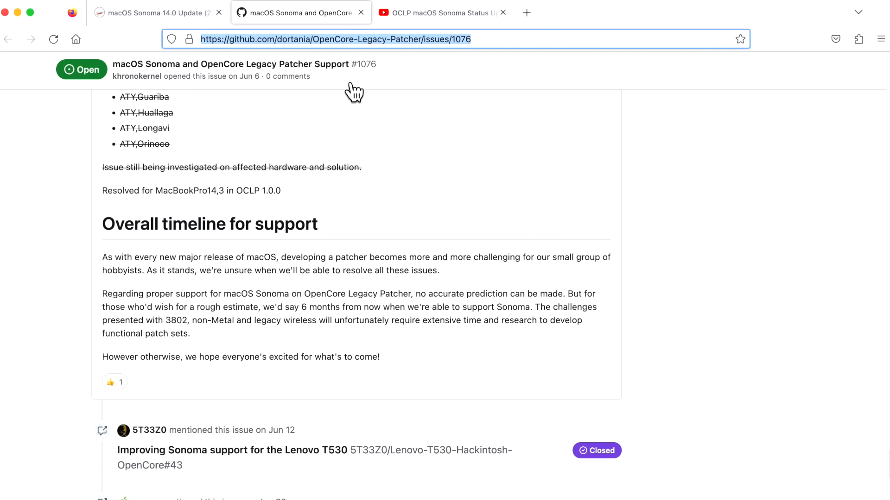
pyautogui.click(437, 13)
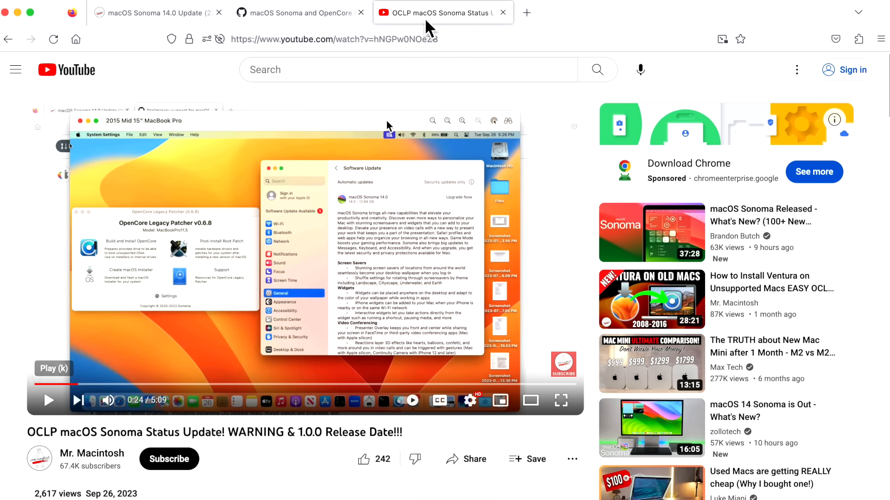
pyautogui.moveTo(412, 207)
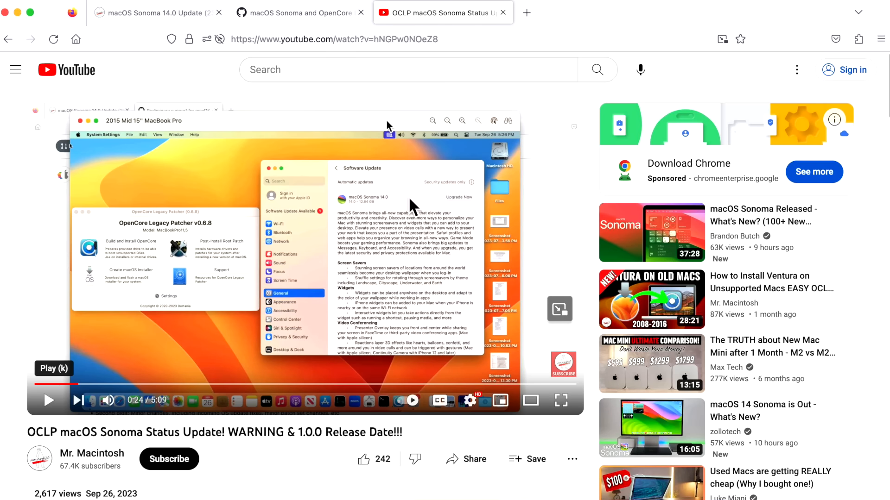
pyautogui.click(128, 13)
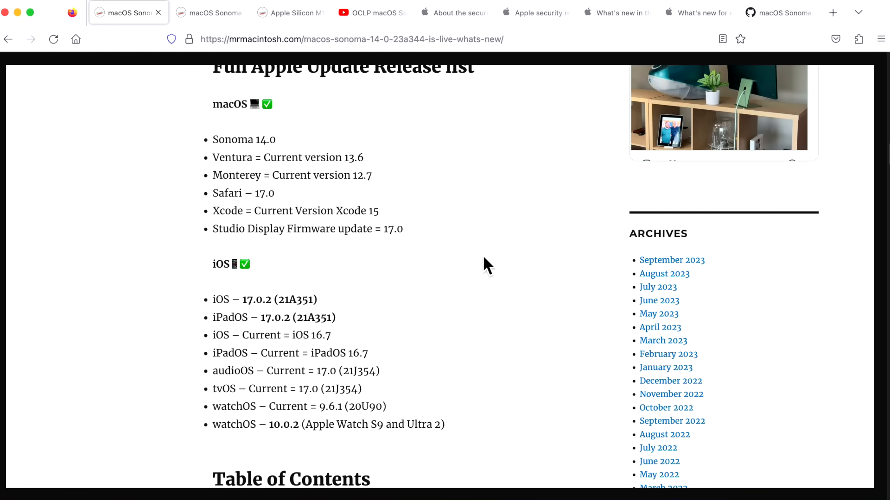
pyautogui.moveTo(477, 305)
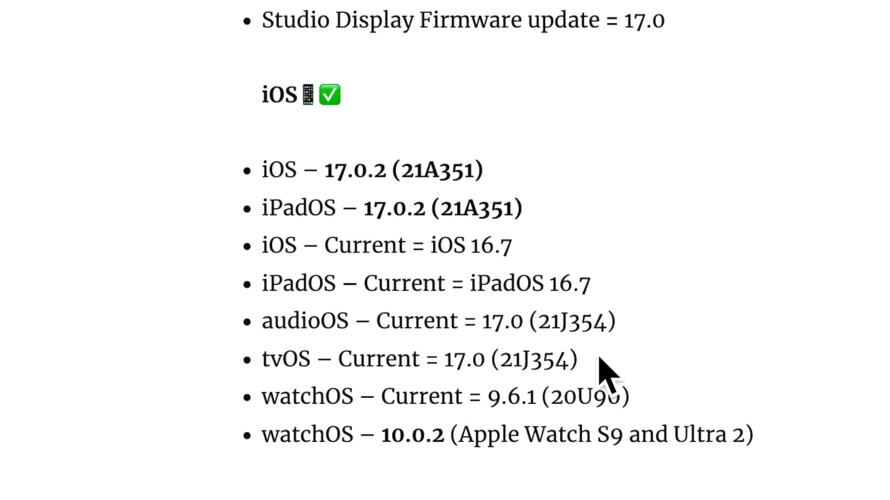
pyautogui.moveTo(692, 51)
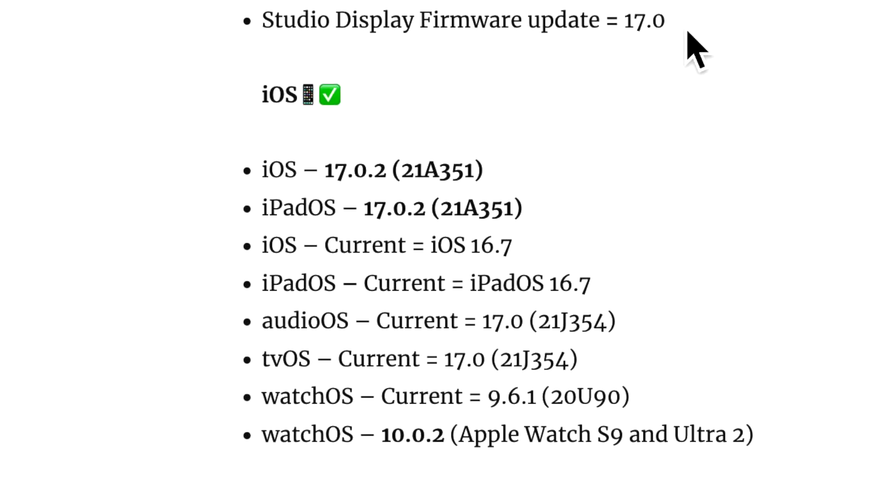
pyautogui.moveTo(772, 471)
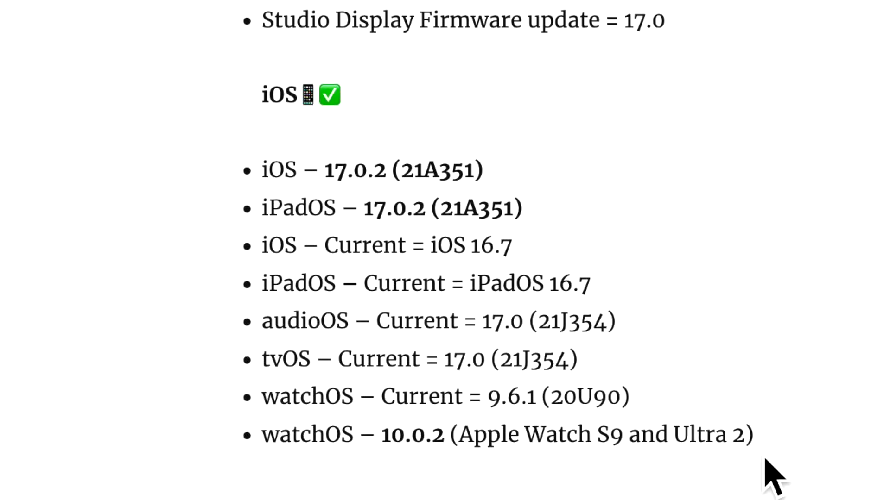
pyautogui.moveTo(448, 479)
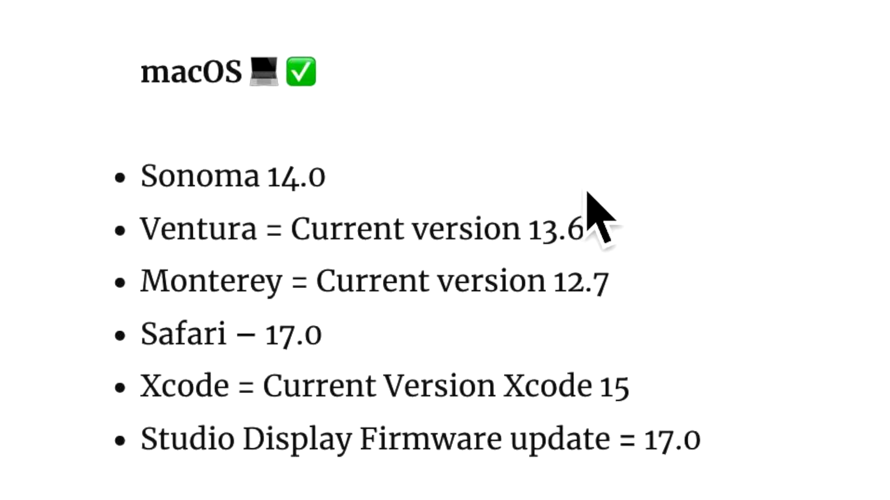
pyautogui.moveTo(647, 283)
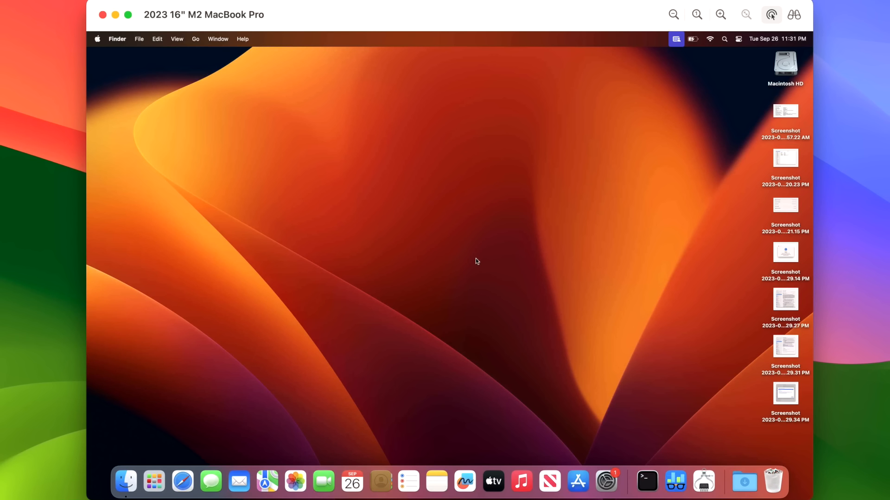
pyautogui.moveTo(474, 256)
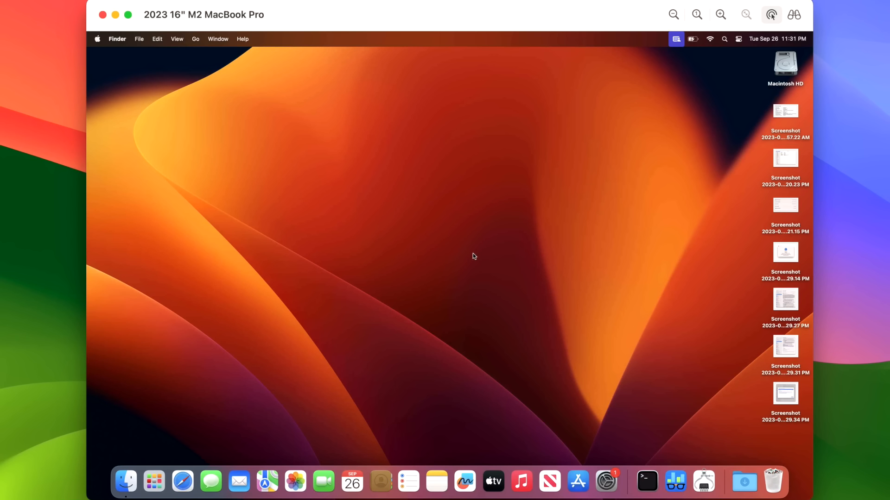
pyautogui.moveTo(471, 265)
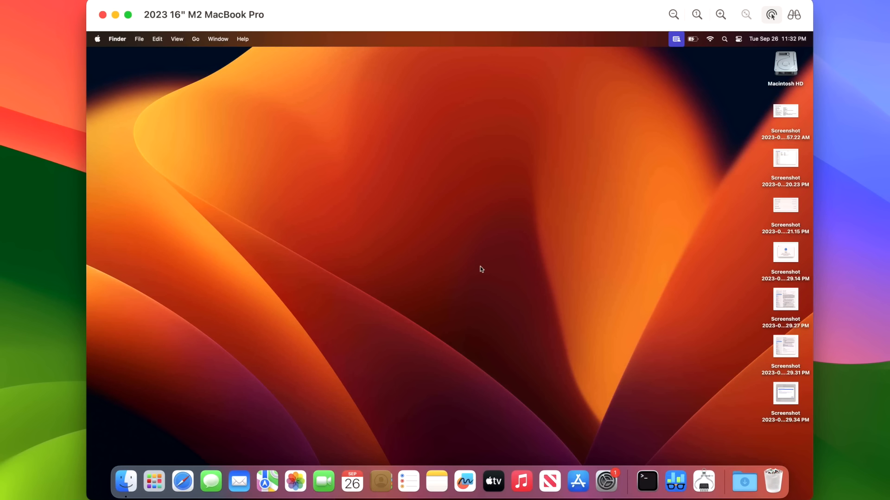
pyautogui.moveTo(492, 268)
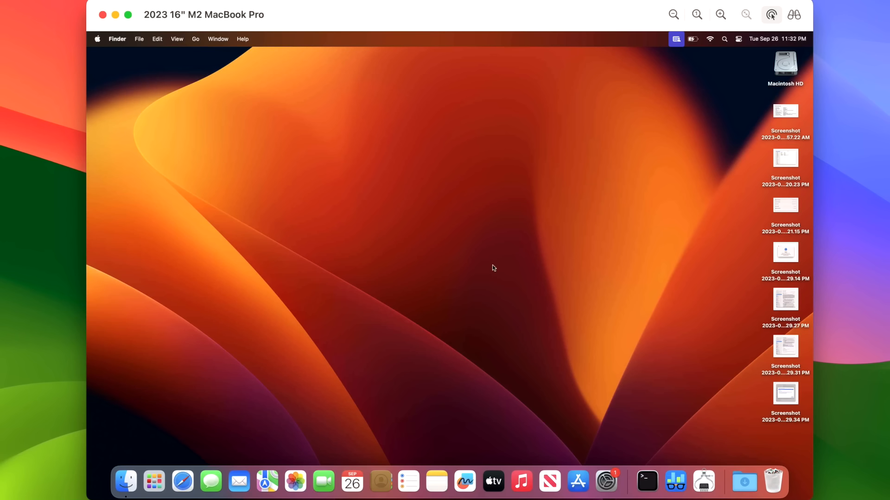
pyautogui.moveTo(591, 349)
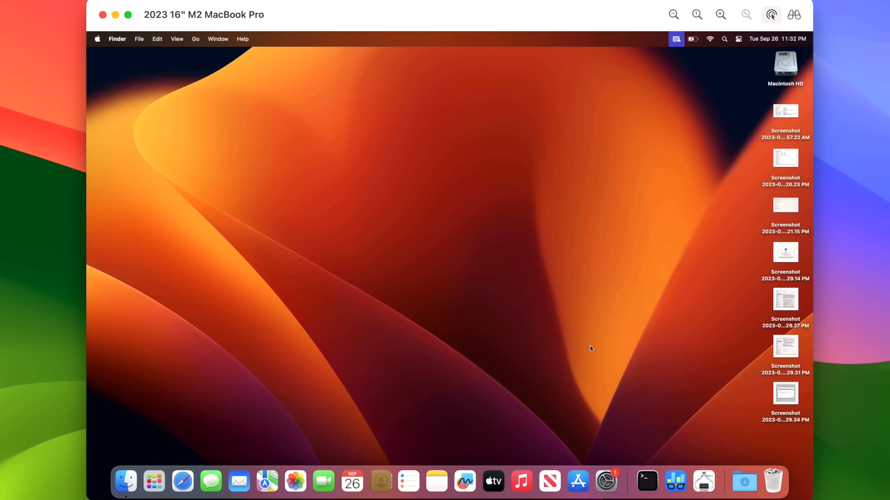
pyautogui.moveTo(606, 482)
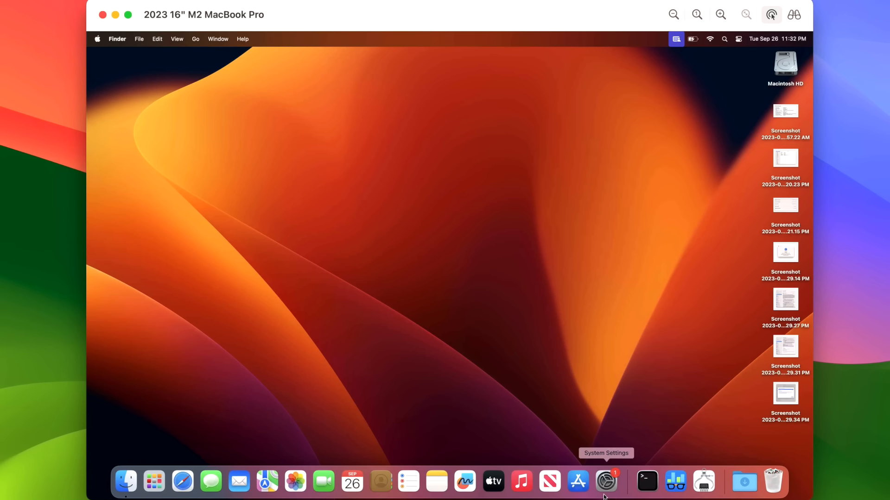
# - Open the macOS Sonoma 14.0 update details in Software Update and read its release notes
pyautogui.click(606, 482)
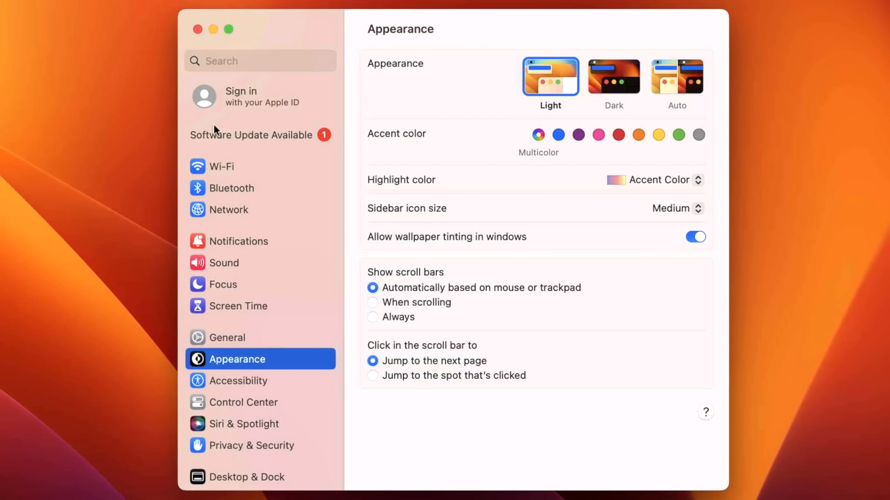
pyautogui.moveTo(263, 140)
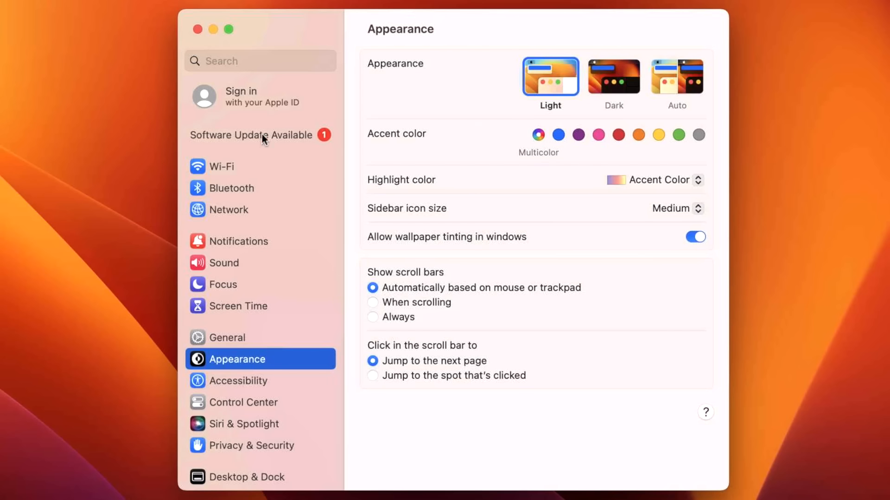
pyautogui.moveTo(460, 255)
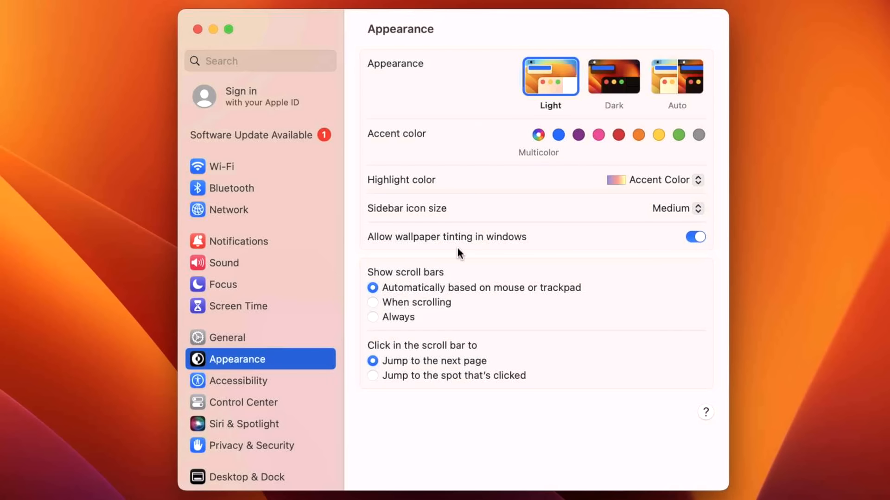
pyautogui.click(250, 135)
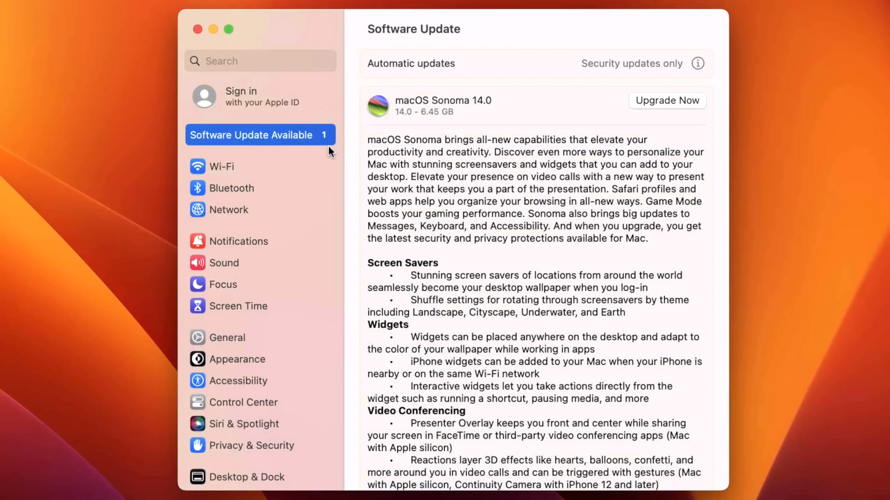
pyautogui.moveTo(311, 140)
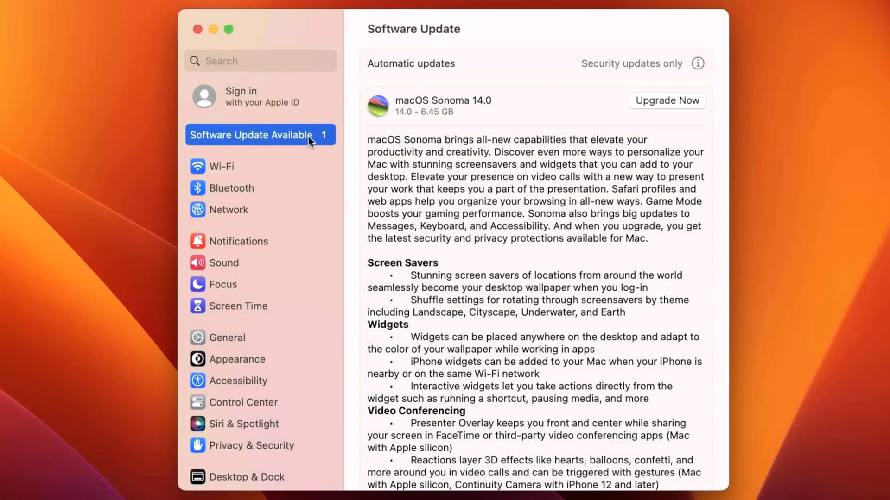
pyautogui.moveTo(491, 182)
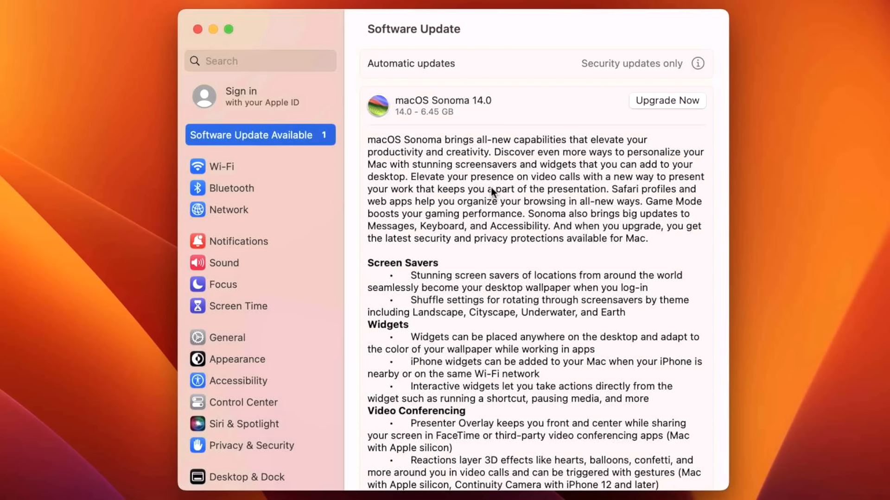
pyautogui.moveTo(525, 164)
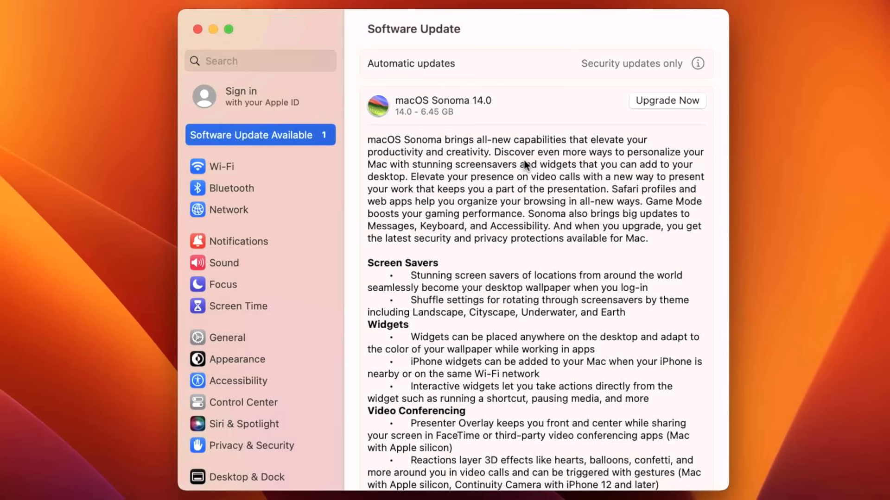
pyautogui.moveTo(519, 196)
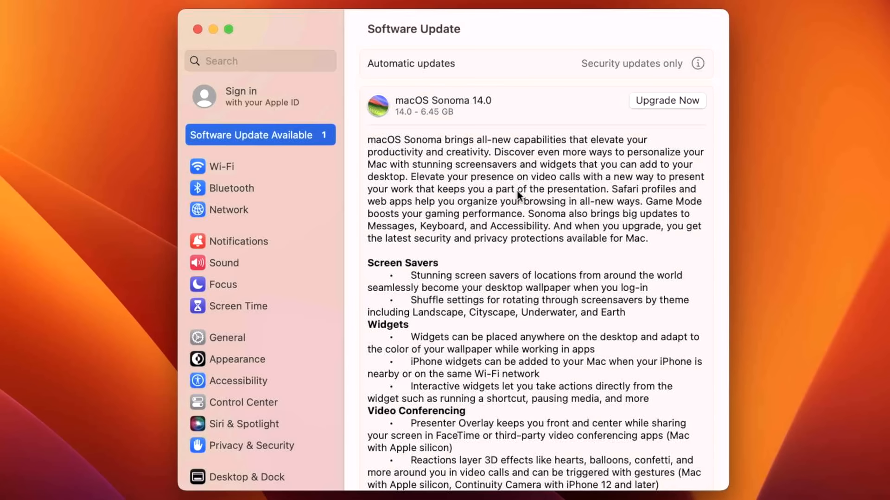
pyautogui.moveTo(528, 217)
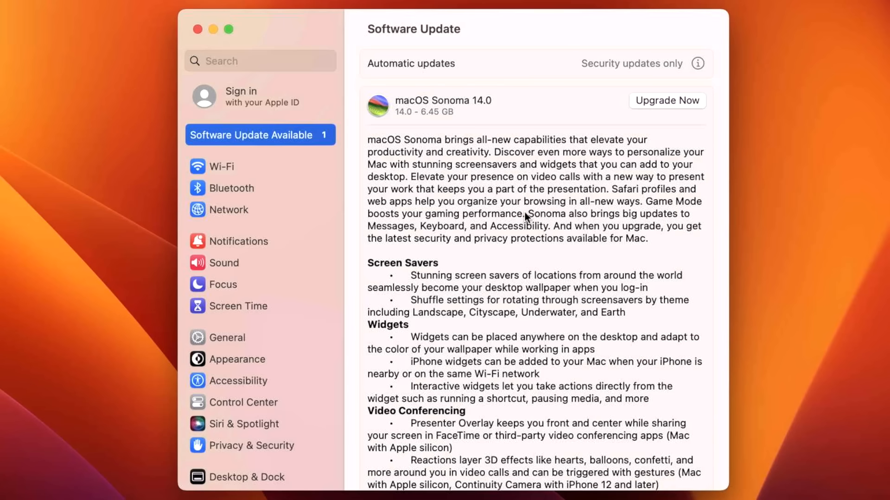
pyautogui.scroll(-3)
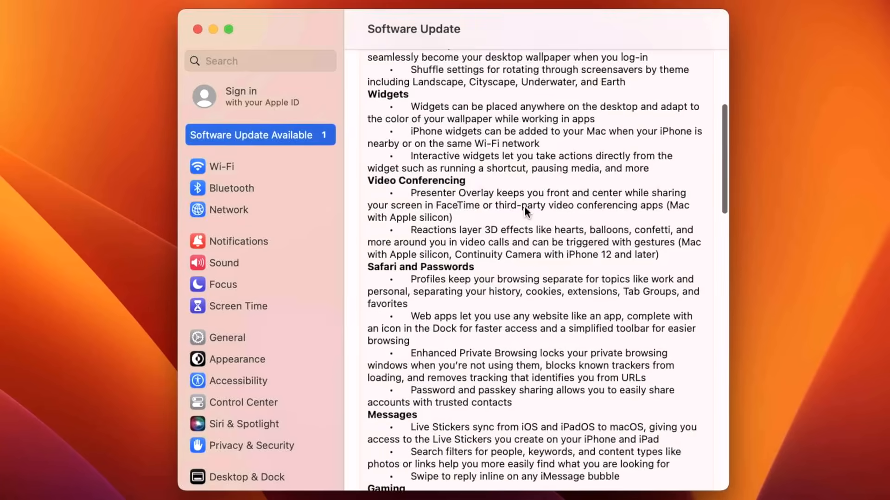
pyautogui.scroll(-3)
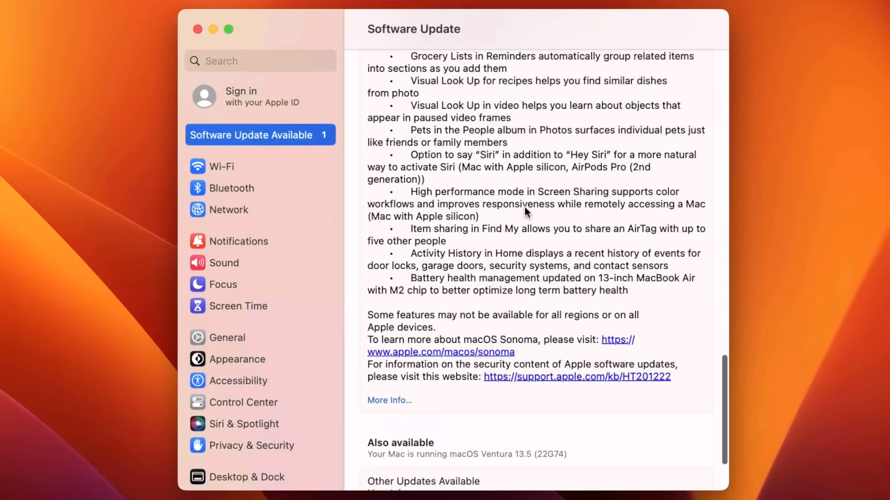
pyautogui.scroll(-3)
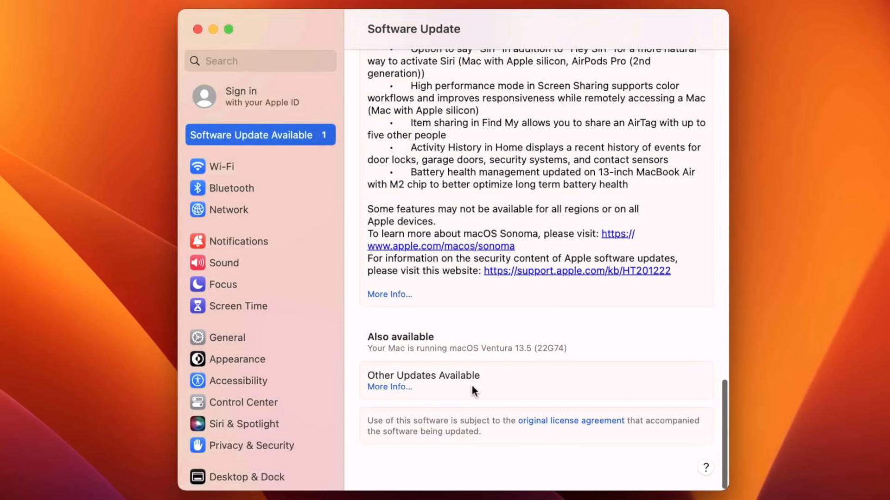
pyautogui.moveTo(502, 424)
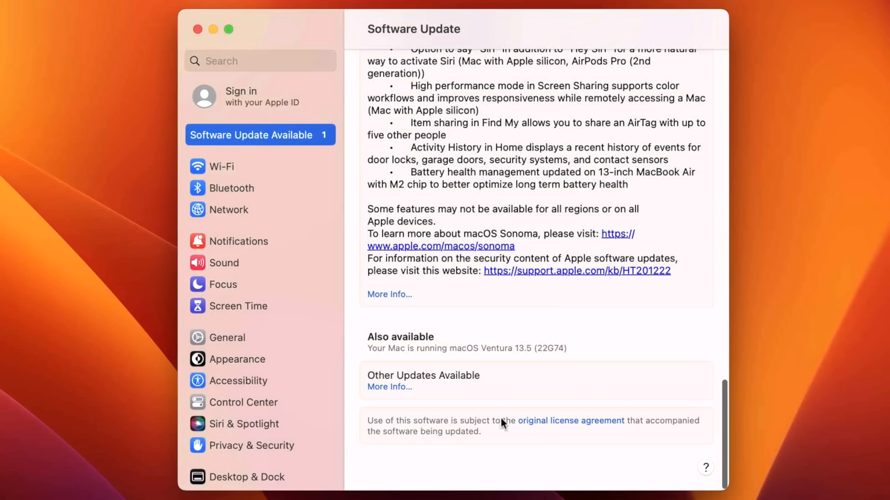
pyautogui.moveTo(508, 350)
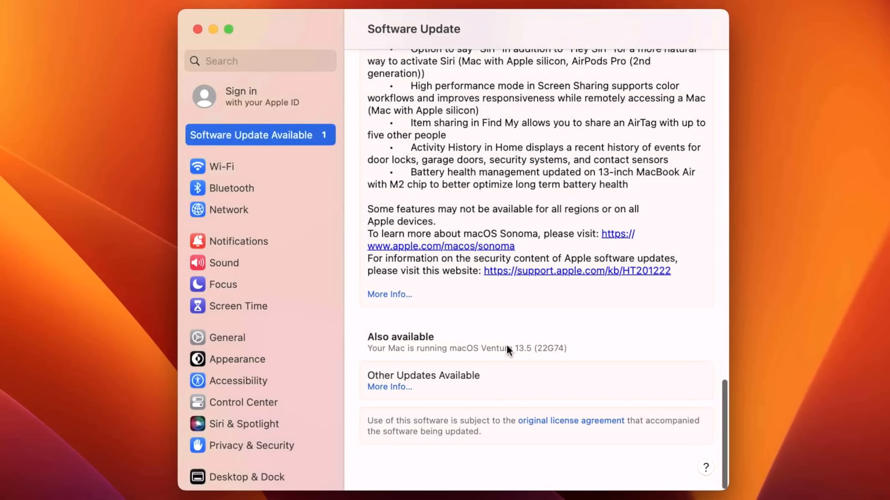
pyautogui.moveTo(527, 363)
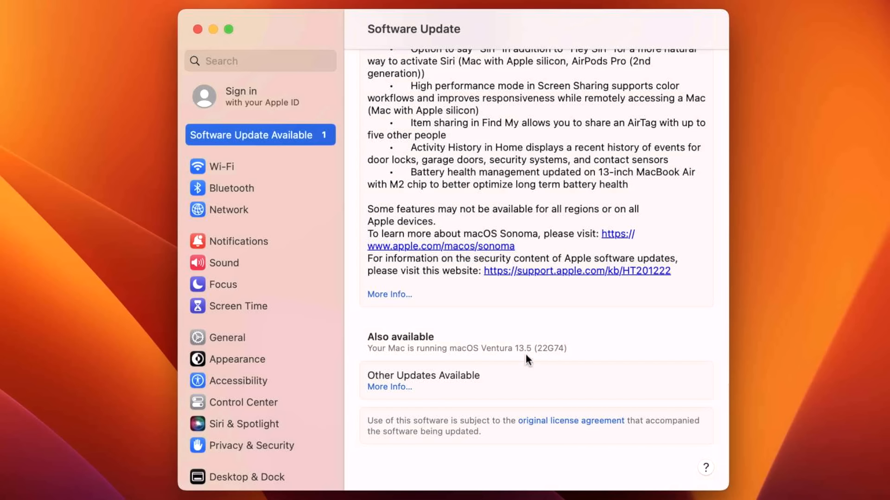
pyautogui.moveTo(390, 386)
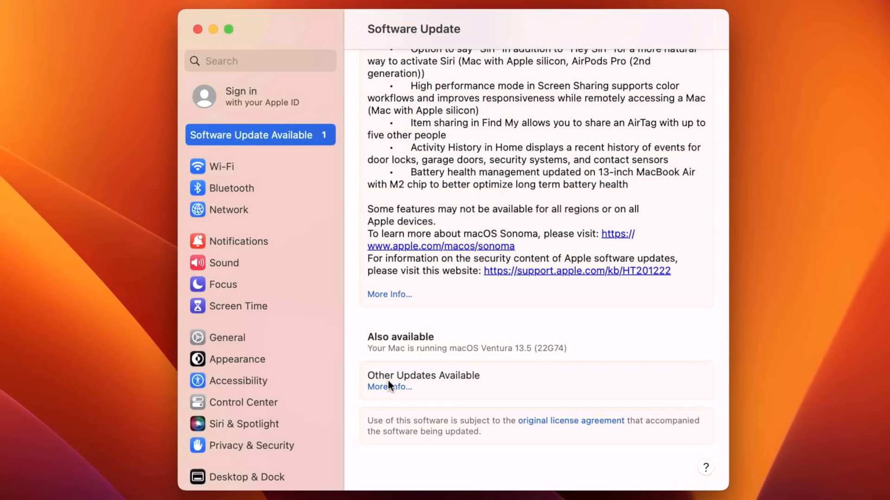
# - Show the other available updates: macOS Ventura 13.6 and Safari 17.0
pyautogui.click(389, 386)
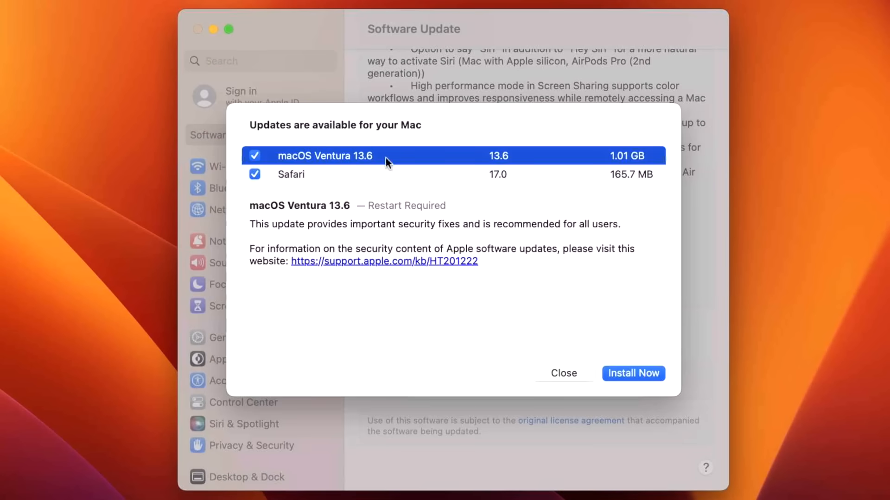
pyautogui.moveTo(338, 184)
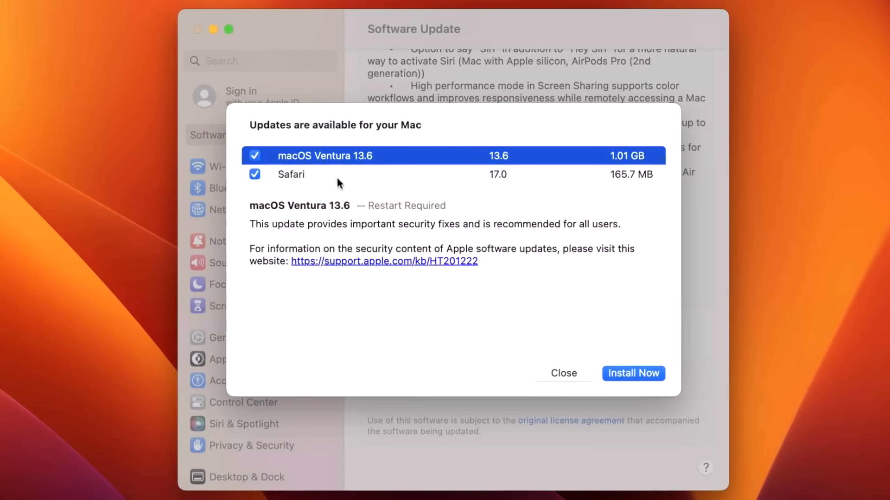
pyautogui.moveTo(489, 177)
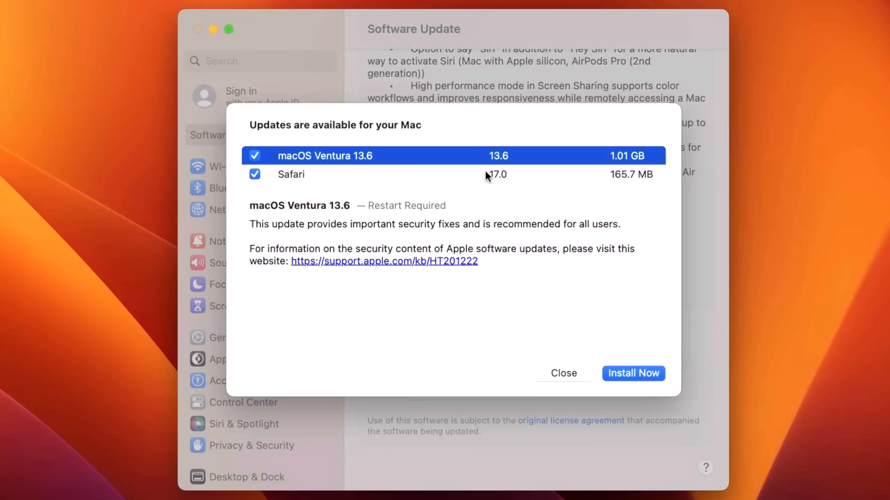
pyautogui.moveTo(556, 187)
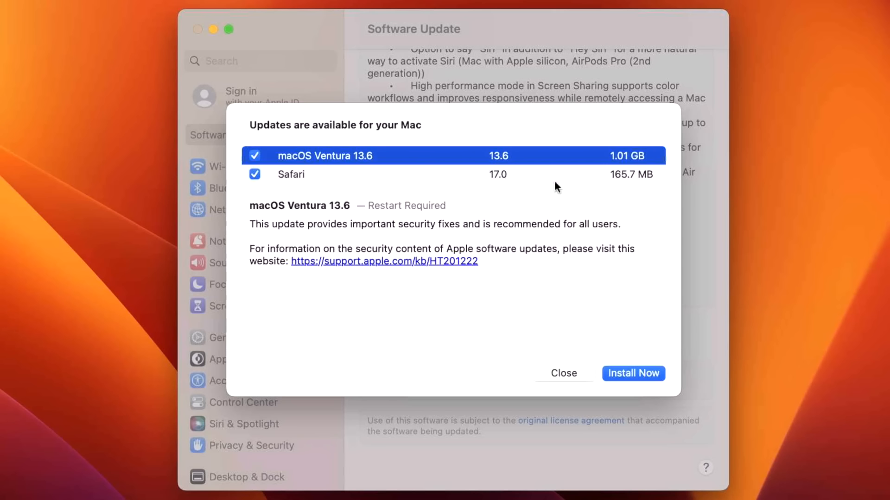
pyautogui.moveTo(551, 276)
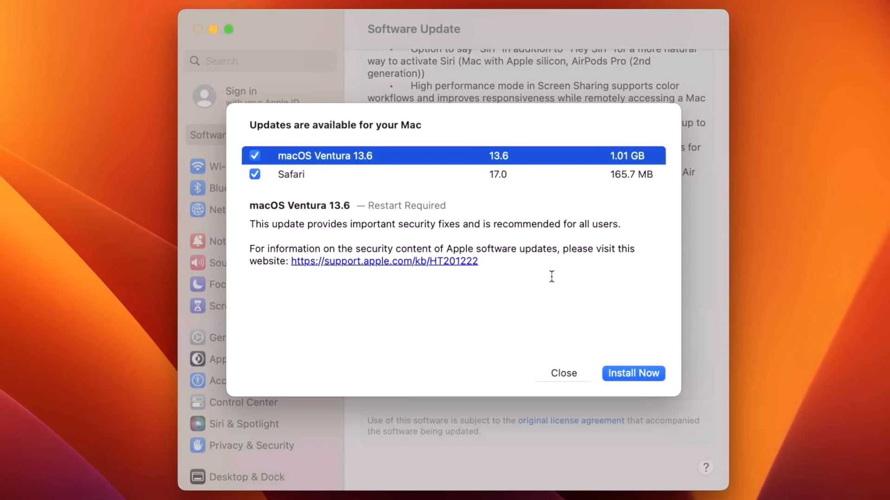
pyautogui.moveTo(616, 373)
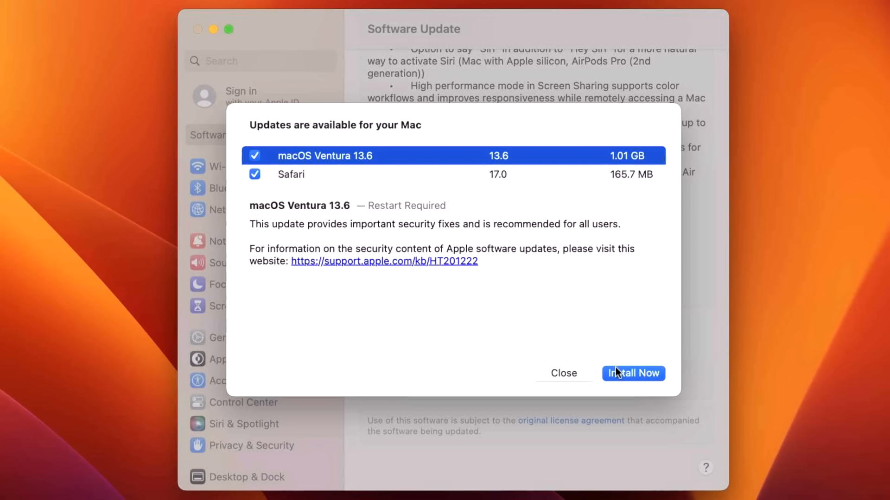
pyautogui.moveTo(555, 385)
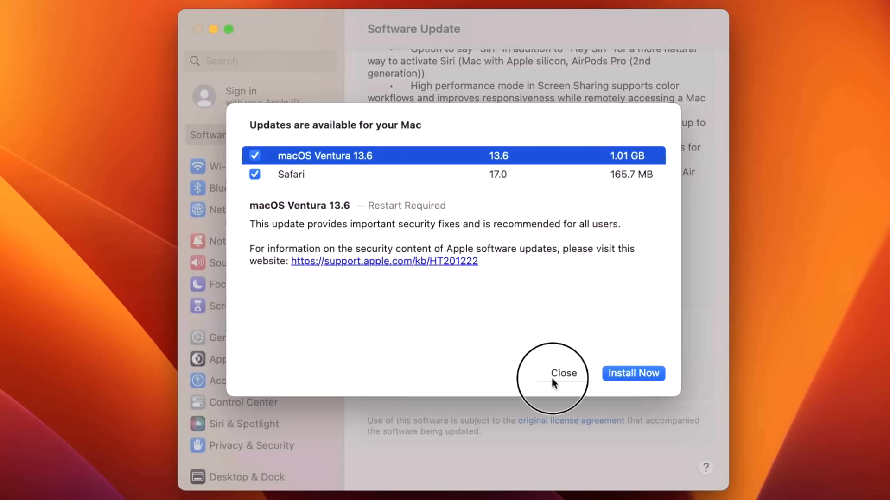
# - Close the other-updates list and return to macOS Sonoma 14.0 (6.45 GB) at the top
pyautogui.click(564, 373)
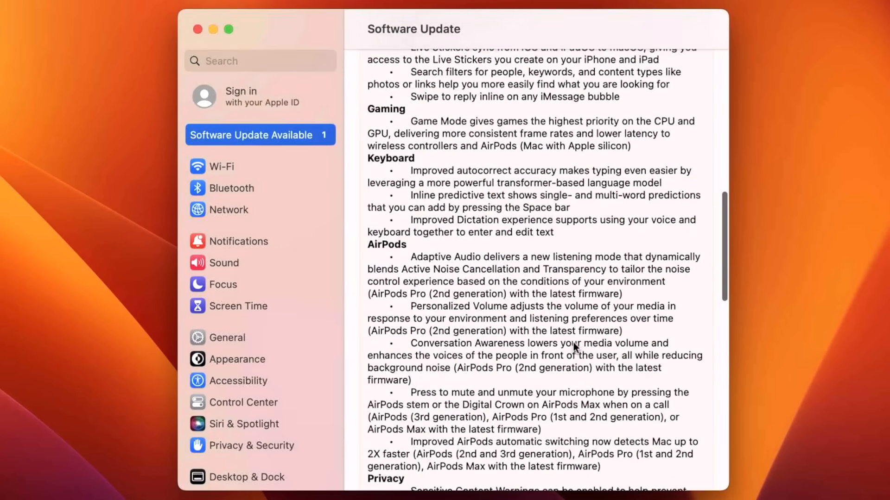
pyautogui.scroll(3)
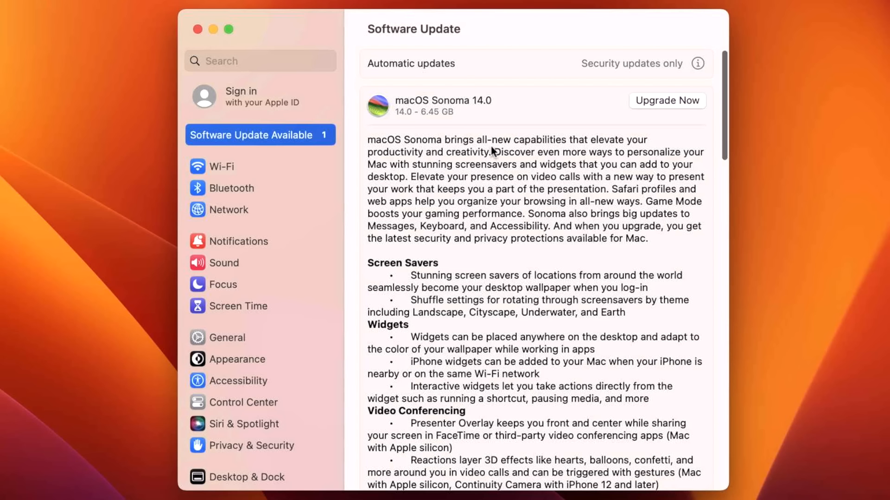
pyautogui.moveTo(435, 125)
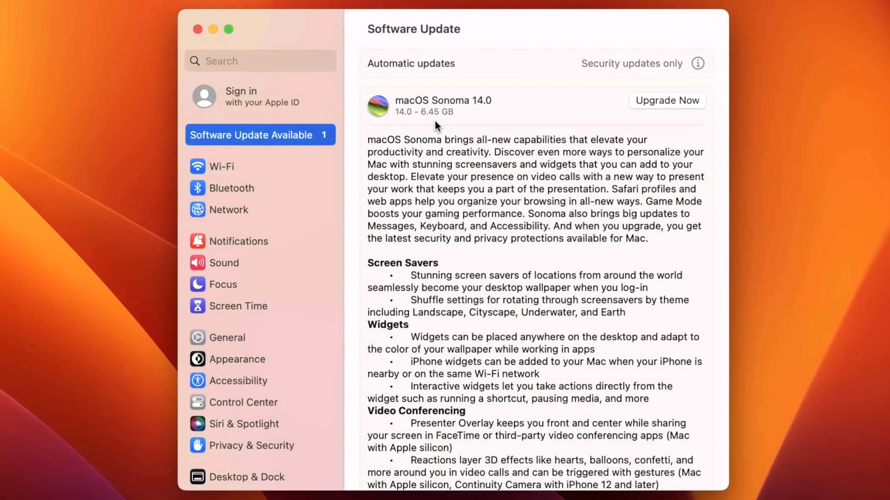
pyautogui.moveTo(433, 128)
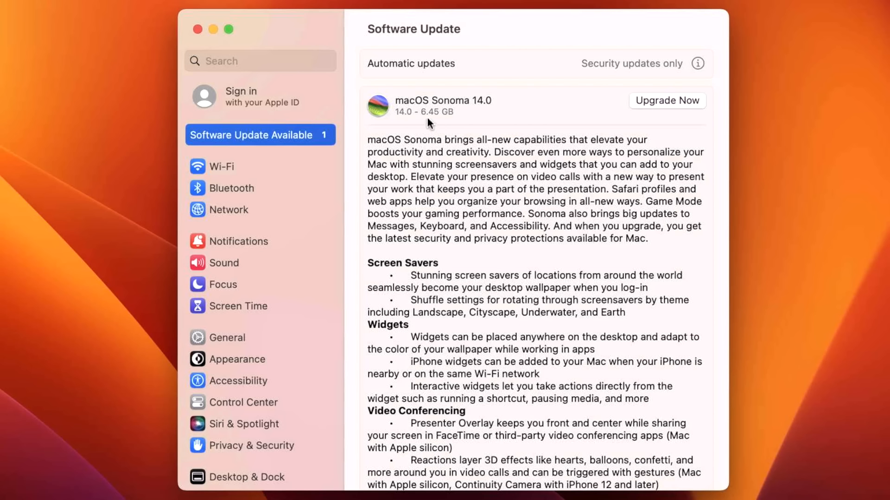
pyautogui.moveTo(531, 132)
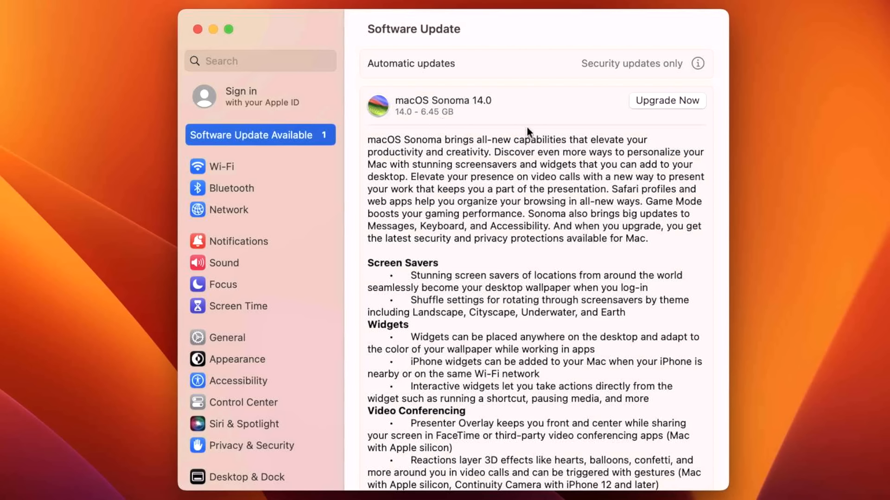
# - Upgrade to macOS Sonoma 14.0, agreeing to the license and confirming the admin password
pyautogui.click(667, 101)
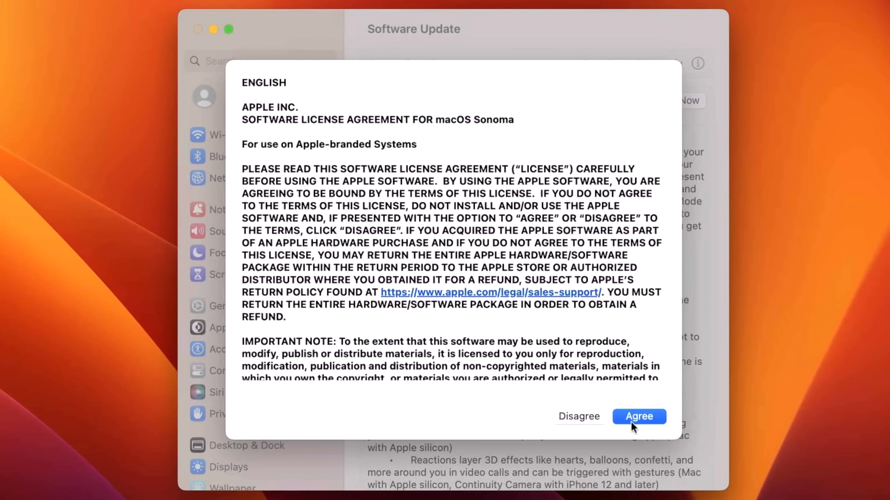
pyautogui.moveTo(593, 160)
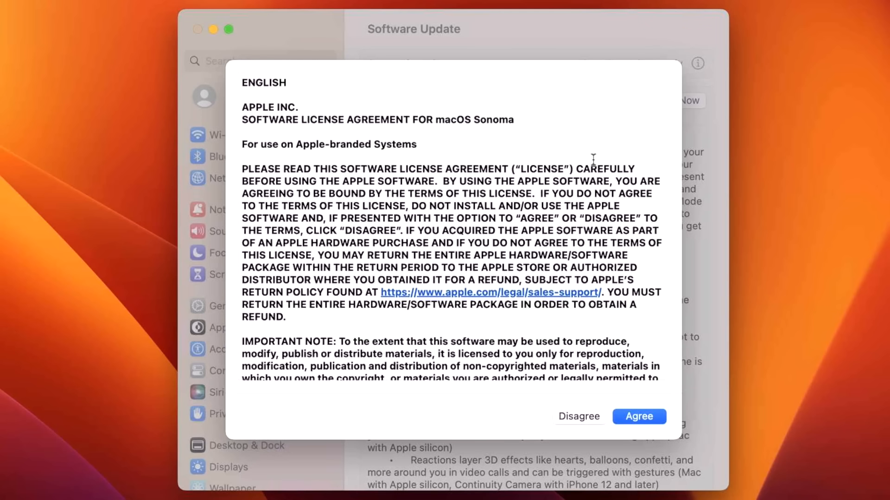
pyautogui.moveTo(650, 209)
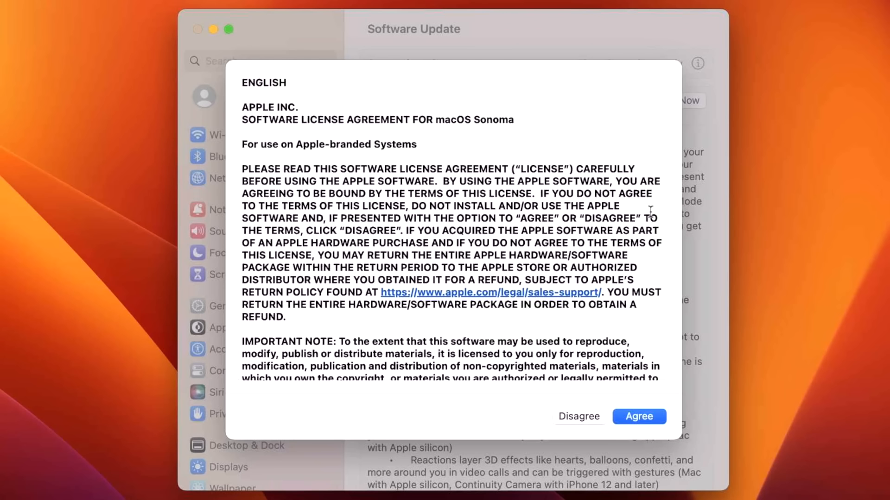
pyautogui.moveTo(684, 478)
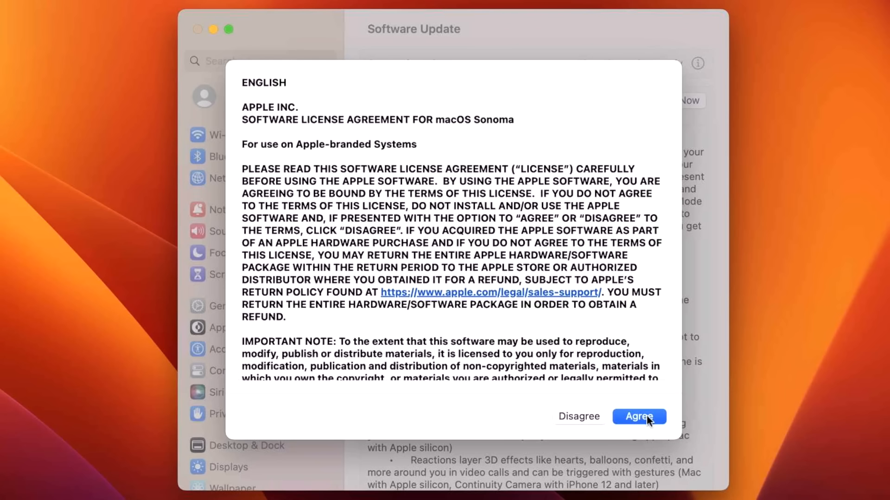
pyautogui.click(638, 416)
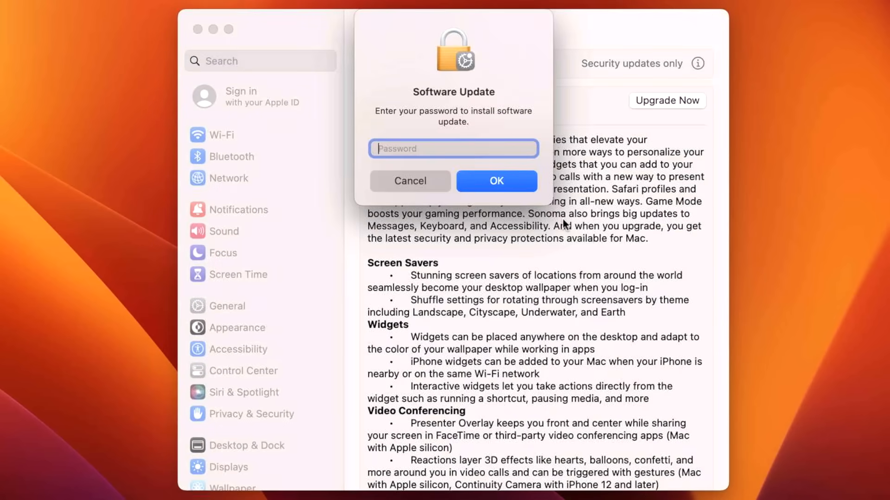
pyautogui.click(495, 180)
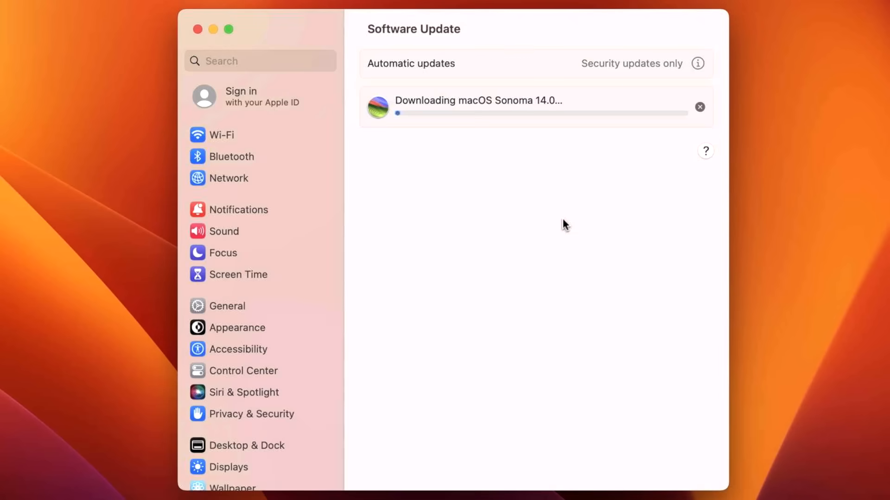
pyautogui.moveTo(523, 164)
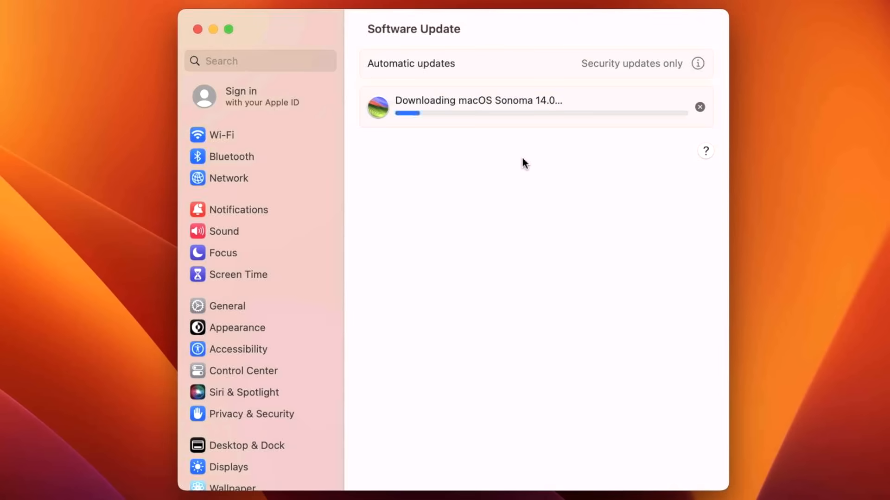
pyautogui.moveTo(528, 152)
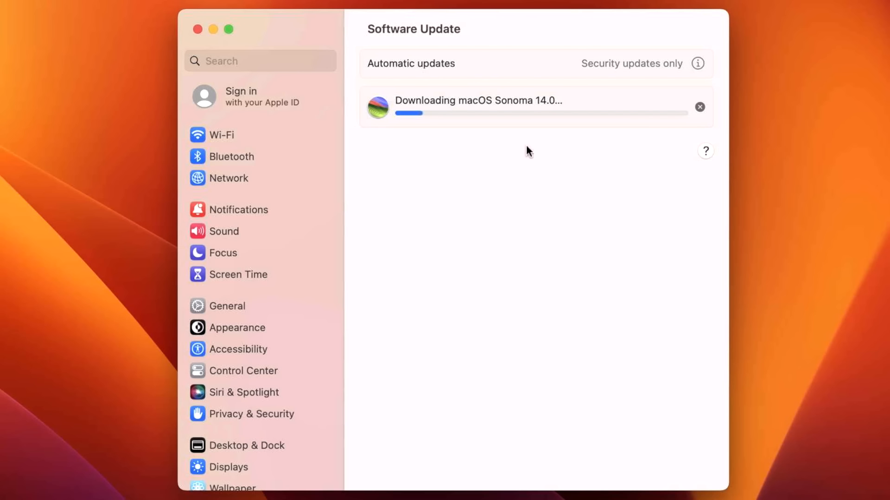
pyautogui.moveTo(546, 127)
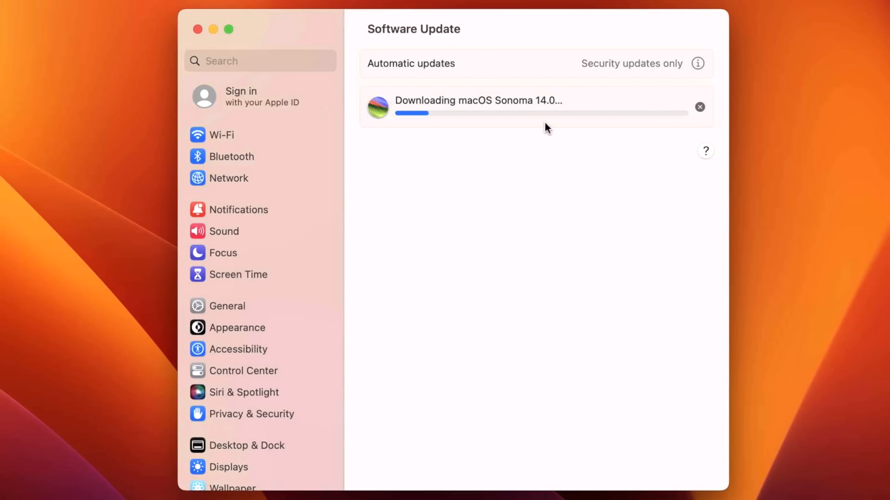
pyautogui.moveTo(553, 143)
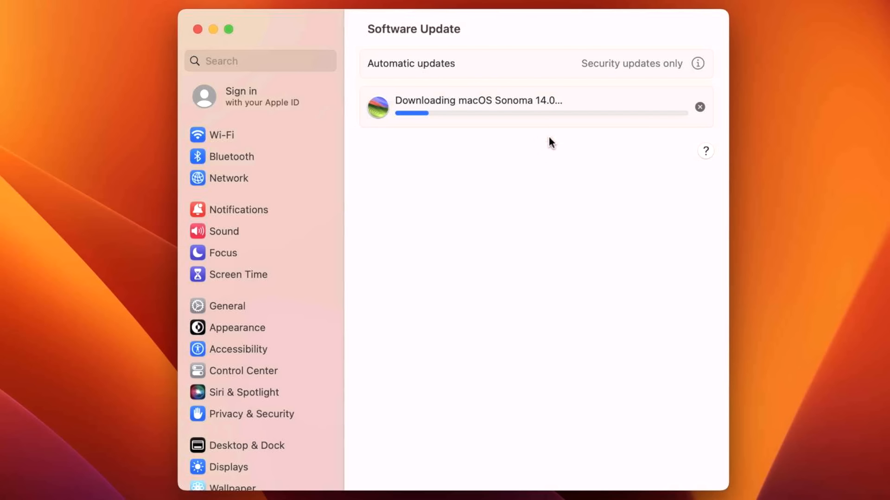
pyautogui.moveTo(543, 131)
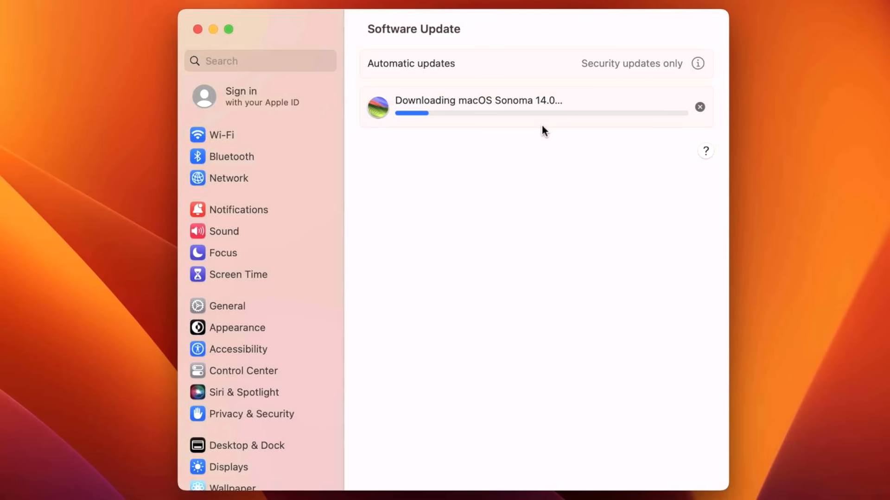
pyautogui.moveTo(607, 244)
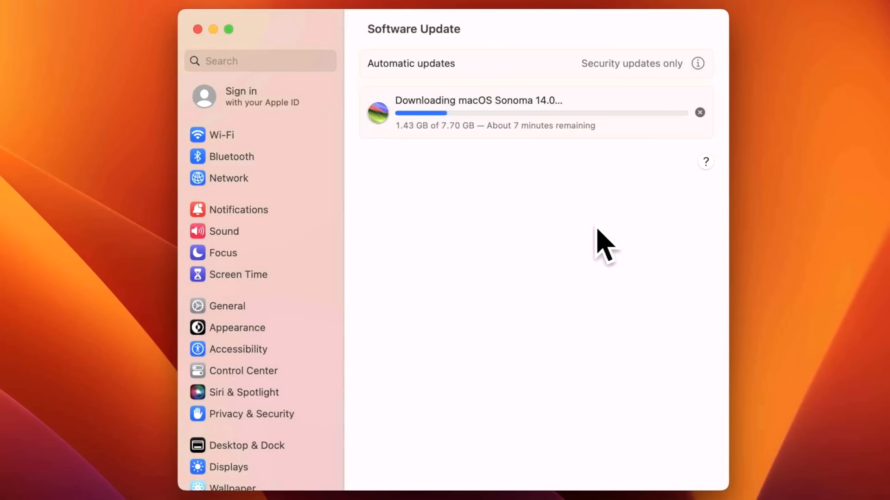
pyautogui.moveTo(478, 179)
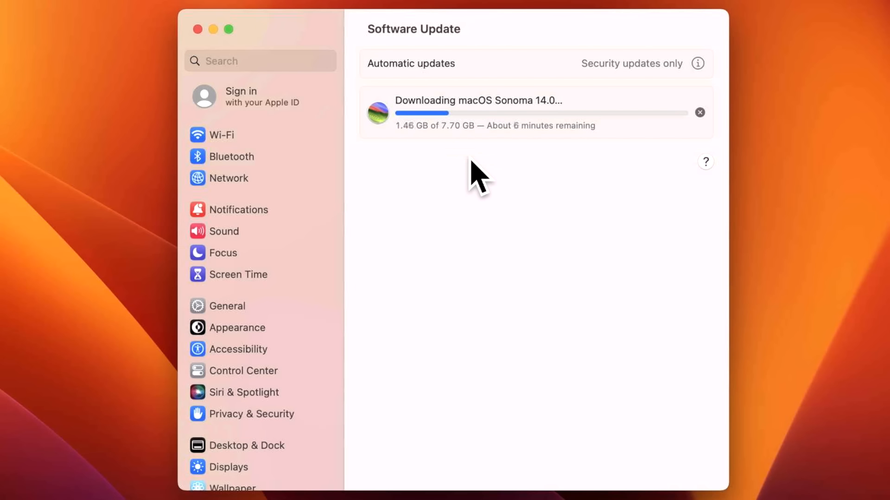
pyautogui.moveTo(591, 160)
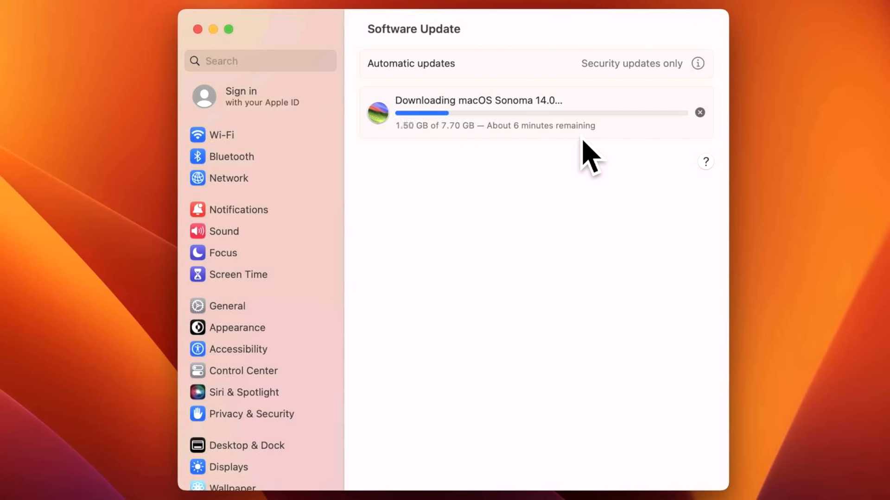
pyautogui.moveTo(631, 213)
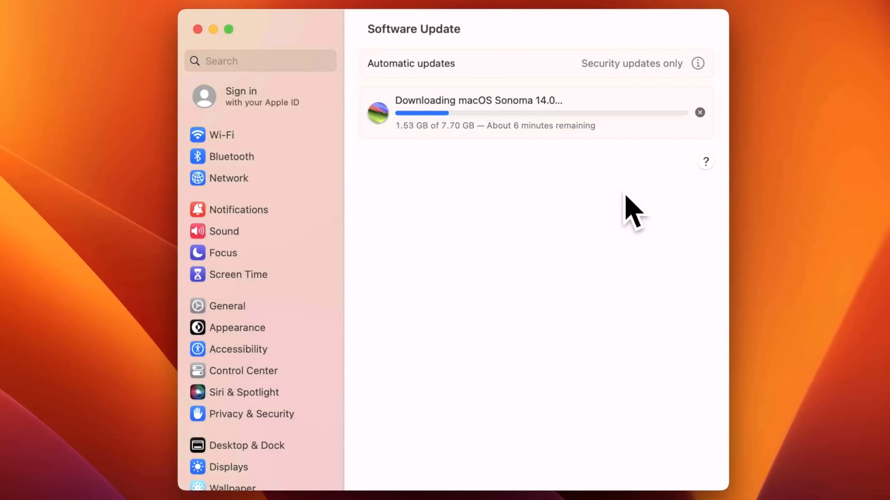
pyautogui.moveTo(630, 170)
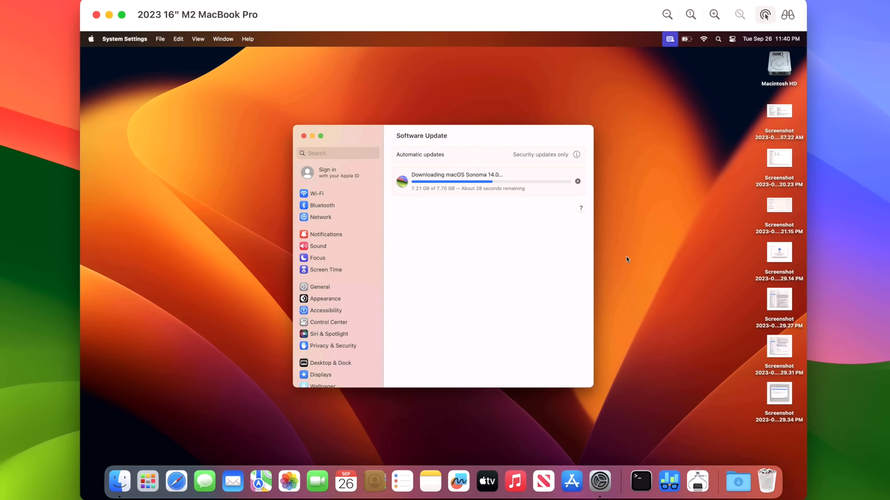
pyautogui.moveTo(525, 237)
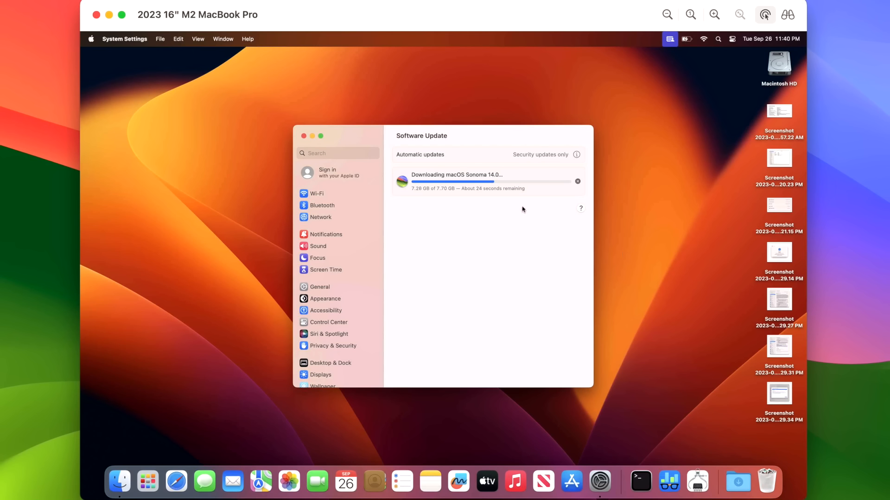
pyautogui.moveTo(517, 215)
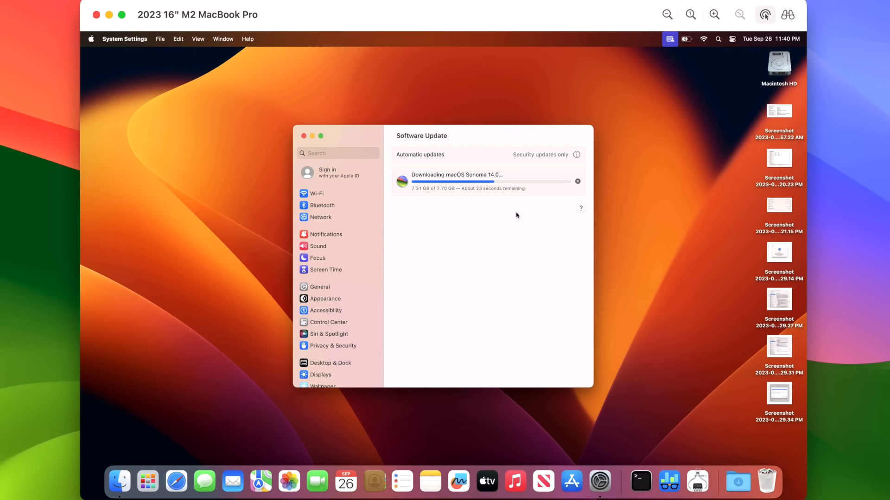
pyautogui.moveTo(553, 172)
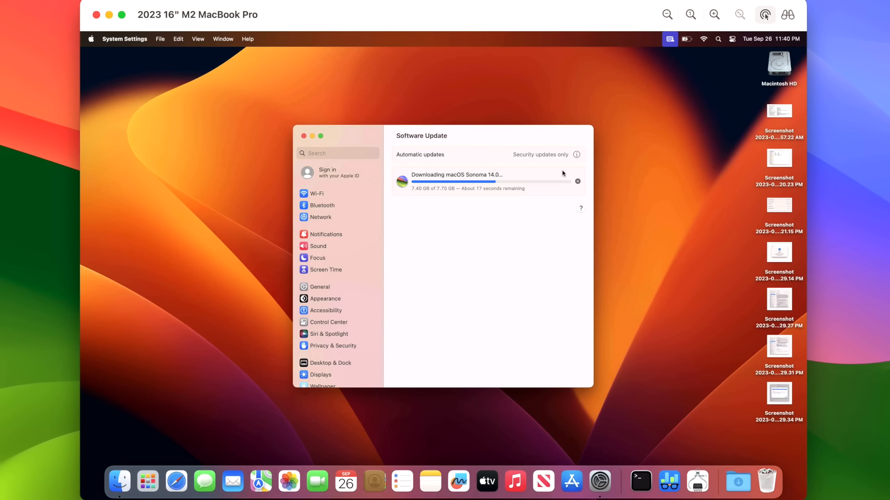
pyautogui.moveTo(531, 166)
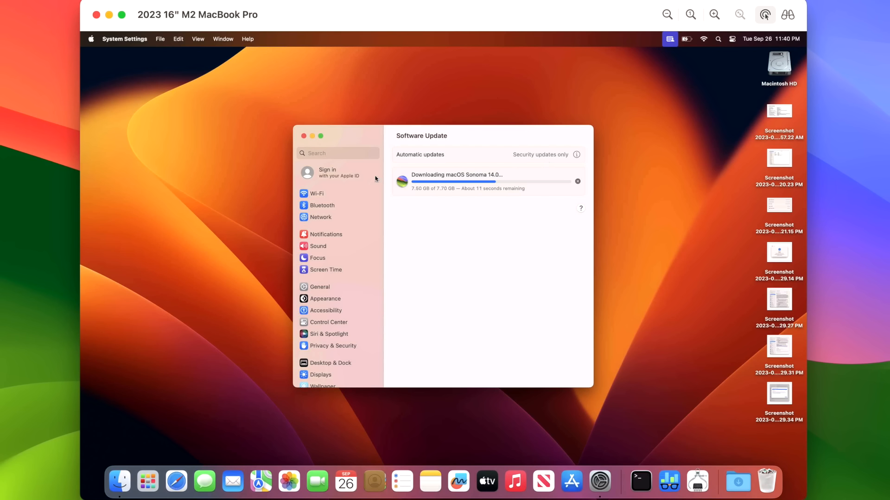
pyautogui.moveTo(542, 207)
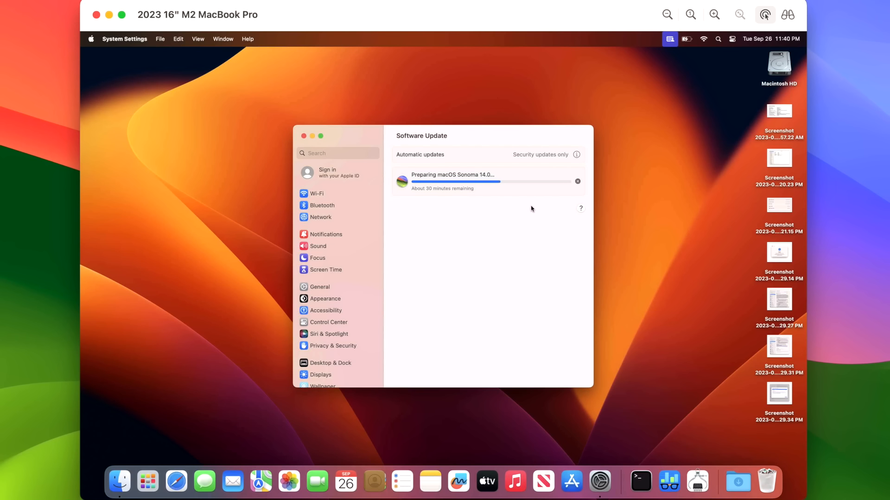
pyautogui.moveTo(521, 210)
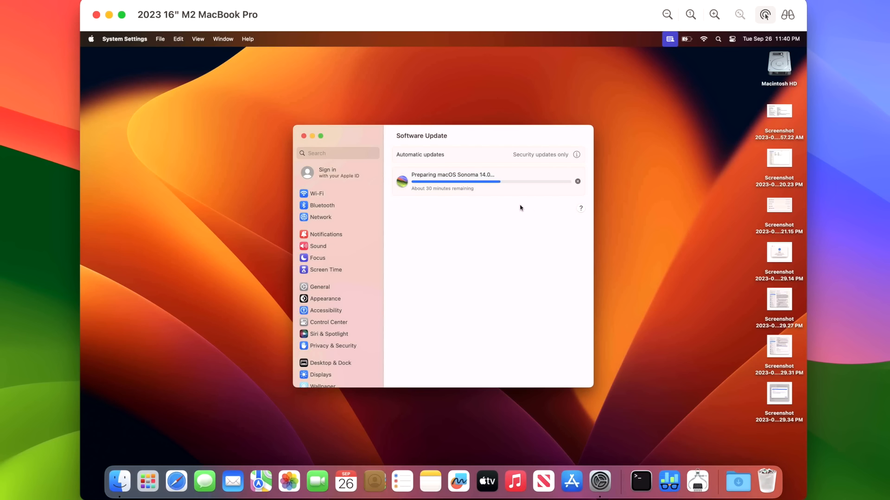
pyautogui.moveTo(518, 205)
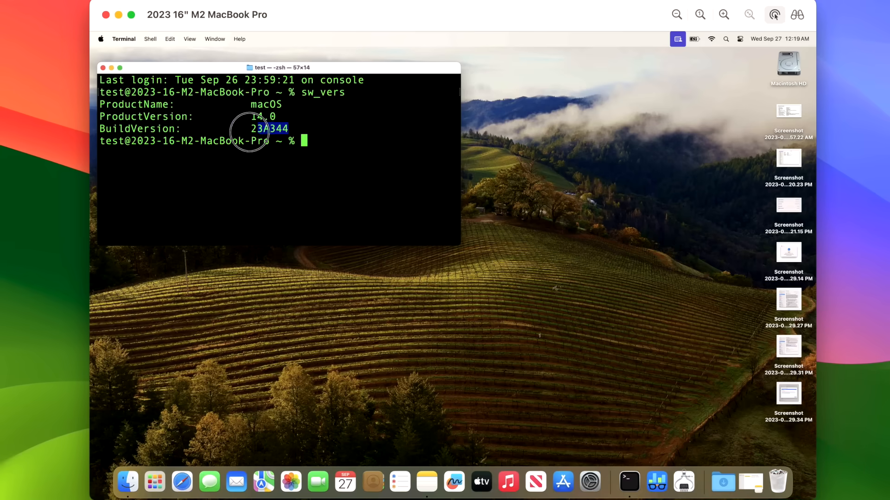
# - Highlight build 23A344 in the sw_vers output
pyautogui.doubleClick(269, 128)
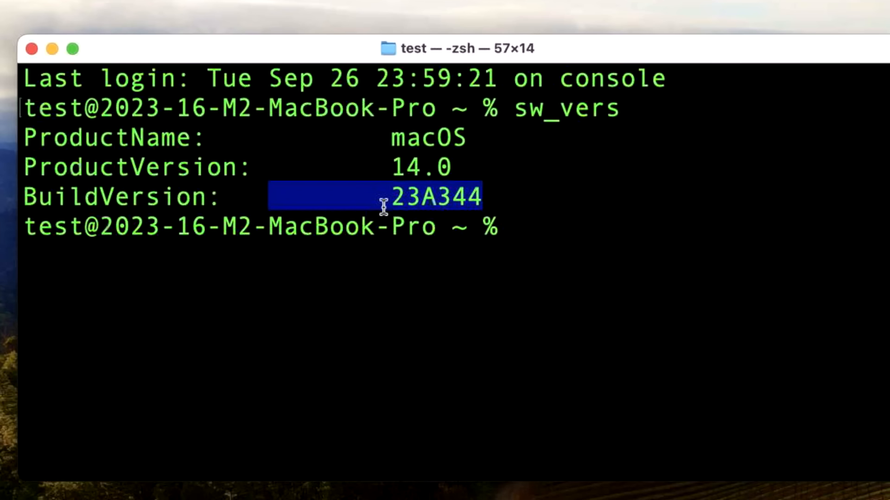
pyautogui.moveTo(421, 268)
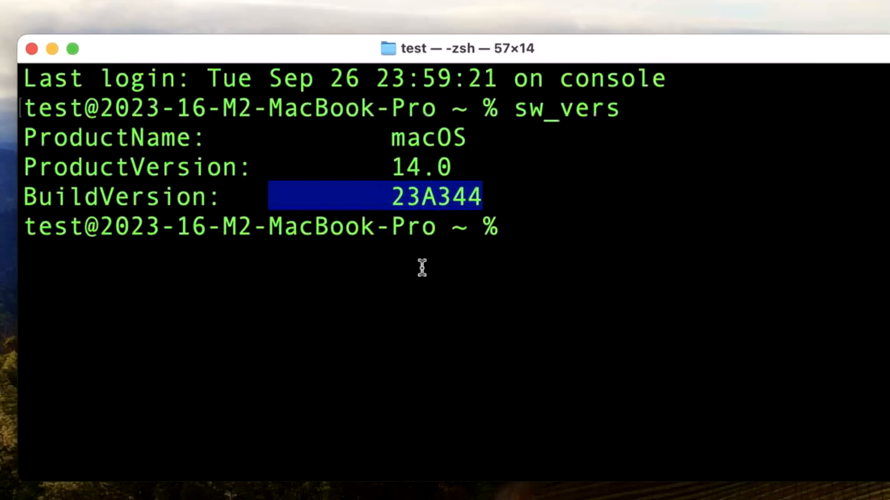
pyautogui.moveTo(444, 291)
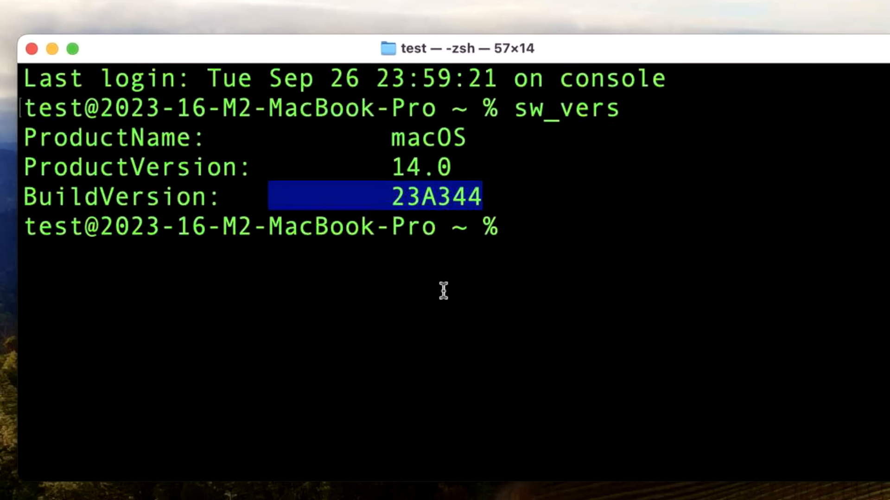
pyautogui.moveTo(434, 233)
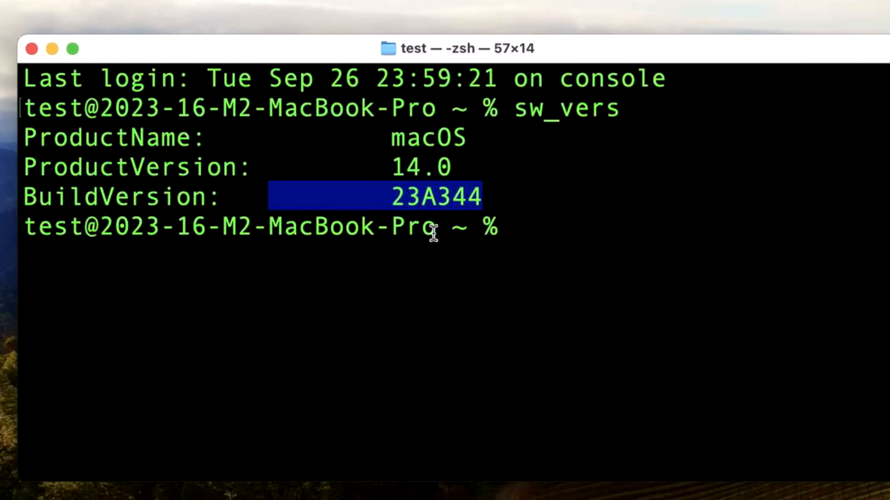
pyautogui.moveTo(538, 347)
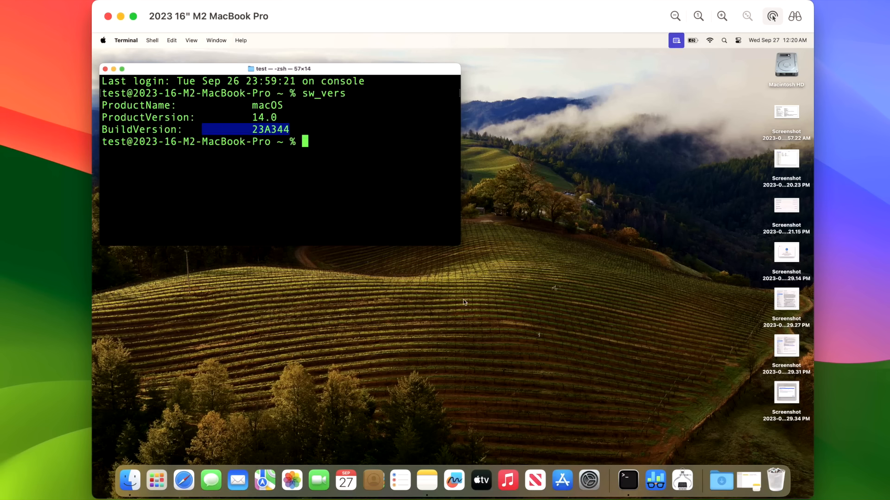
pyautogui.moveTo(523, 313)
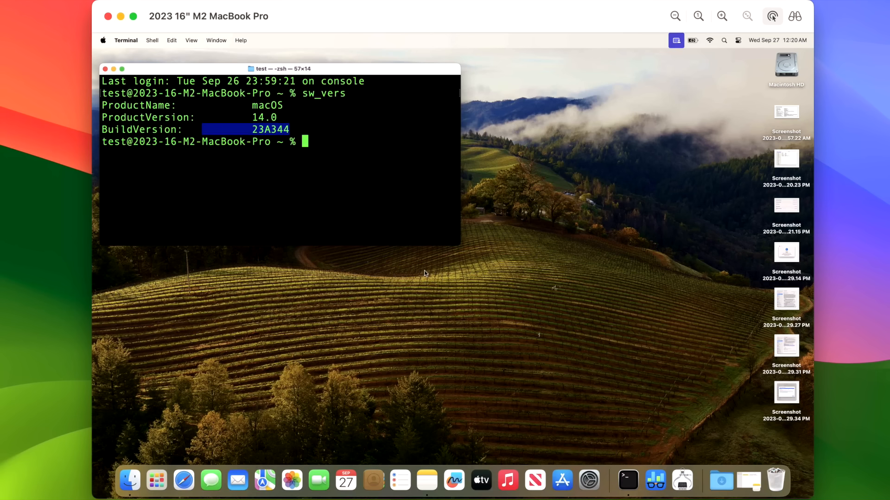
pyautogui.click(104, 69)
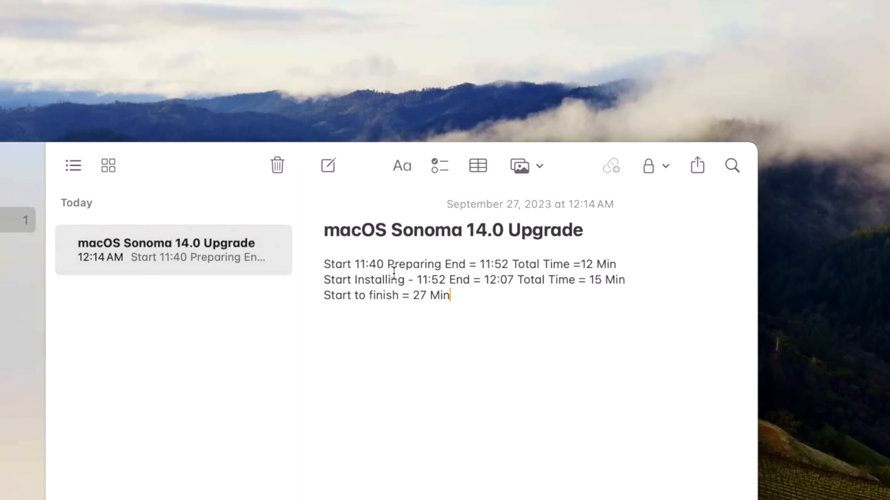
pyautogui.moveTo(675, 275)
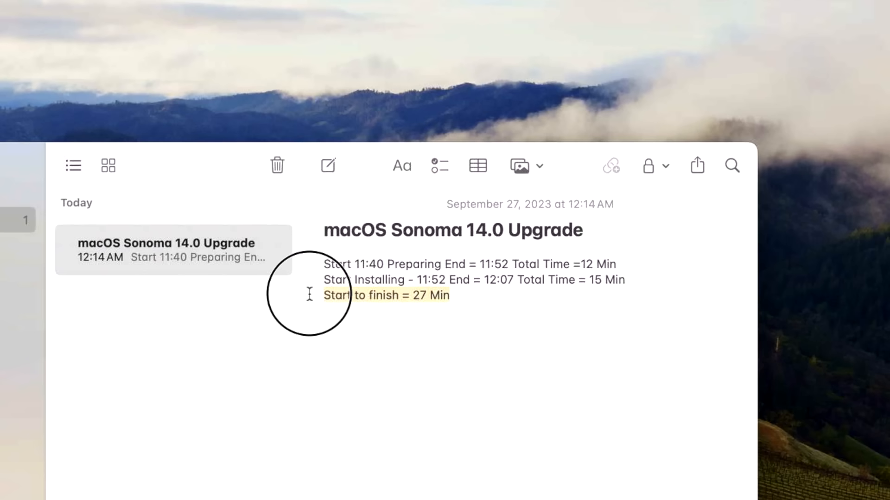
pyautogui.moveTo(367, 334)
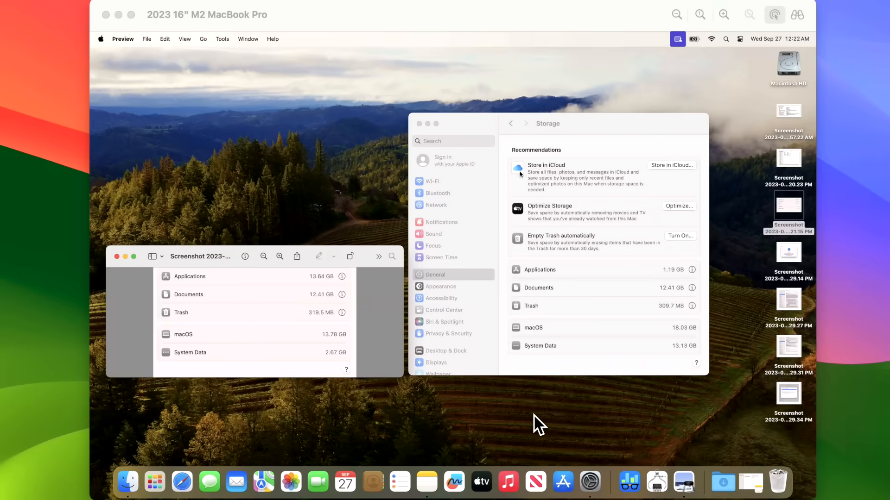
pyautogui.moveTo(329, 332)
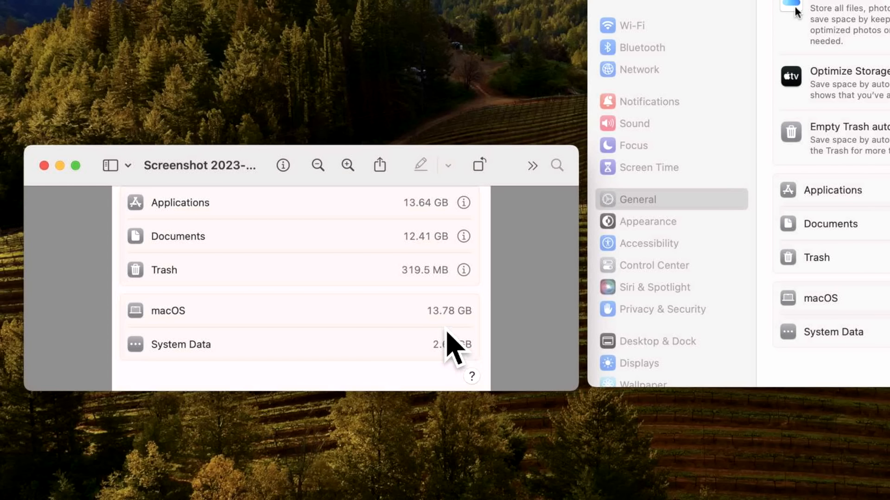
pyautogui.moveTo(474, 349)
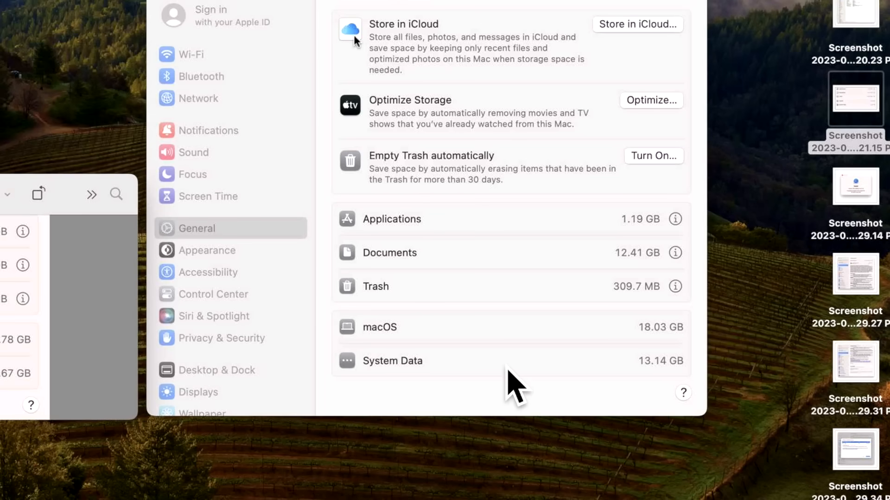
pyautogui.moveTo(572, 367)
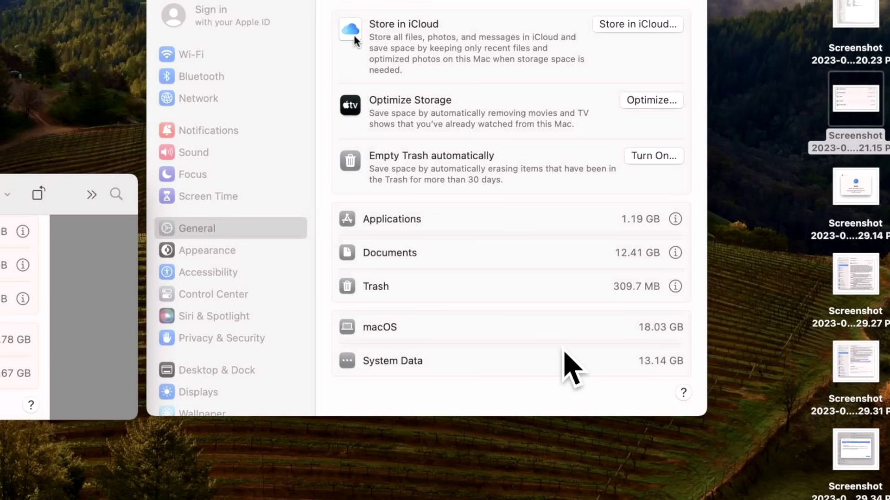
pyautogui.moveTo(655, 366)
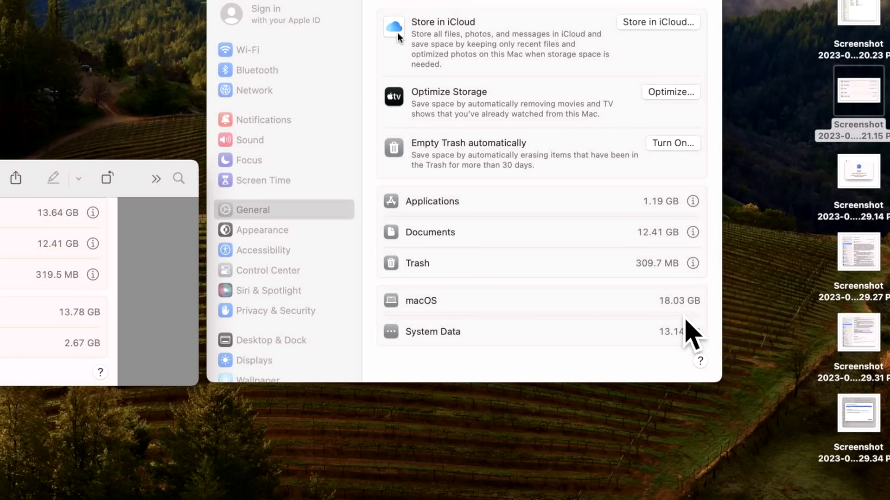
pyautogui.moveTo(713, 331)
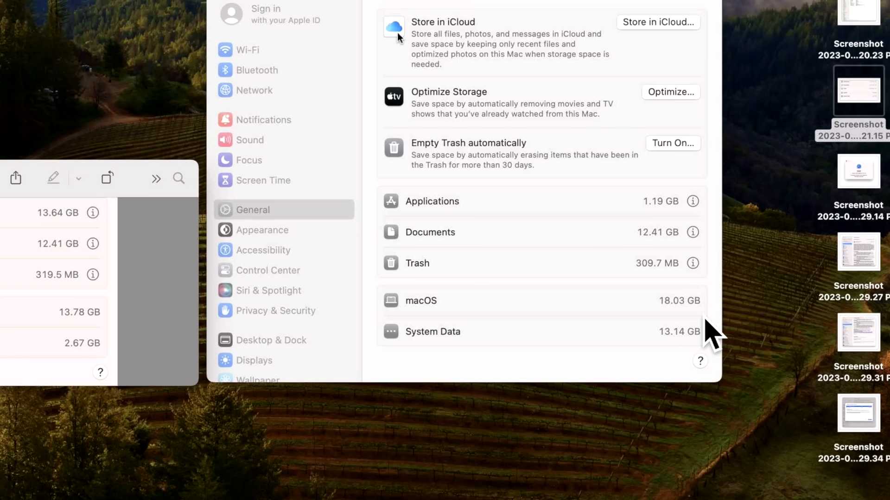
pyautogui.moveTo(132, 374)
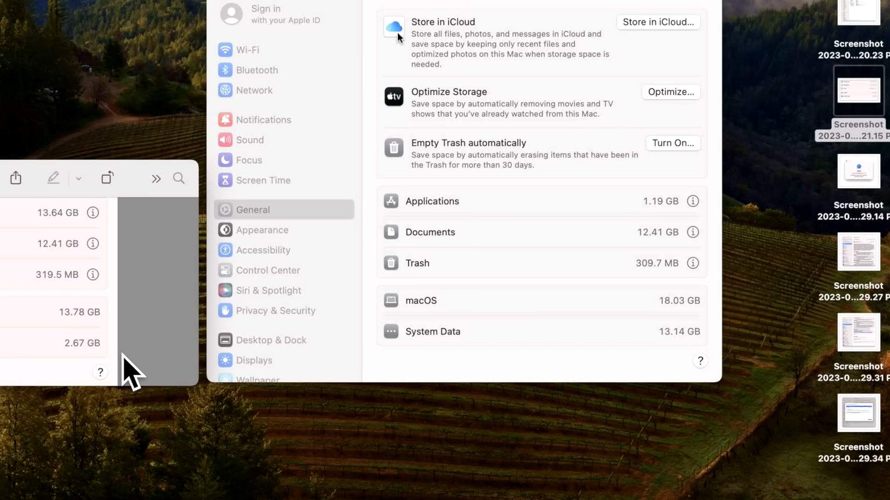
pyautogui.moveTo(99, 349)
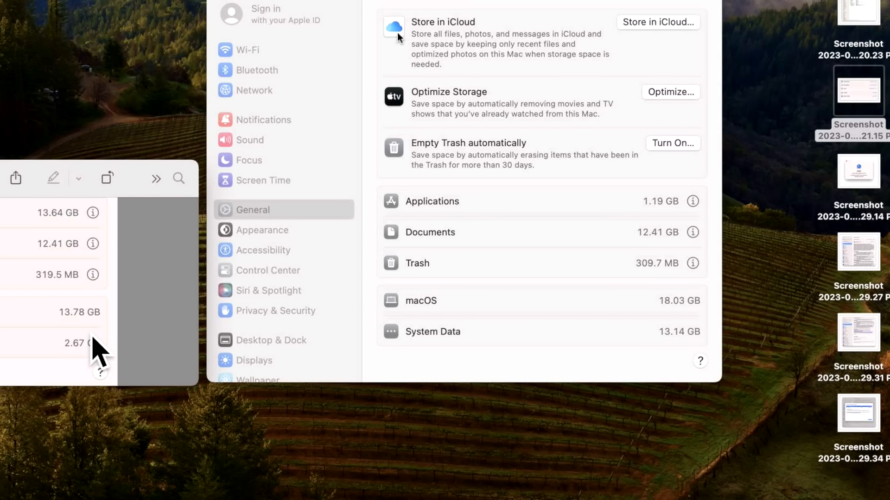
pyautogui.moveTo(703, 349)
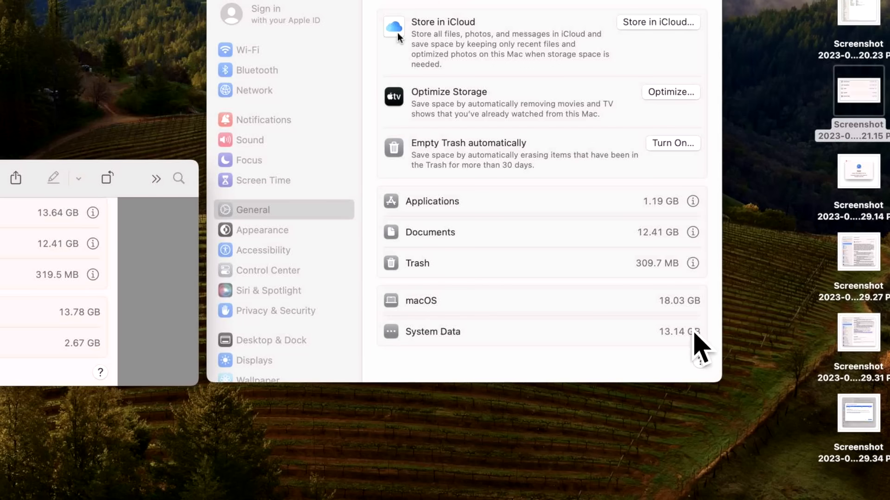
pyautogui.moveTo(687, 335)
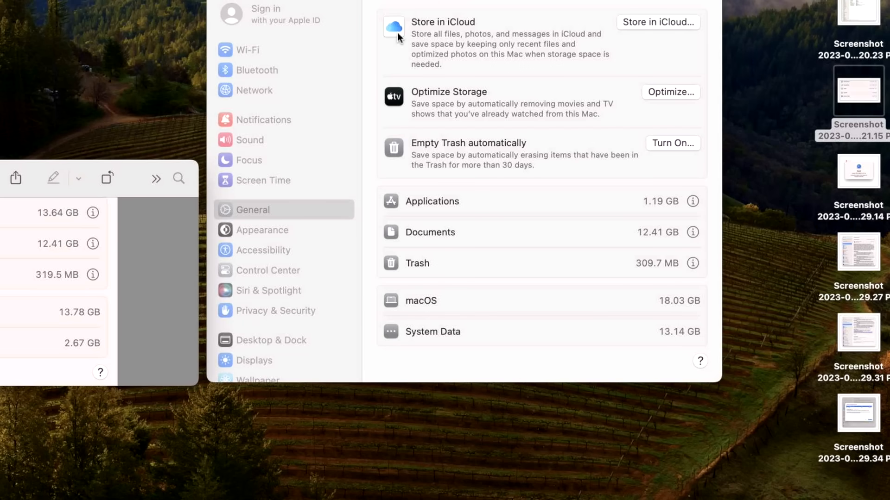
pyautogui.moveTo(63, 158)
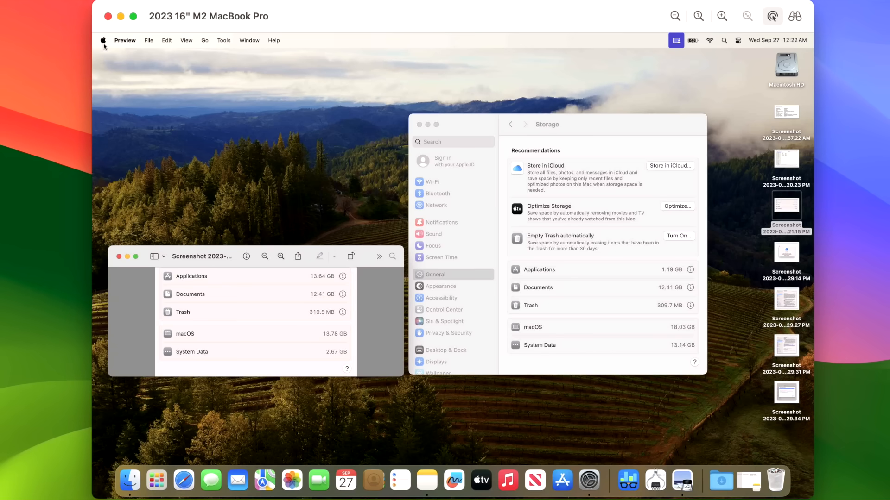
pyautogui.moveTo(112, 154)
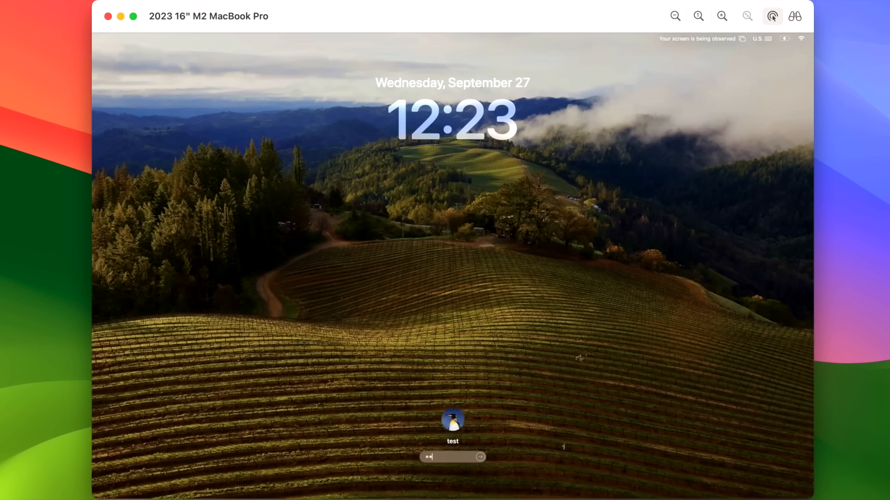
# - Unlock the Mac to return to the Storage pane beside the old screenshot
pyautogui.click(478, 457)
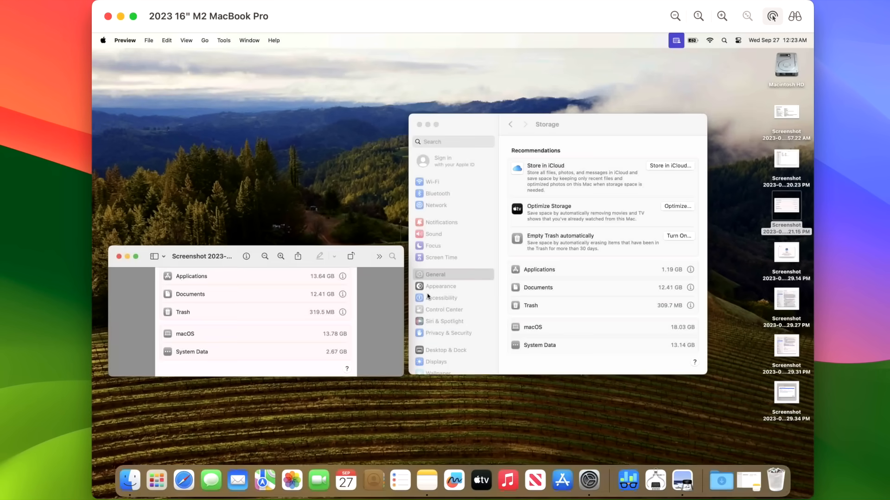
pyautogui.moveTo(412, 419)
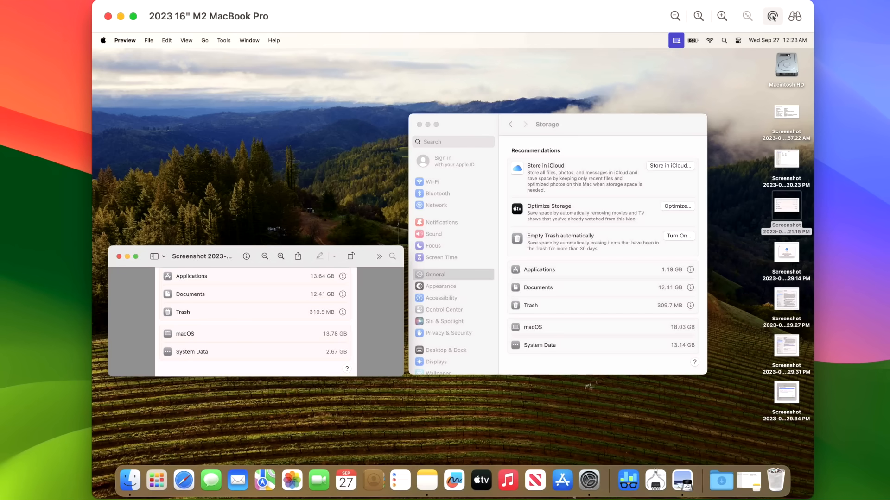
# - Apply the California's Temblor Range landscape wallpaper from the Wallpaper settings
pyautogui.click(438, 373)
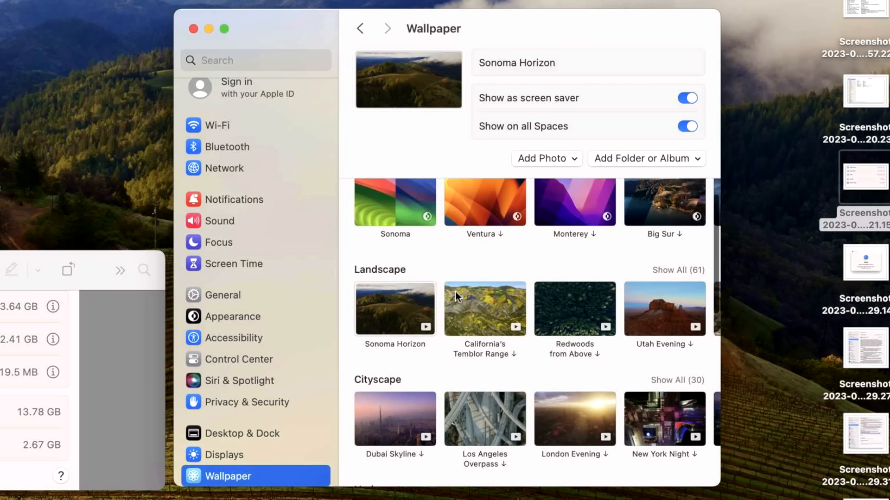
pyautogui.scroll(-3)
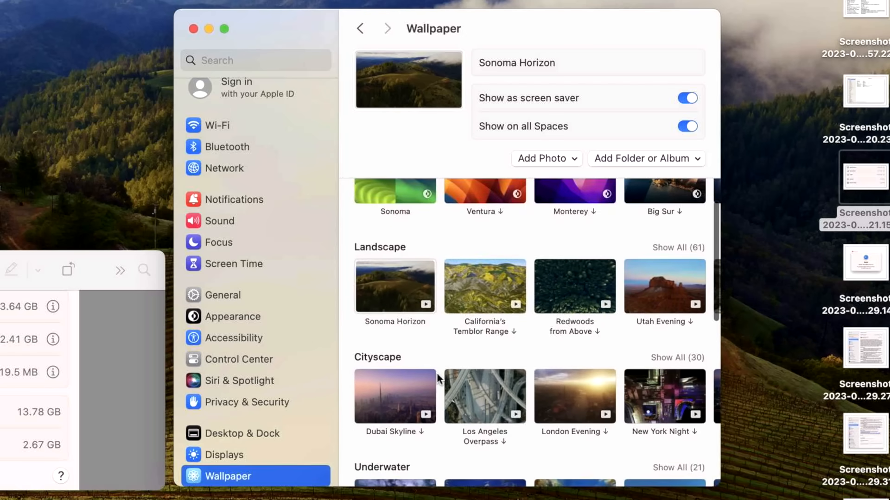
pyautogui.scroll(-3)
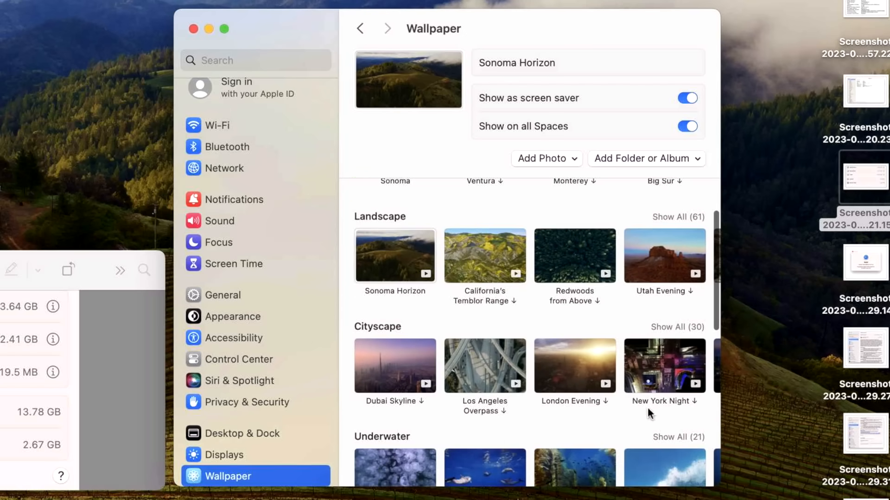
pyautogui.moveTo(647, 412)
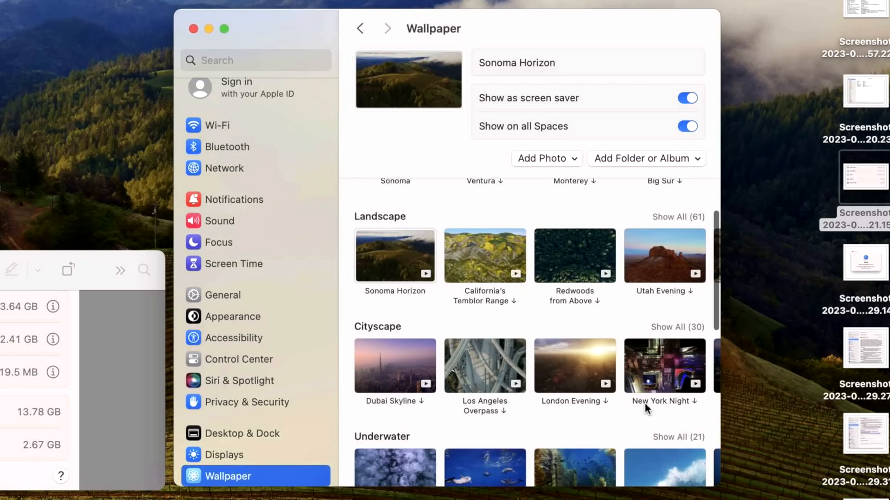
pyautogui.click(664, 366)
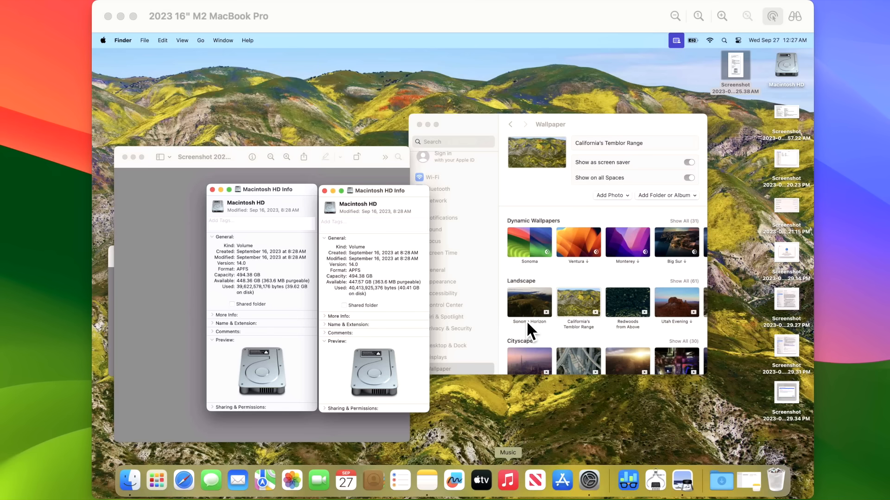
pyautogui.moveTo(502, 292)
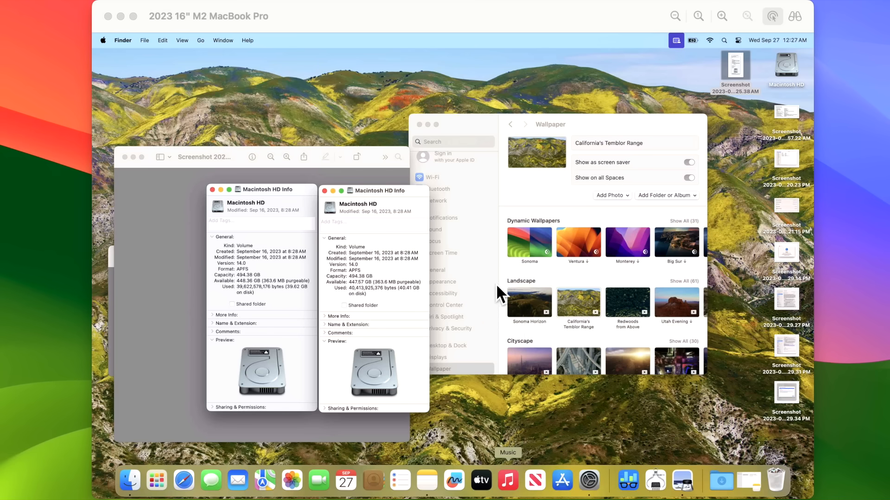
pyautogui.moveTo(390, 366)
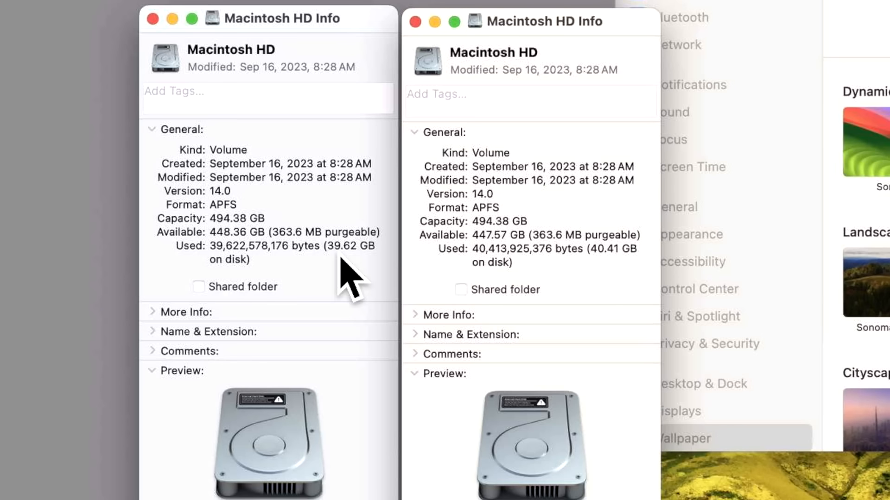
pyautogui.moveTo(349, 278)
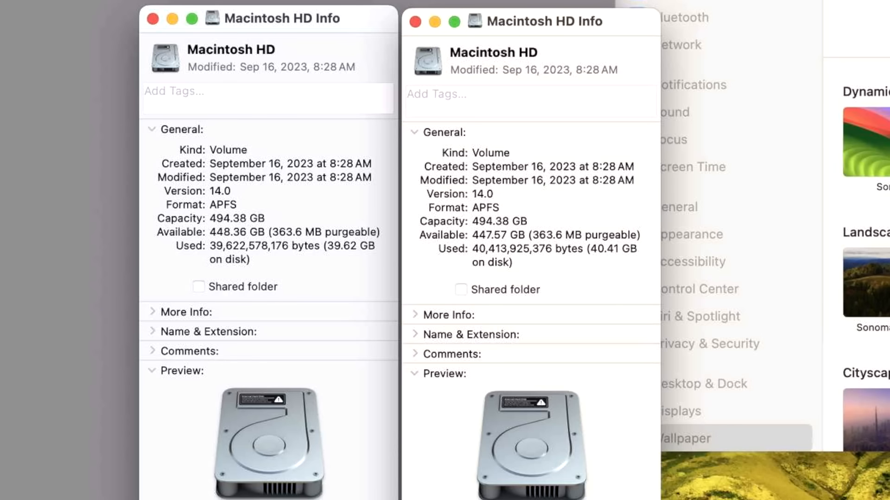
pyautogui.moveTo(594, 282)
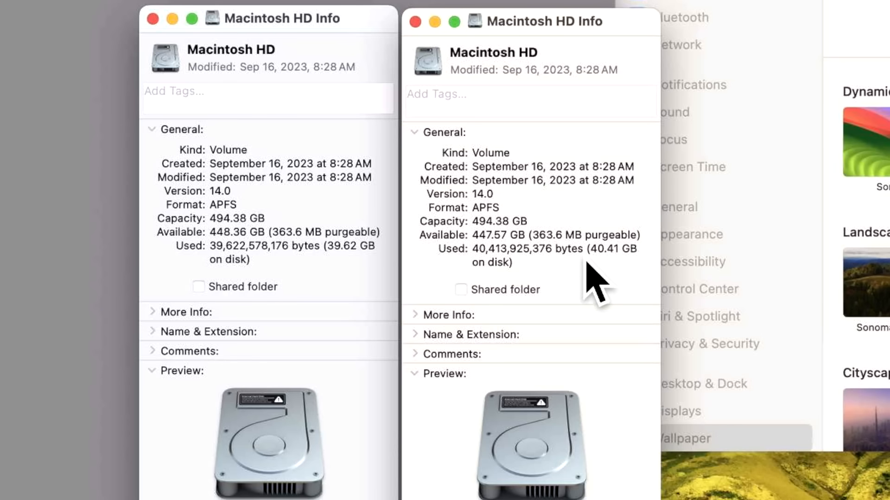
pyautogui.moveTo(355, 295)
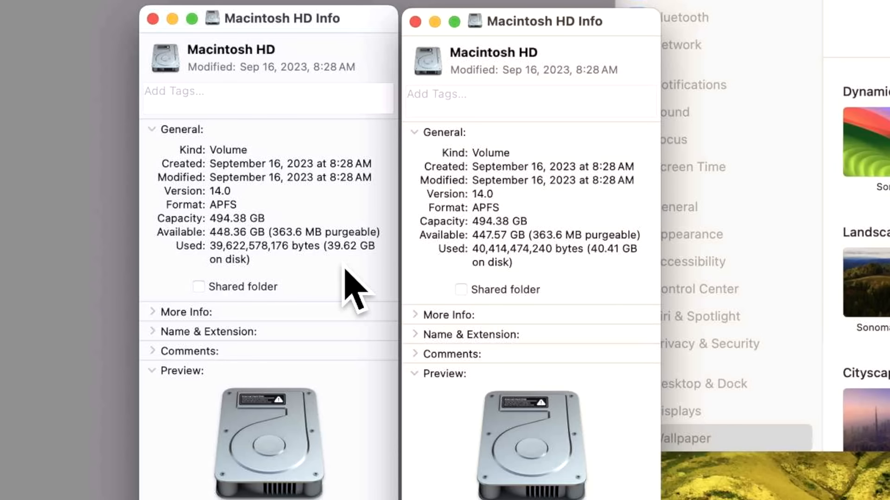
pyautogui.moveTo(634, 295)
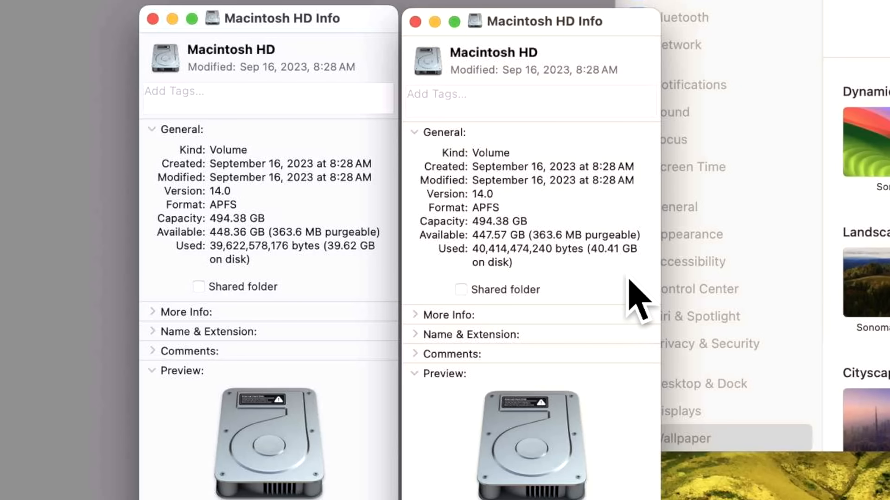
pyautogui.moveTo(634, 301)
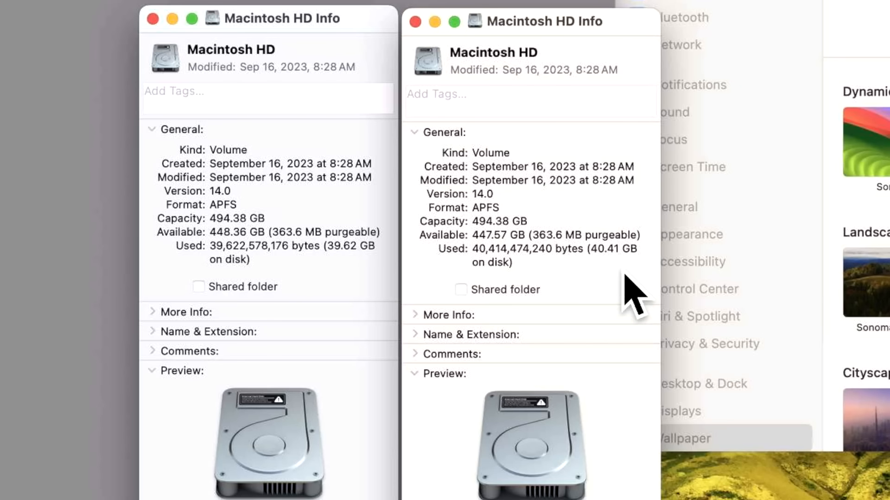
pyautogui.moveTo(641, 306)
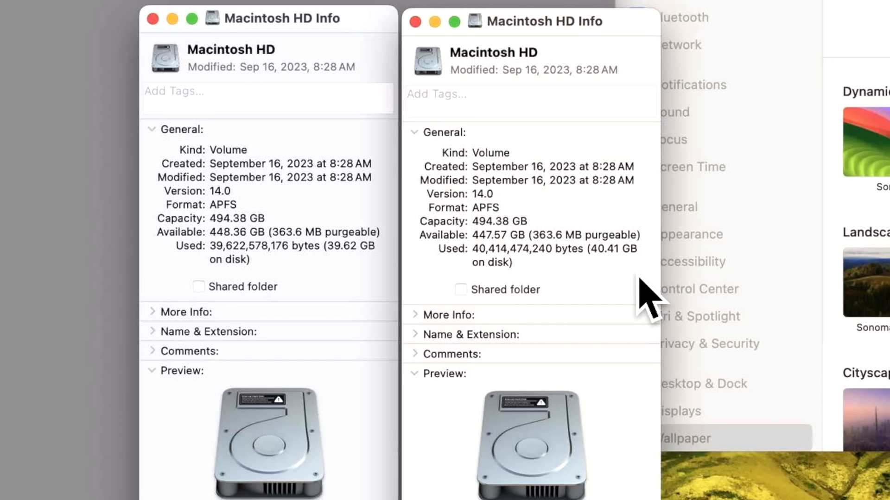
pyautogui.moveTo(428, 20)
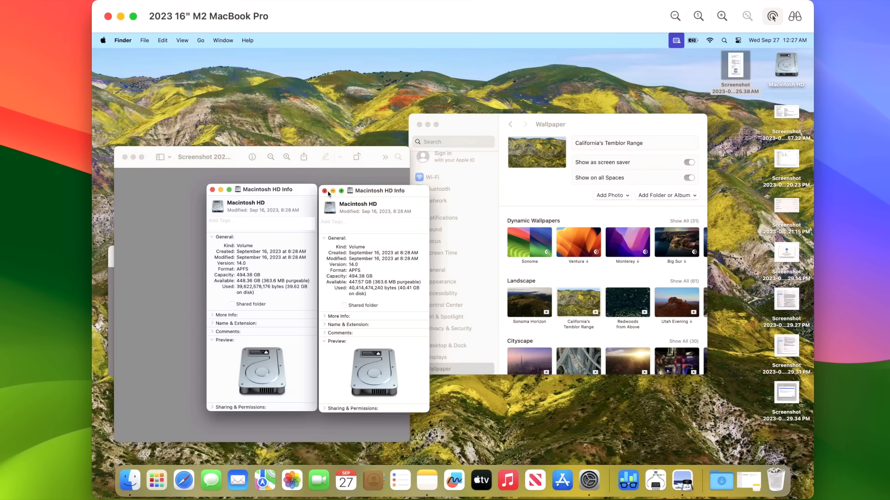
# - Close both Macintosh HD Info windows and review Storage usage by category
pyautogui.click(325, 191)
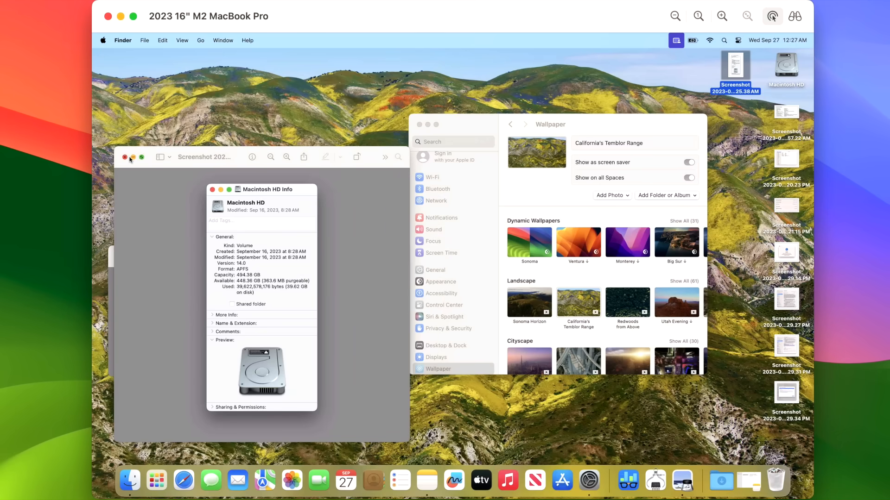
pyautogui.click(213, 189)
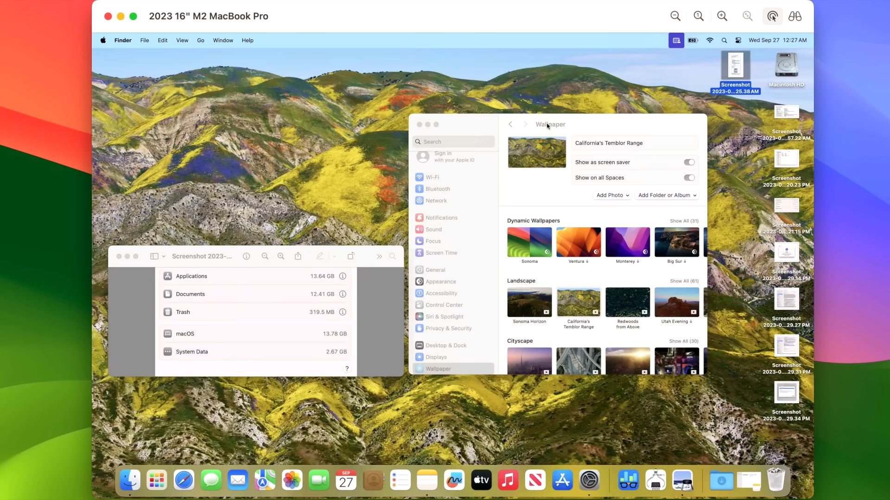
pyautogui.click(435, 271)
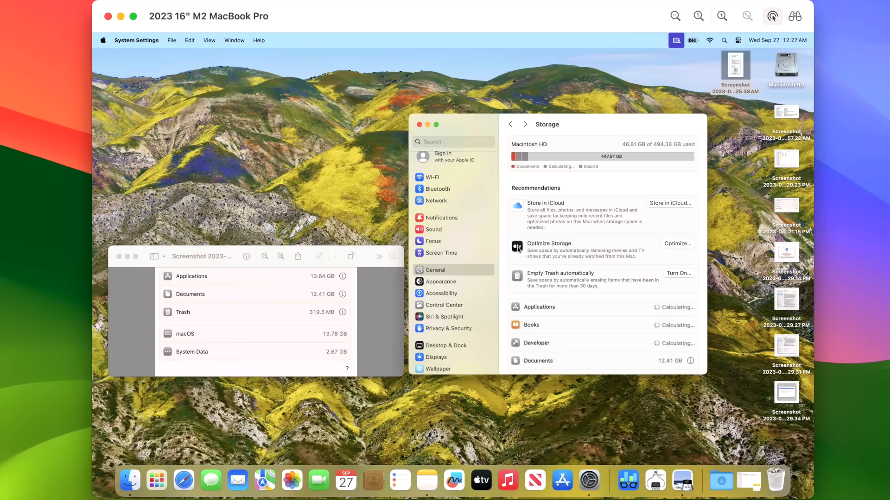
pyautogui.scroll(-3)
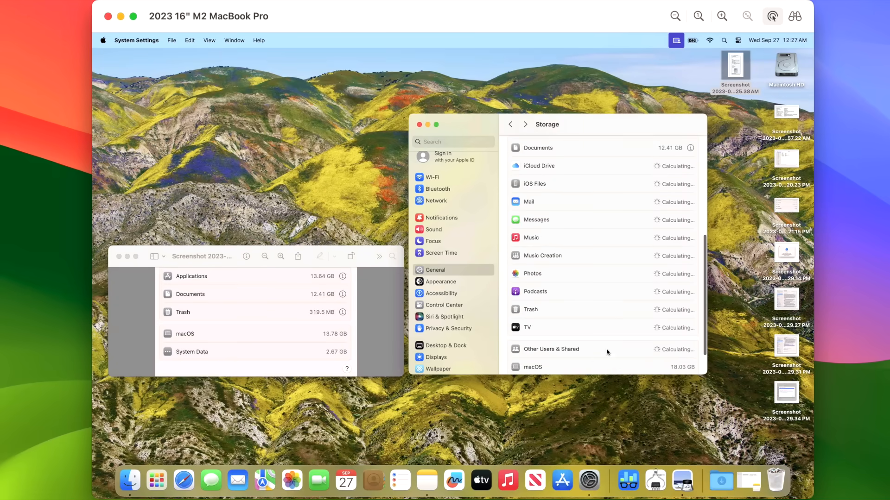
pyautogui.scroll(3)
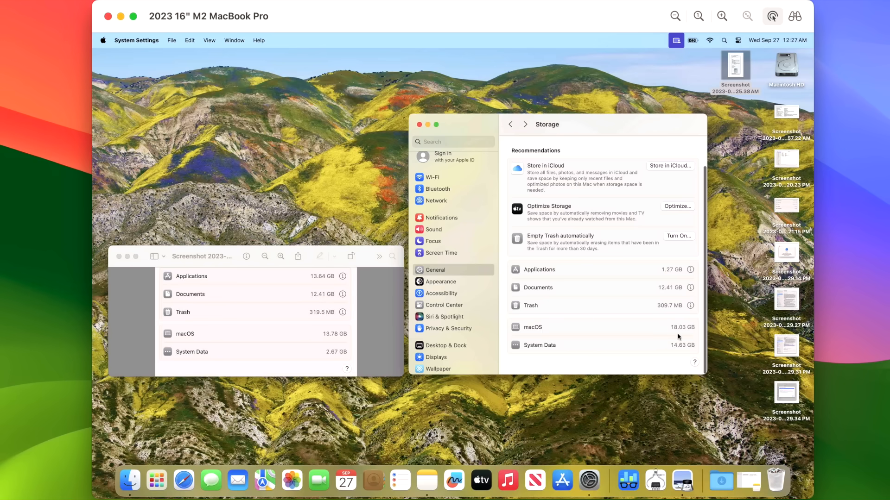
pyautogui.moveTo(747, 200)
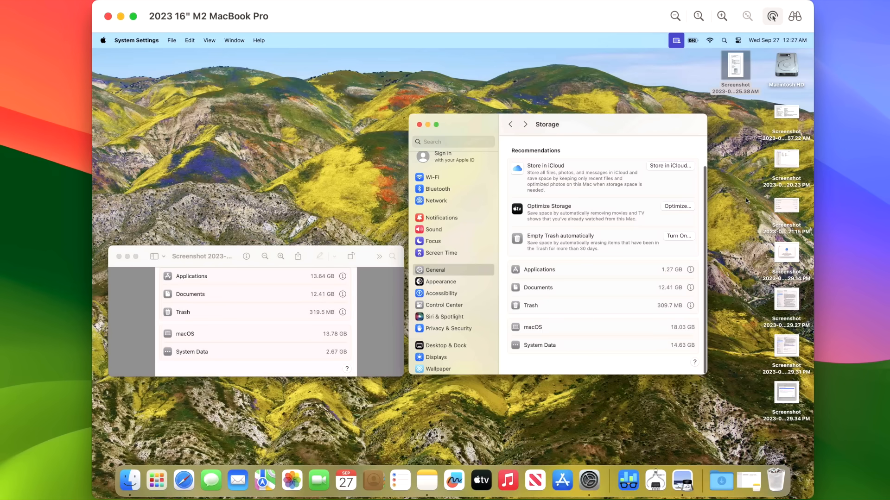
pyautogui.moveTo(747, 221)
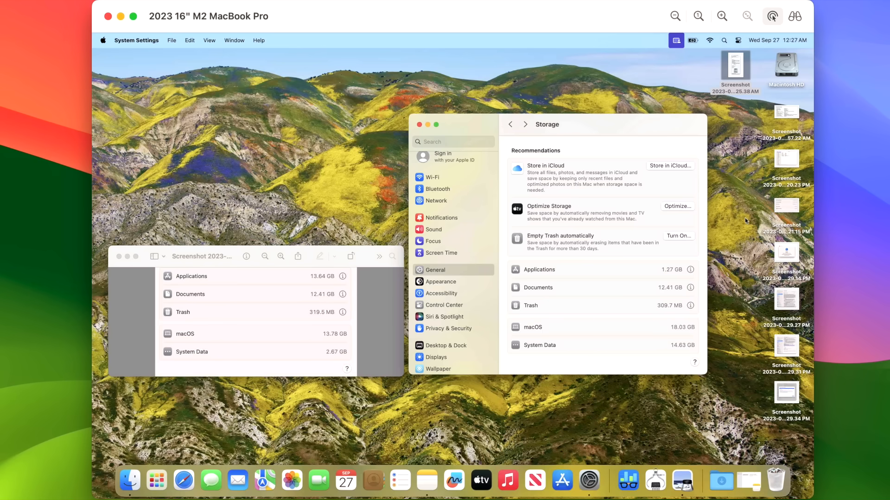
pyautogui.click(182, 481)
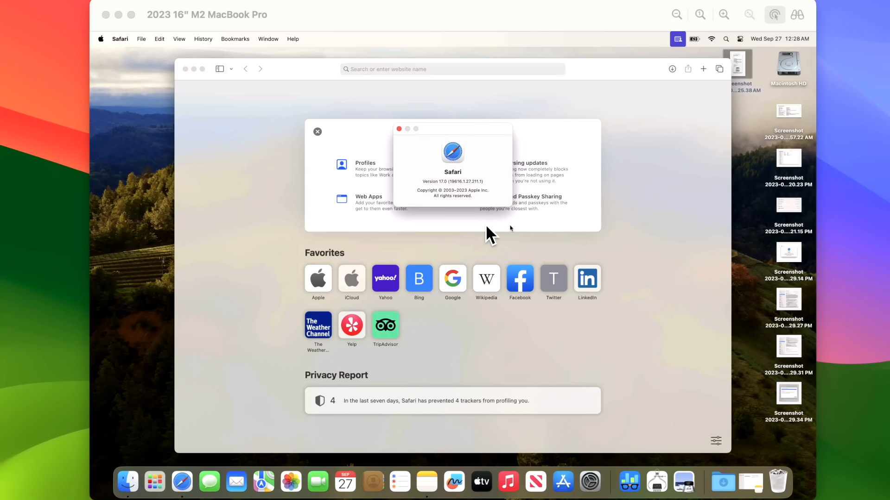
pyautogui.moveTo(463, 204)
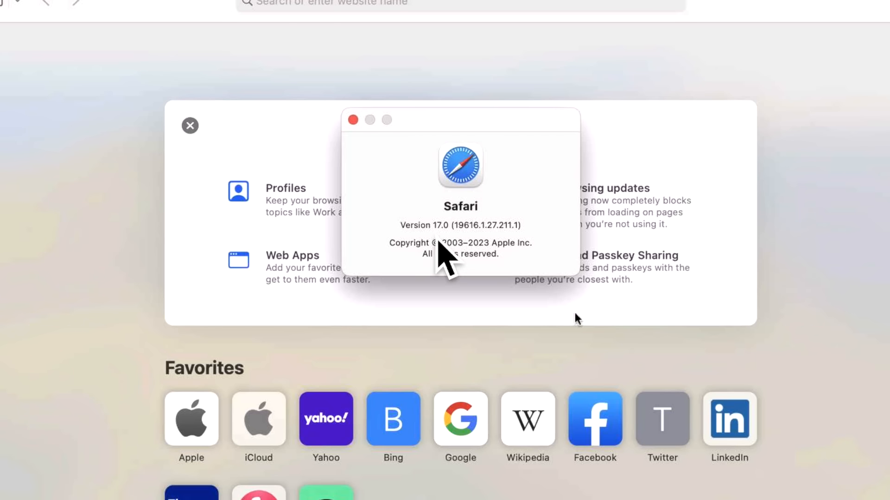
pyautogui.moveTo(460, 272)
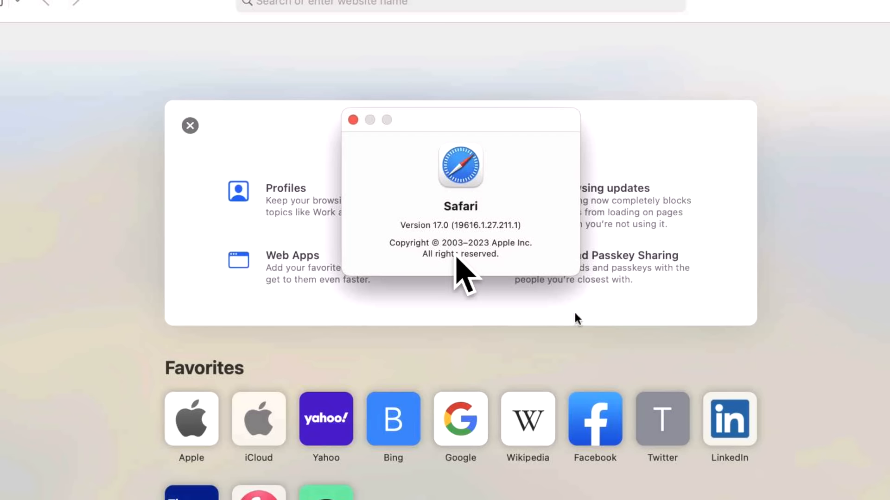
pyautogui.moveTo(460, 284)
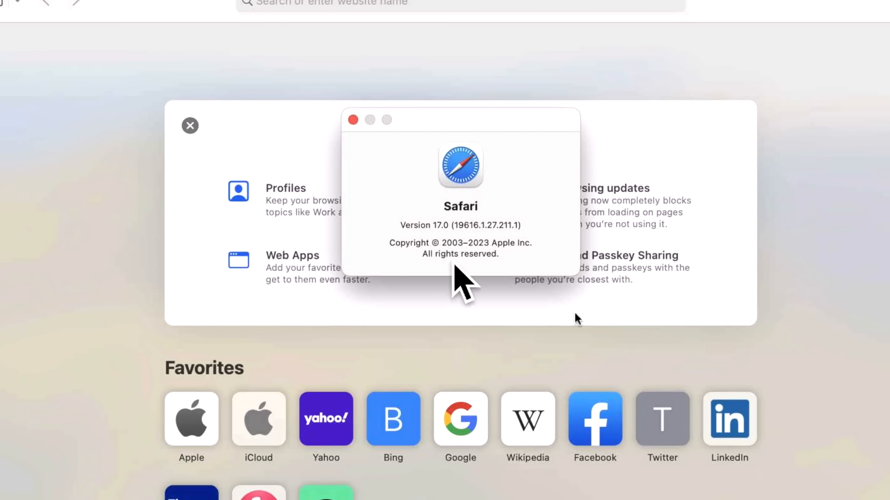
pyautogui.moveTo(508, 269)
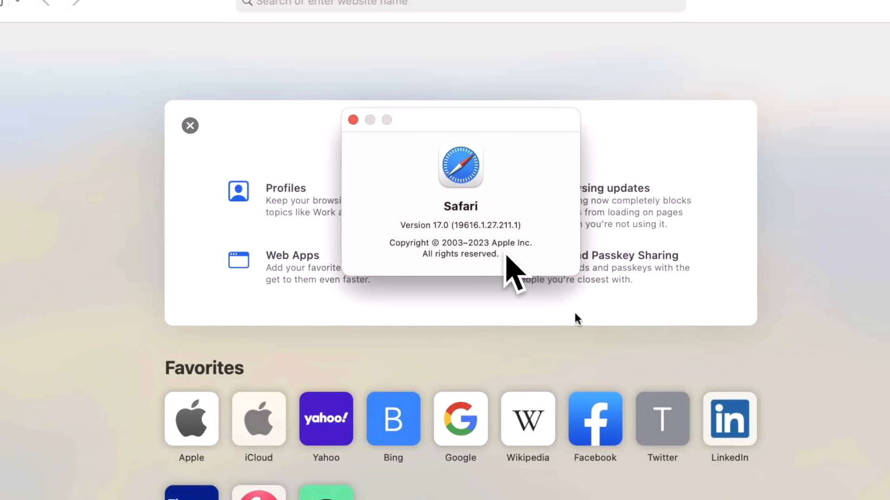
pyautogui.moveTo(534, 272)
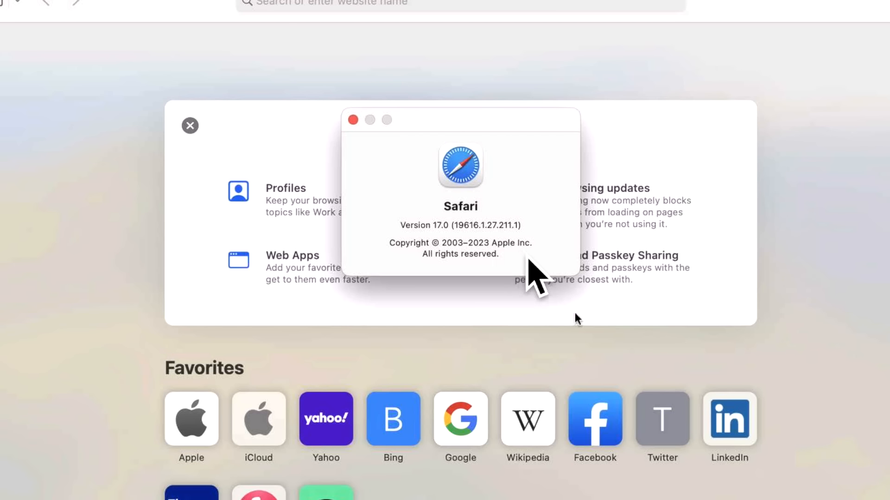
pyautogui.moveTo(531, 267)
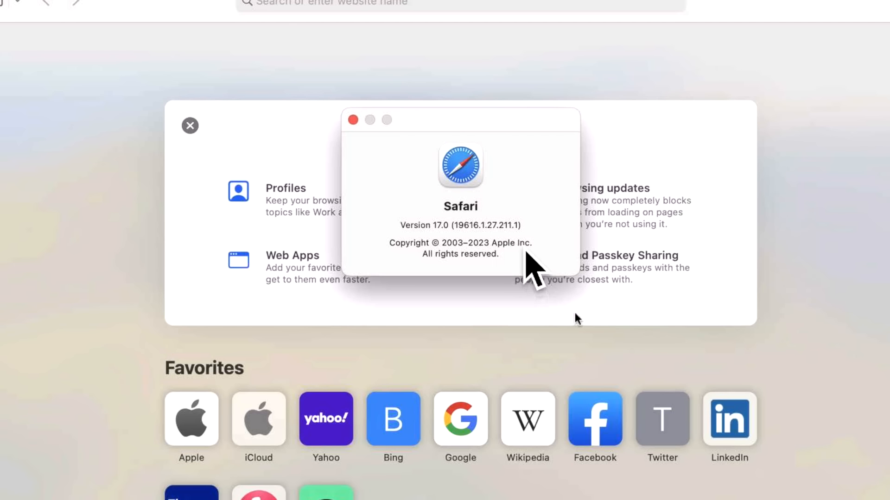
pyautogui.moveTo(539, 273)
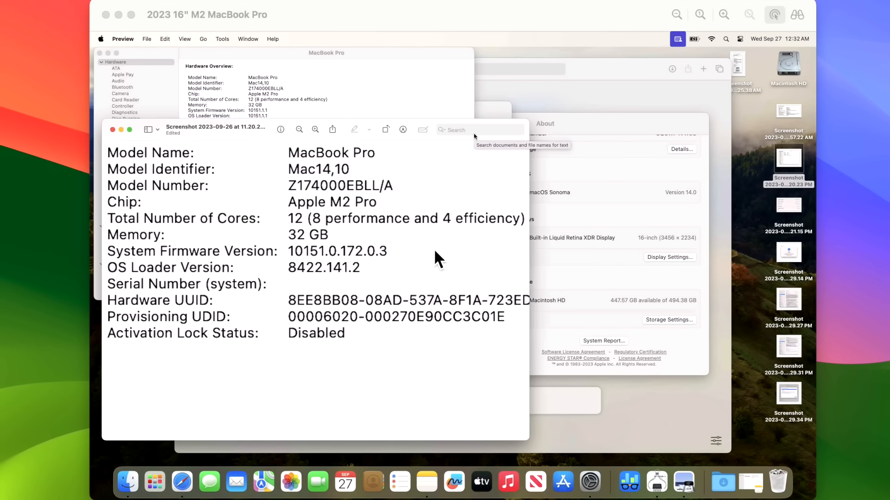
pyautogui.moveTo(400, 244)
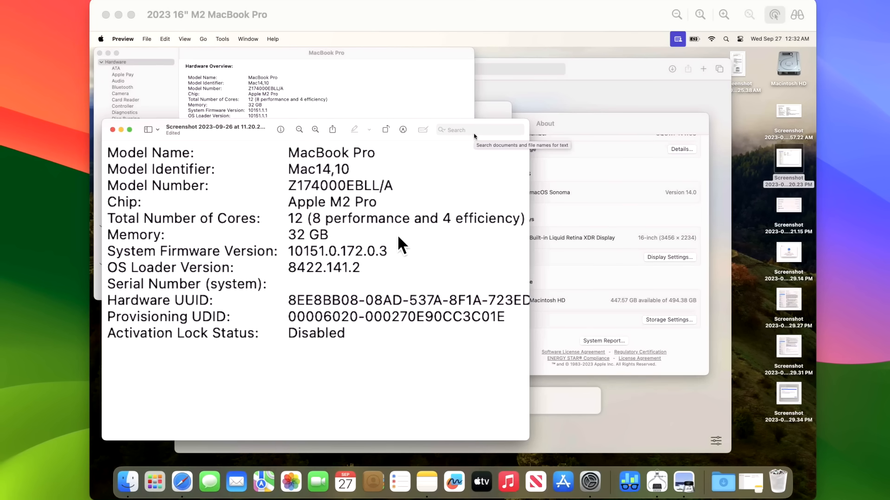
pyautogui.moveTo(389, 258)
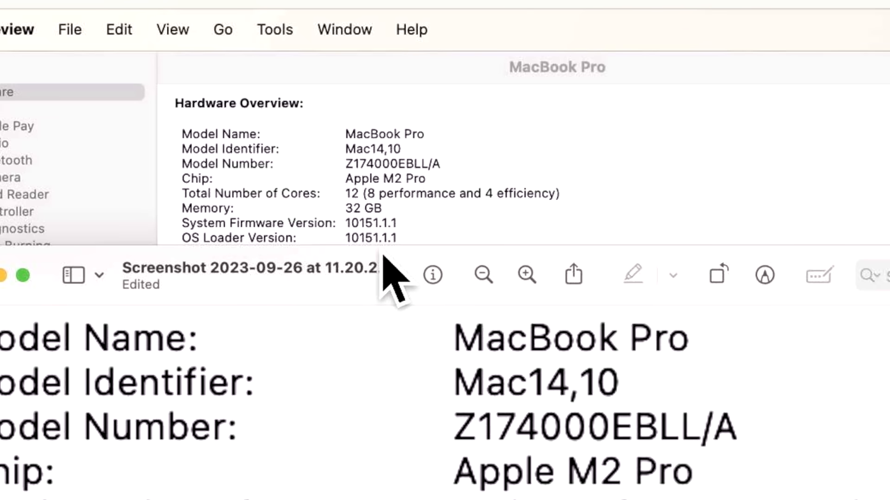
pyautogui.moveTo(423, 267)
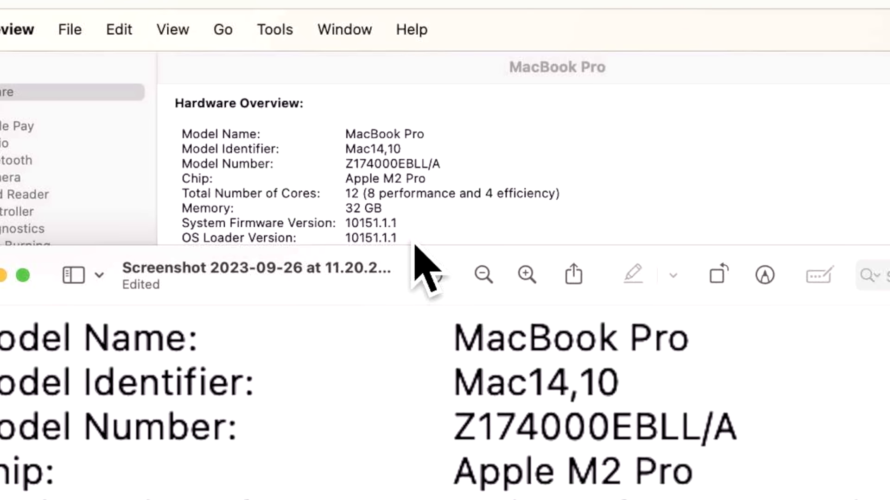
pyautogui.moveTo(432, 276)
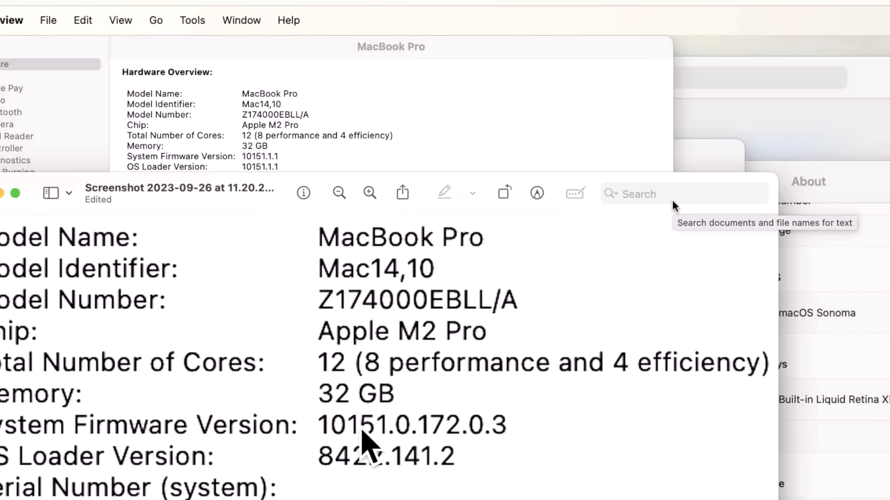
pyautogui.moveTo(301, 290)
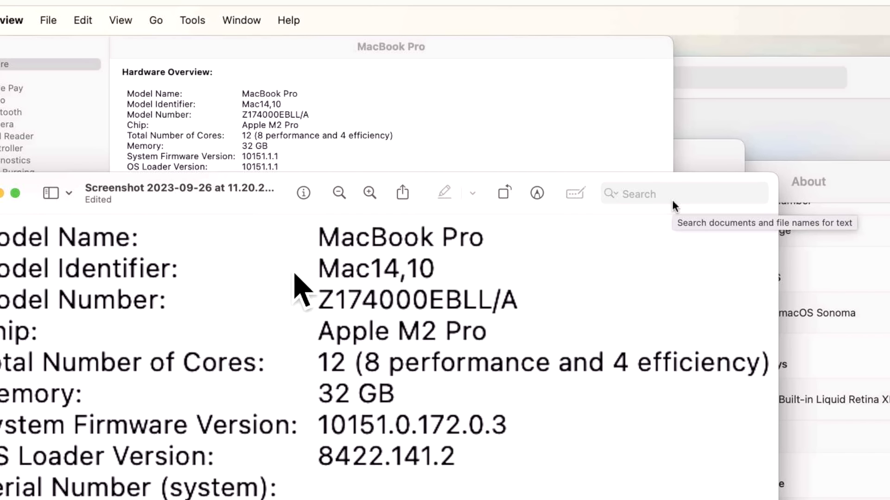
pyautogui.moveTo(372, 462)
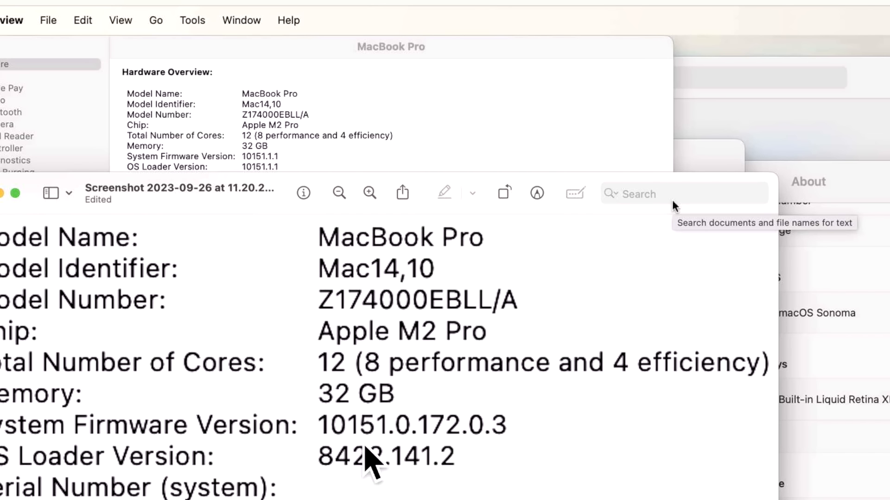
pyautogui.moveTo(352, 488)
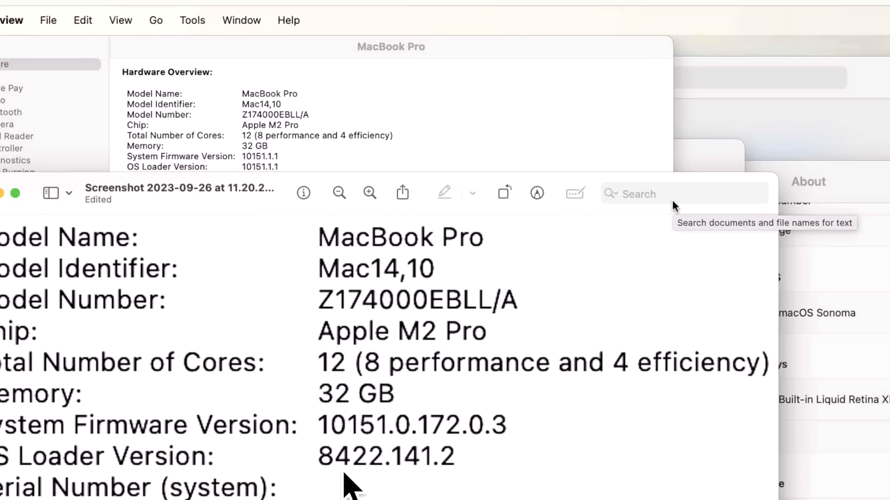
pyautogui.moveTo(446, 471)
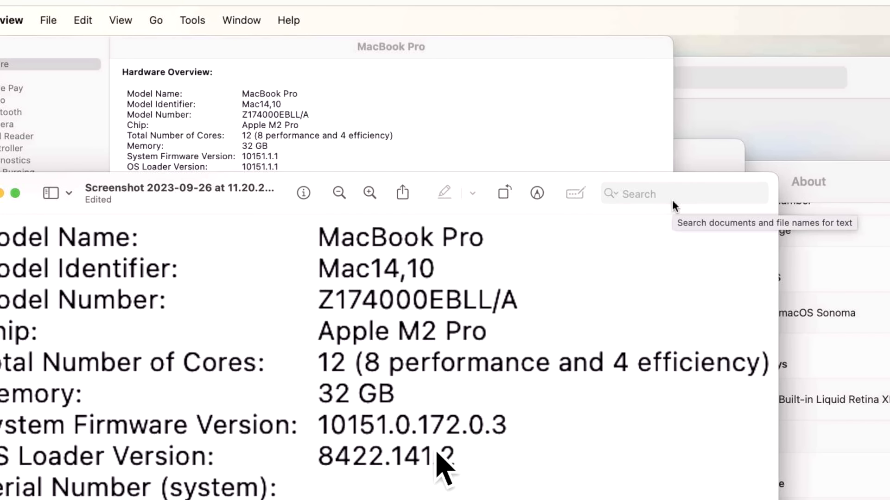
pyautogui.moveTo(477, 485)
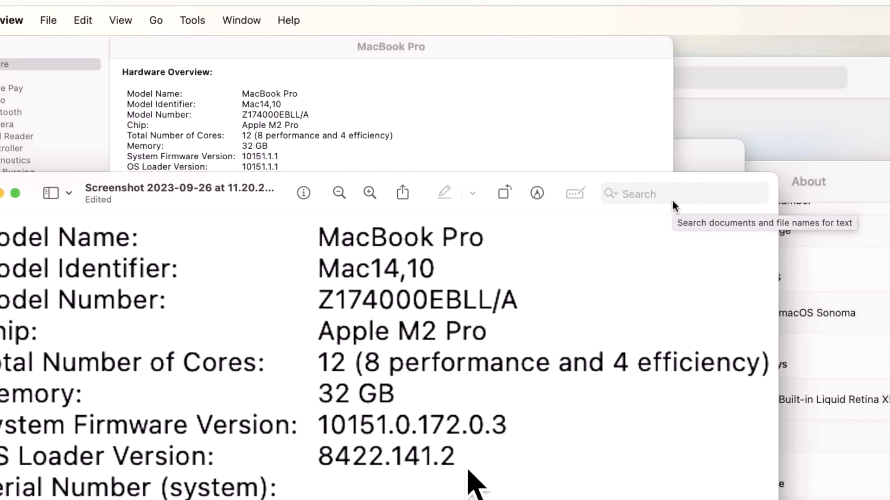
pyautogui.moveTo(372, 460)
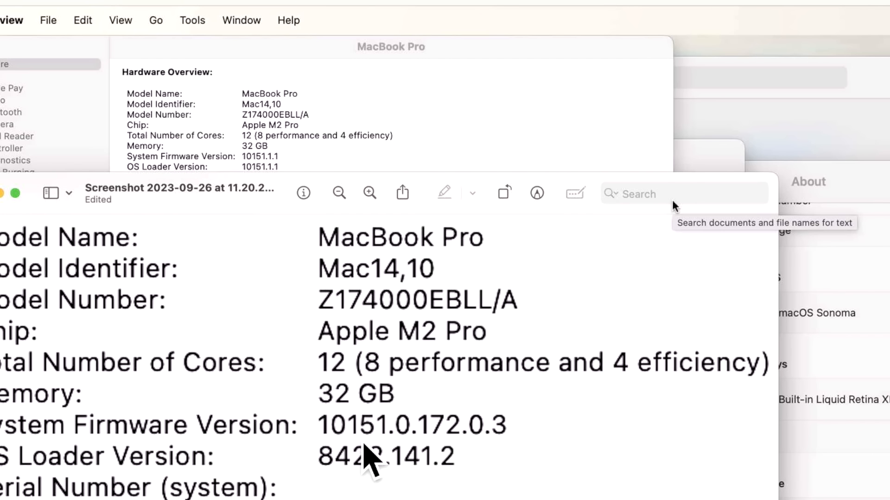
pyautogui.moveTo(341, 482)
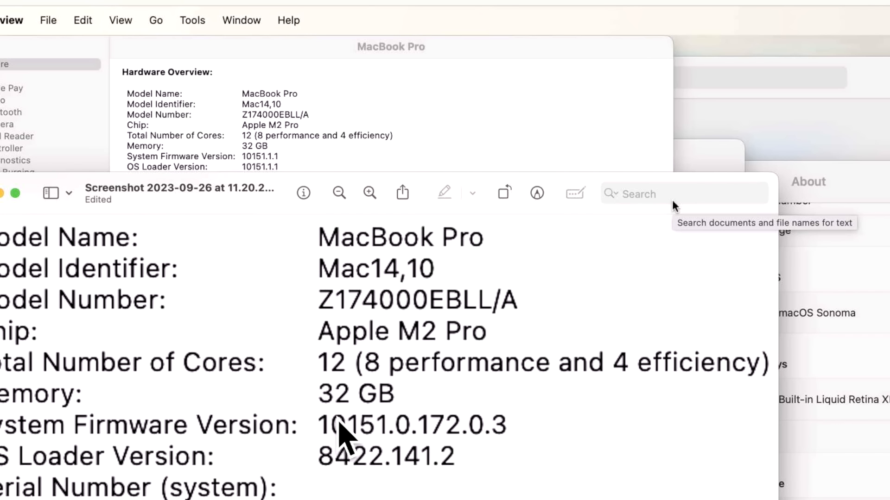
pyautogui.moveTo(519, 482)
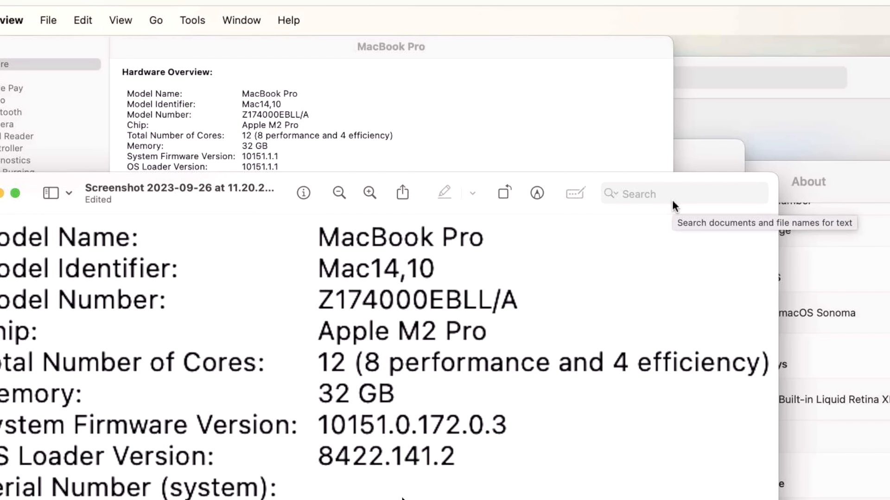
pyautogui.moveTo(346, 448)
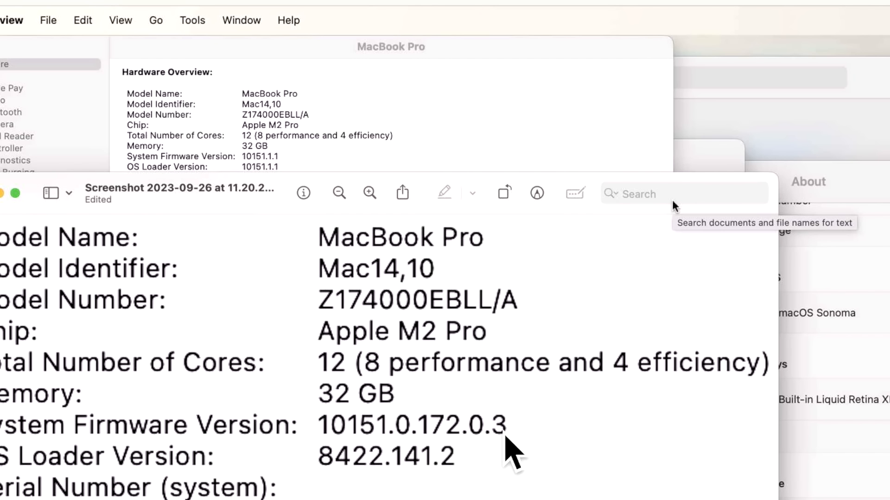
pyautogui.moveTo(513, 448)
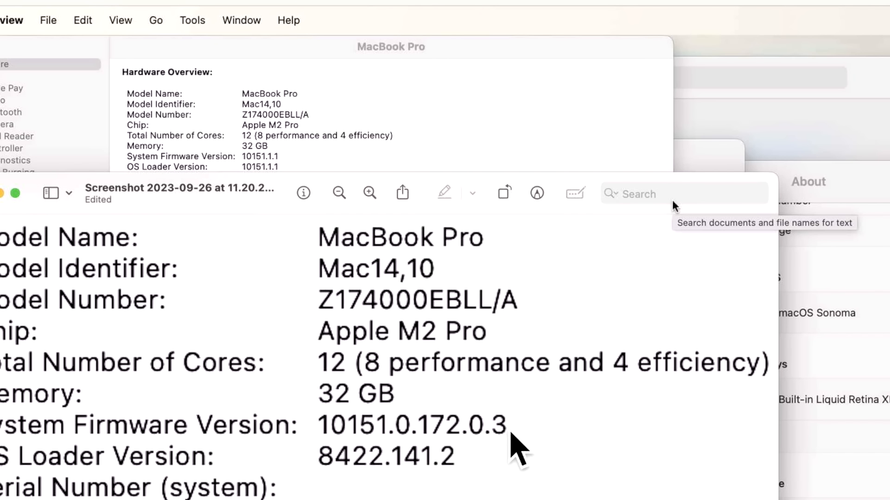
pyautogui.moveTo(508, 446)
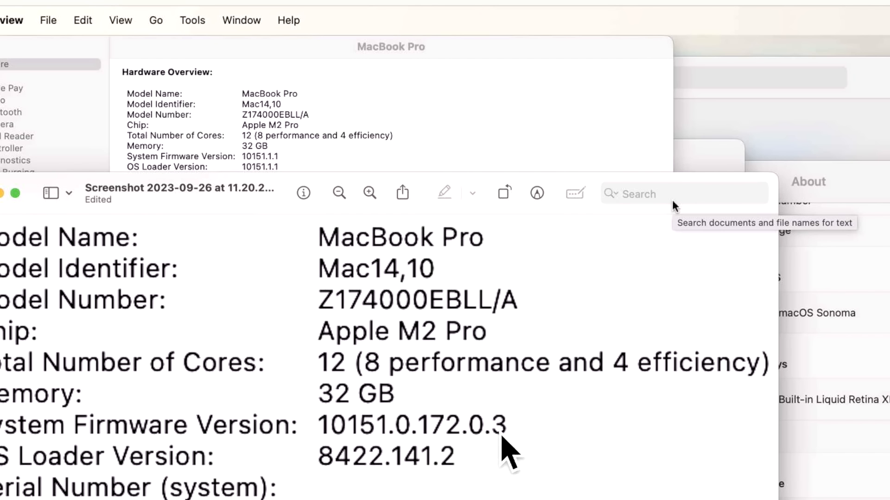
pyautogui.moveTo(389, 460)
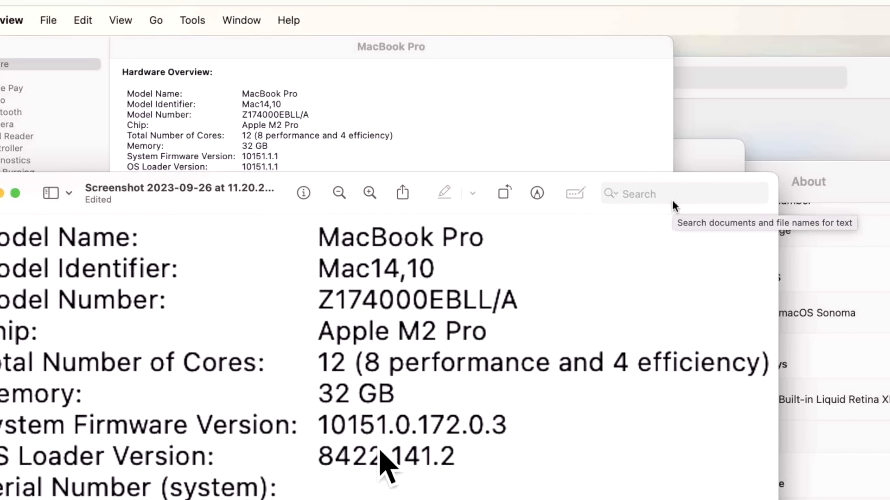
pyautogui.moveTo(403, 482)
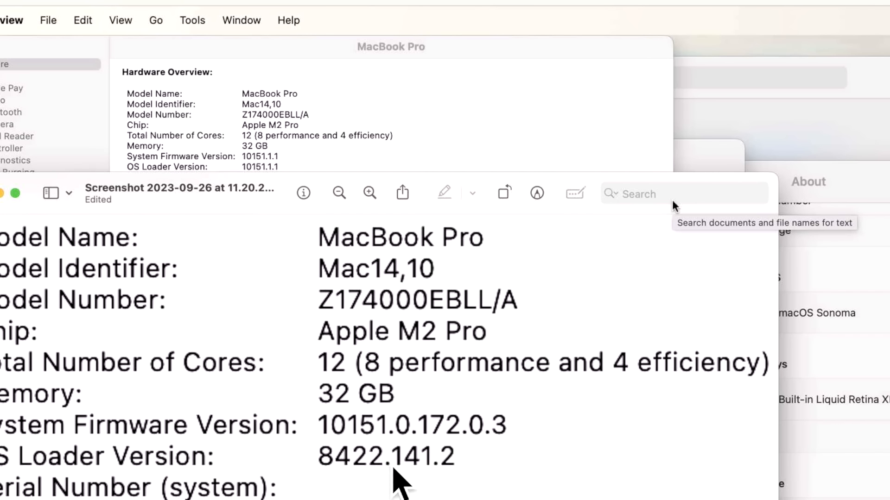
pyautogui.moveTo(465, 460)
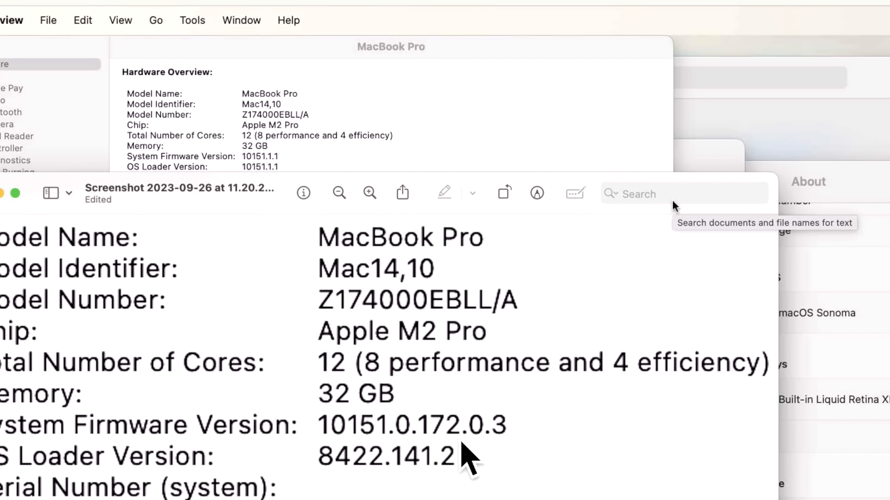
pyautogui.moveTo(397, 457)
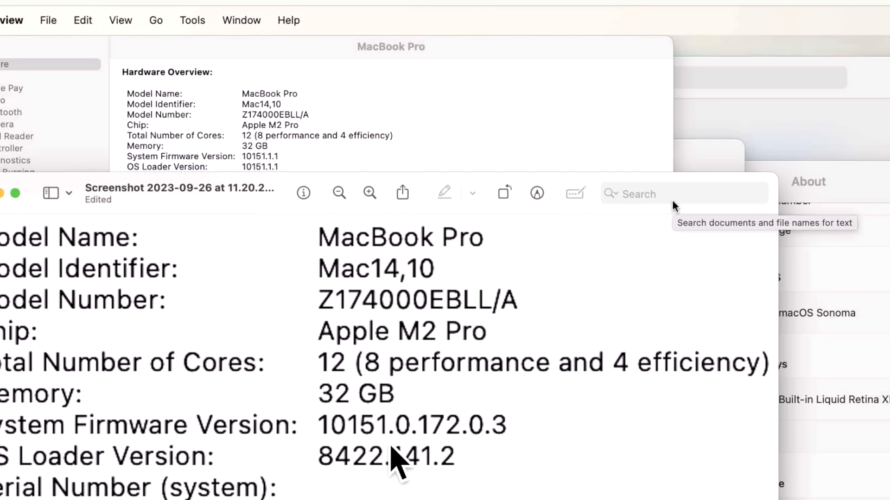
pyautogui.moveTo(379, 454)
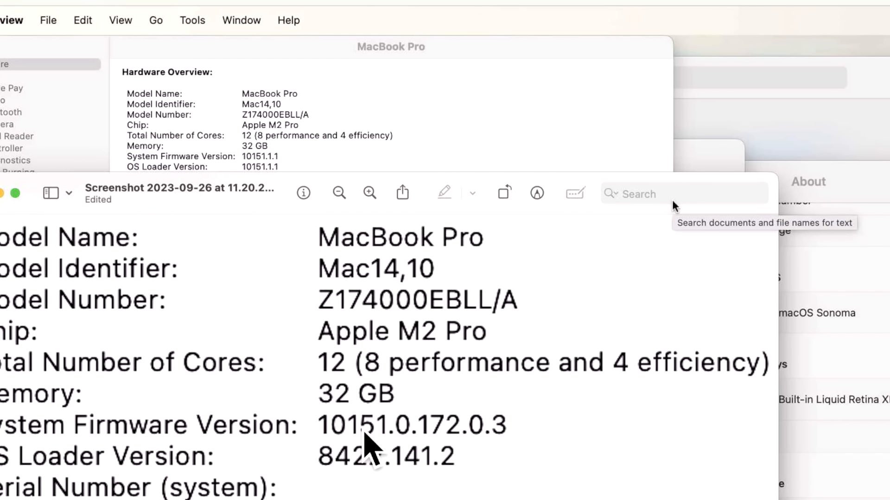
pyautogui.moveTo(306, 471)
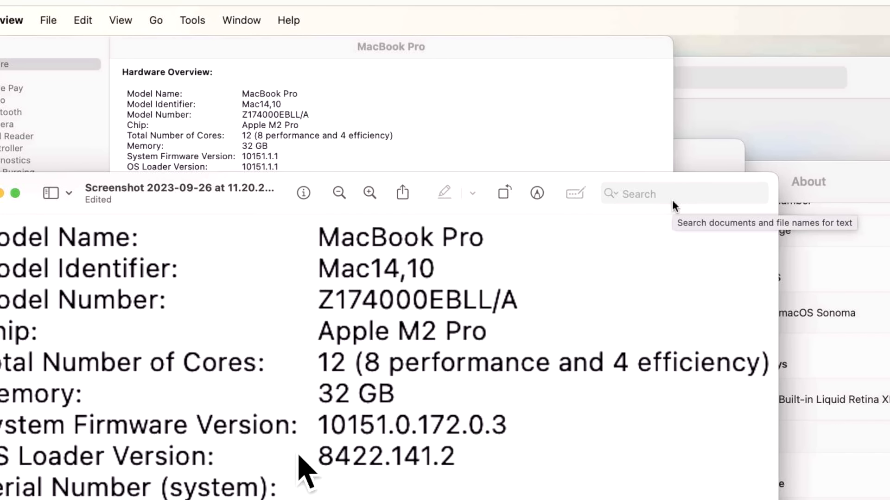
pyautogui.moveTo(516, 463)
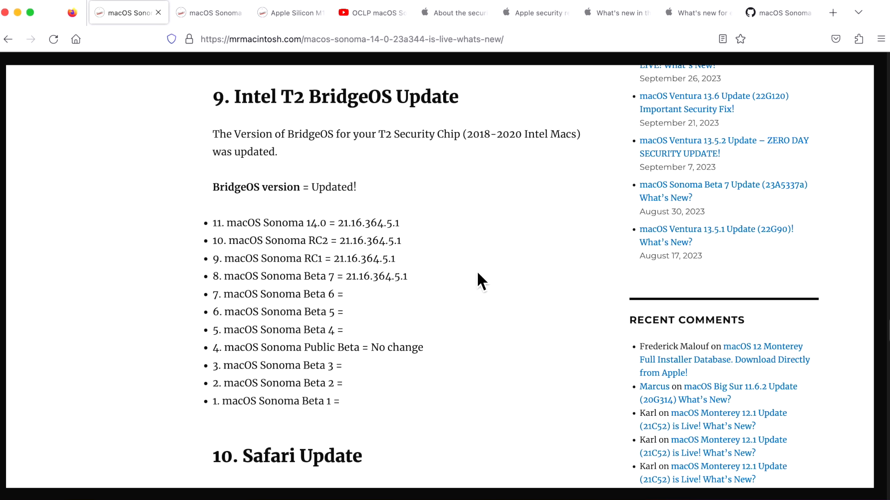
pyautogui.moveTo(410, 235)
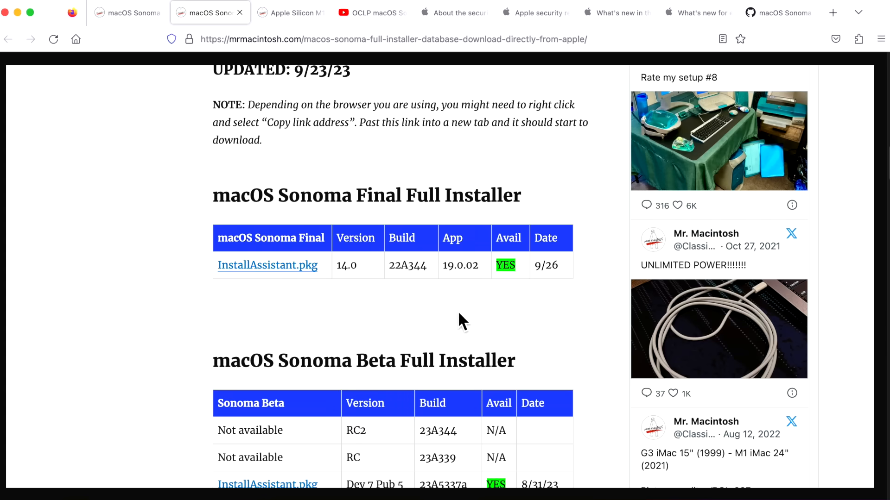
pyautogui.moveTo(378, 301)
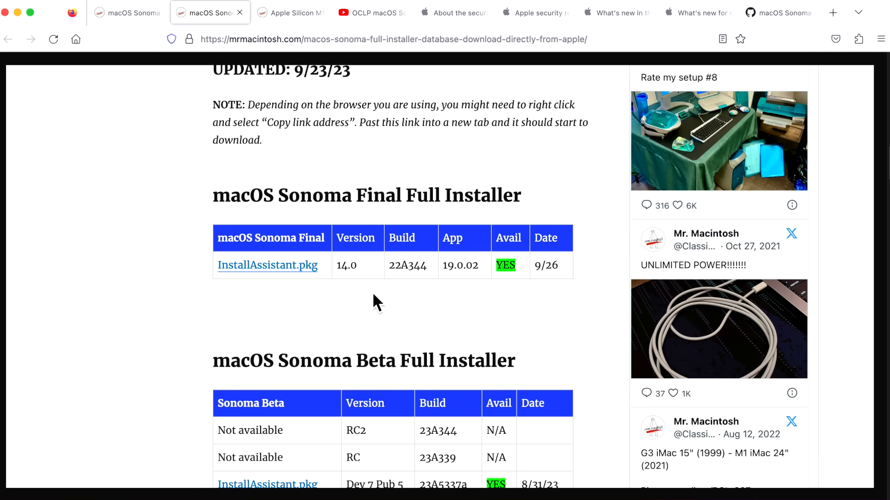
pyautogui.moveTo(357, 306)
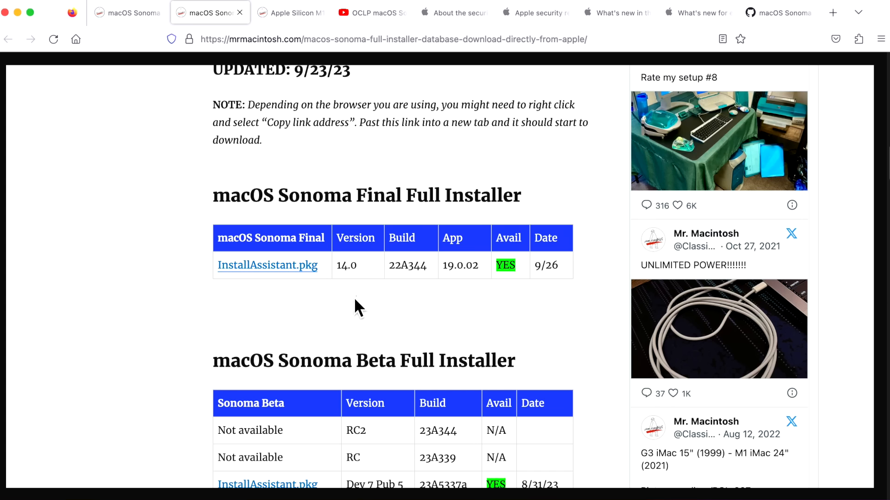
pyautogui.moveTo(588, 78)
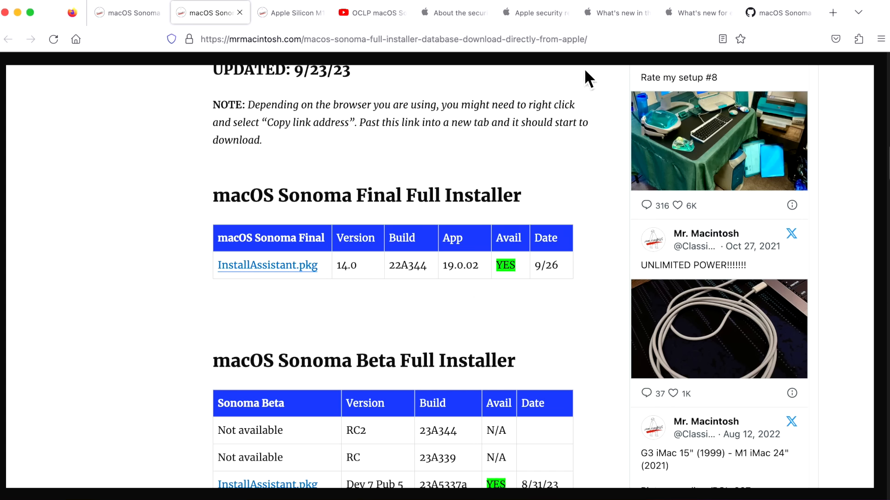
# - Switch to Mr. Macintosh's Apple Silicon IPSW database showing the Sonoma 14.0 restore file
pyautogui.click(289, 13)
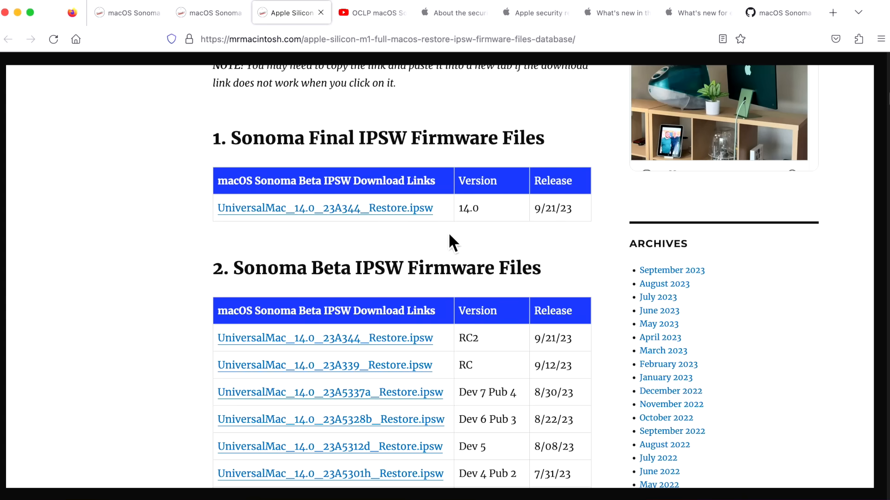
pyautogui.moveTo(450, 252)
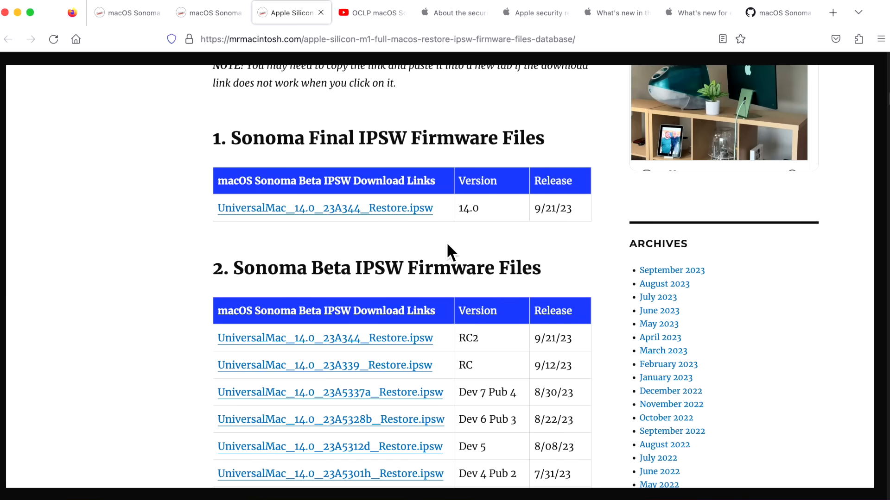
pyautogui.moveTo(440, 245)
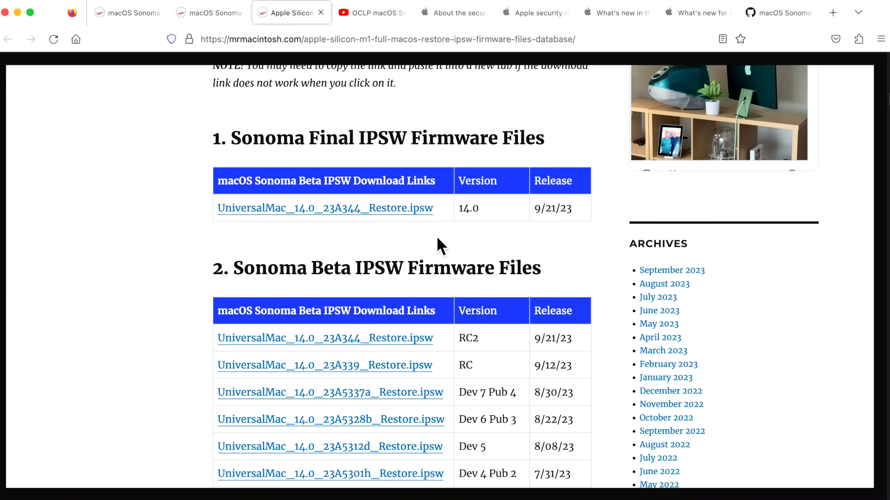
pyautogui.moveTo(482, 238)
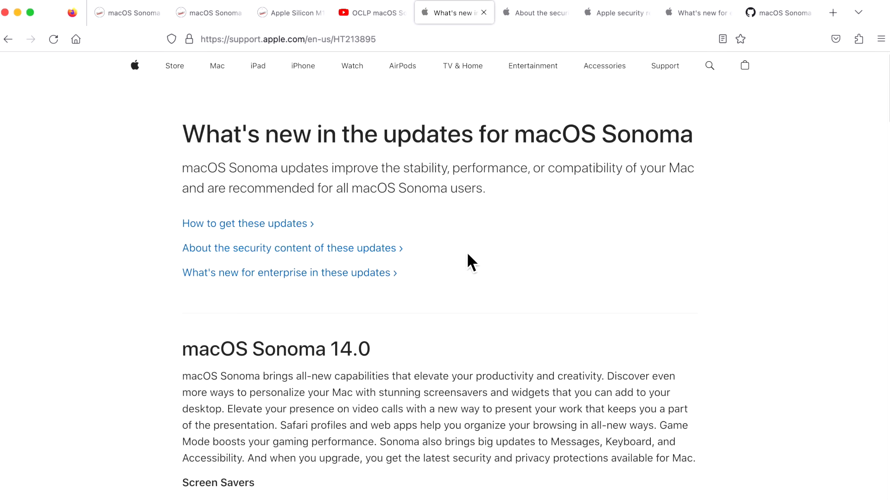
pyautogui.moveTo(483, 225)
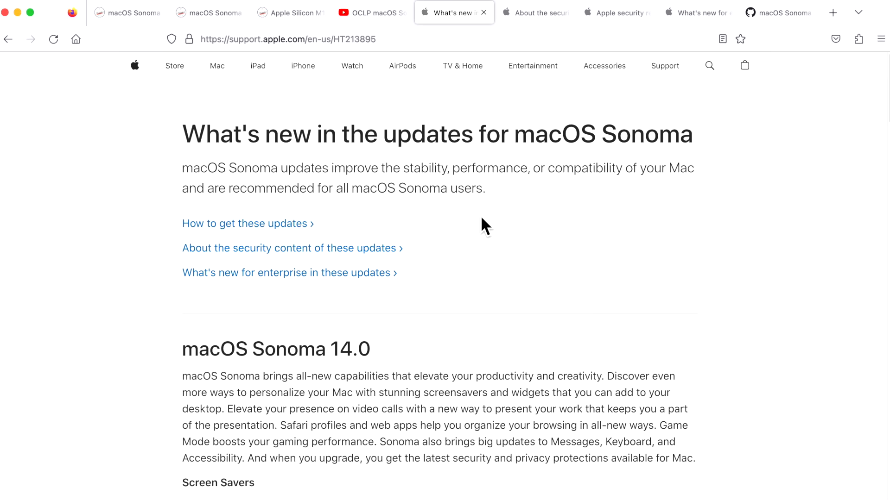
pyautogui.moveTo(487, 232)
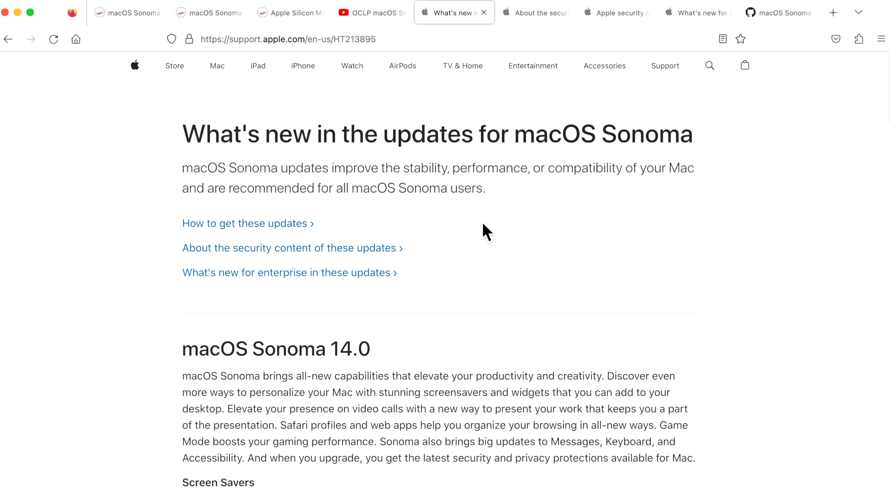
# - Read through the macOS Sonoma 14.0 feature list in the 'What's new in the updates' article
pyautogui.scroll(-3)
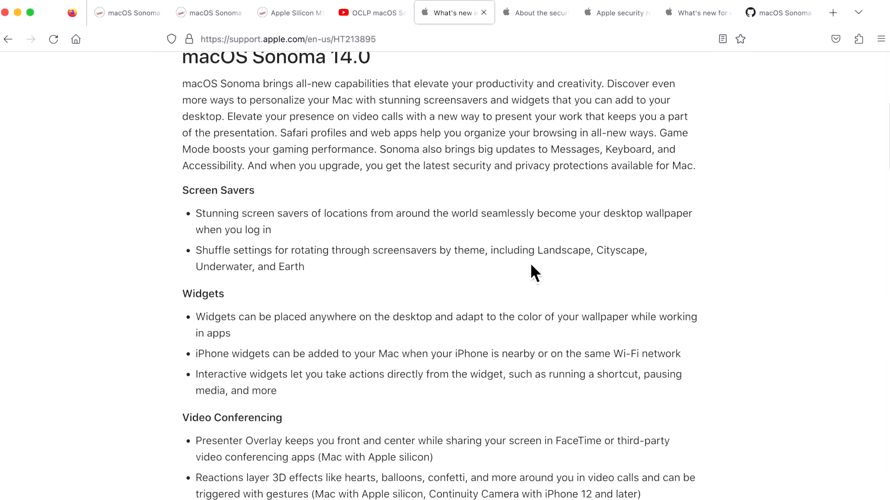
pyautogui.scroll(-3)
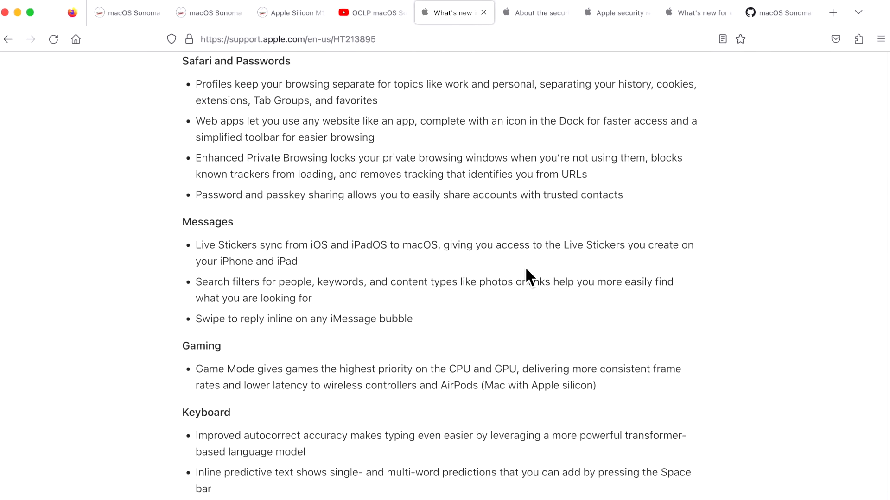
pyautogui.scroll(-3)
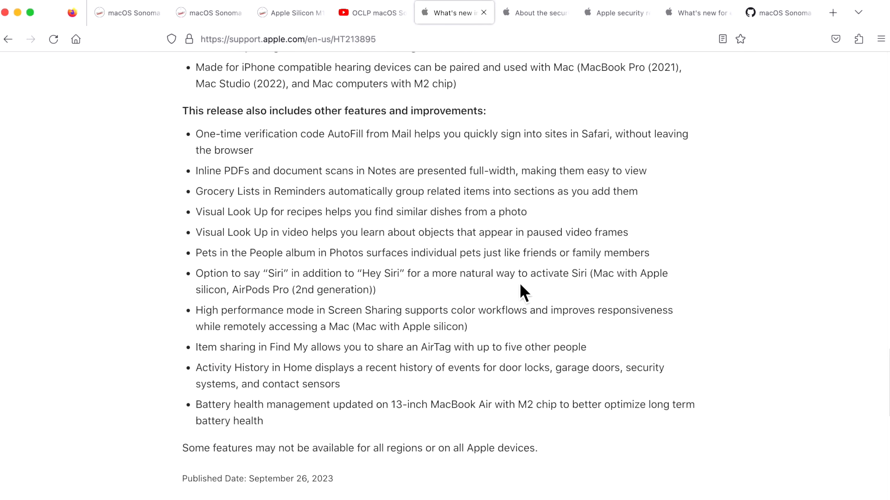
pyautogui.scroll(3)
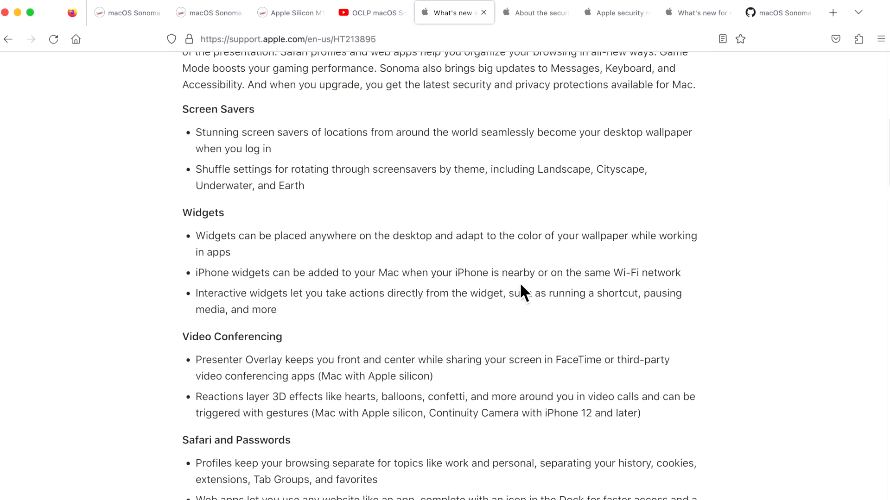
pyautogui.scroll(3)
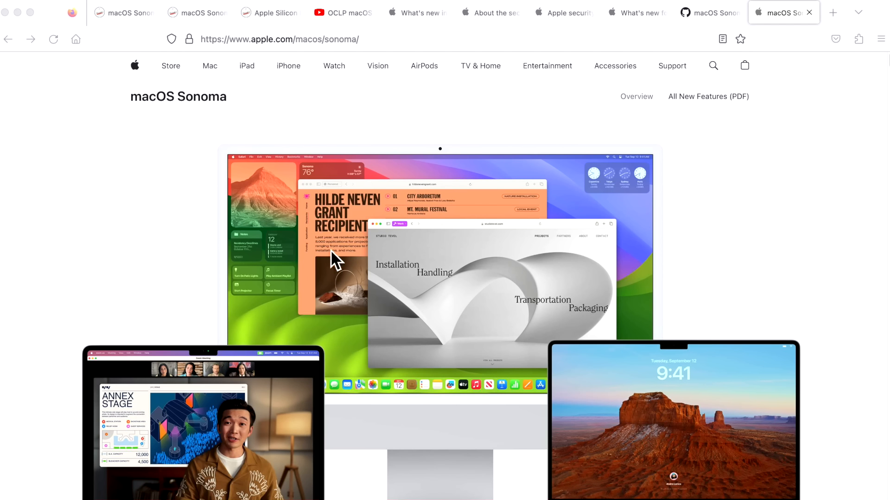
pyautogui.moveTo(254, 138)
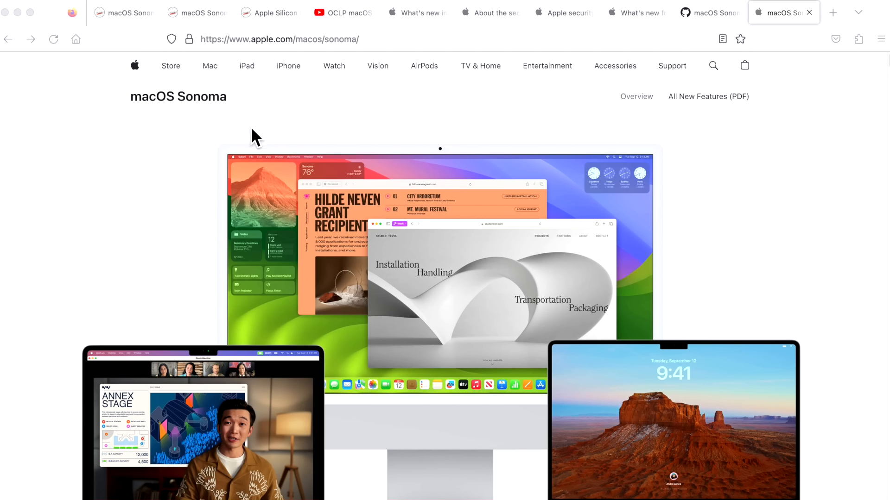
pyautogui.moveTo(473, 198)
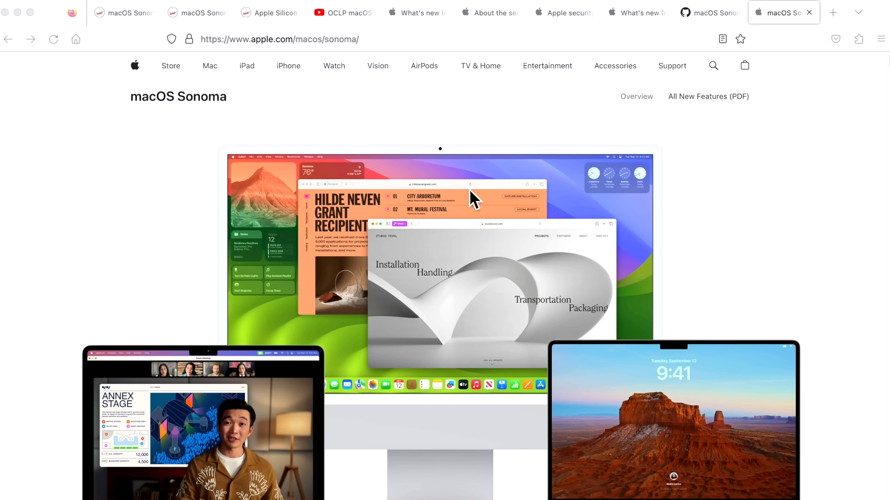
pyautogui.moveTo(709, 106)
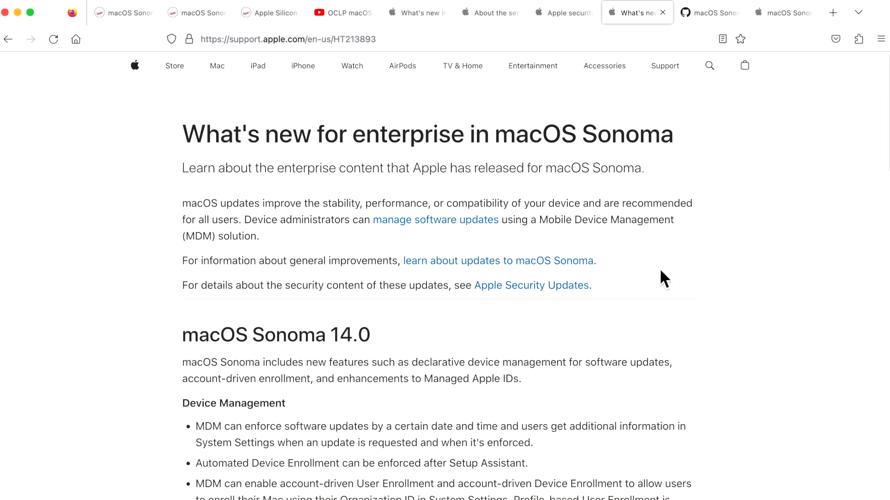
pyautogui.moveTo(664, 240)
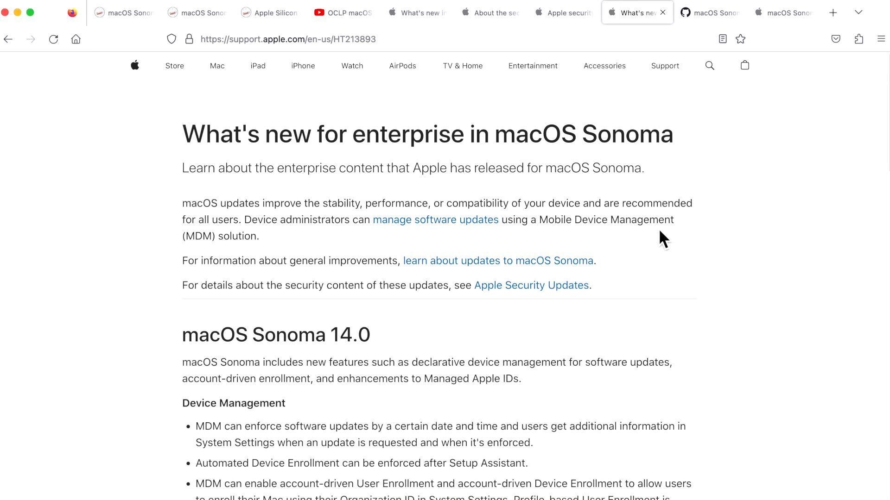
pyautogui.moveTo(667, 235)
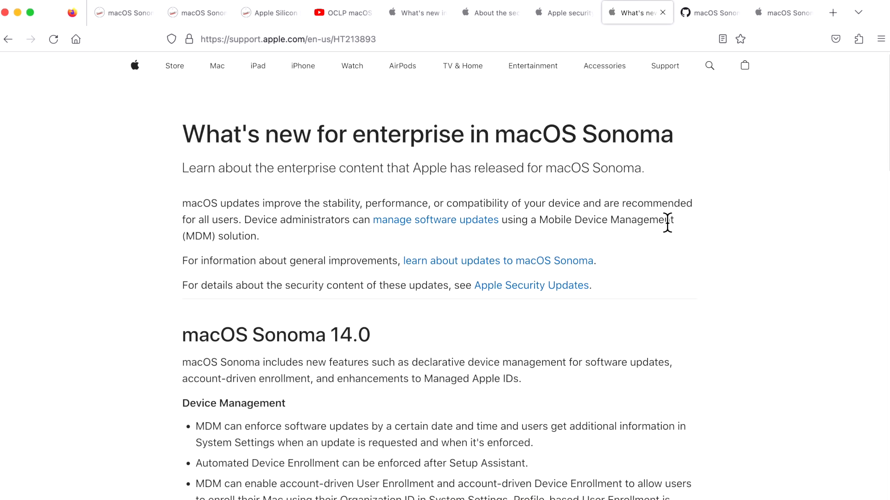
# - Read the HT213893 enterprise article past Device Management to Bug fixes, then clear the text selection
pyautogui.scroll(-3)
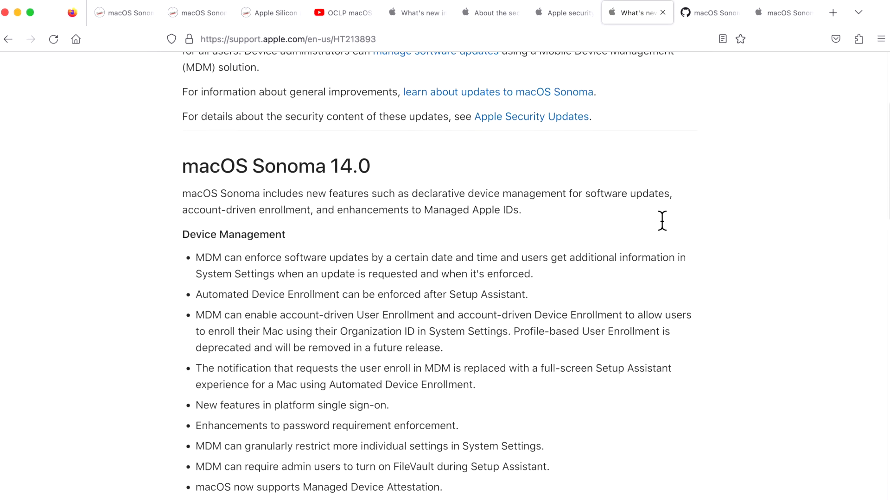
pyautogui.scroll(-3)
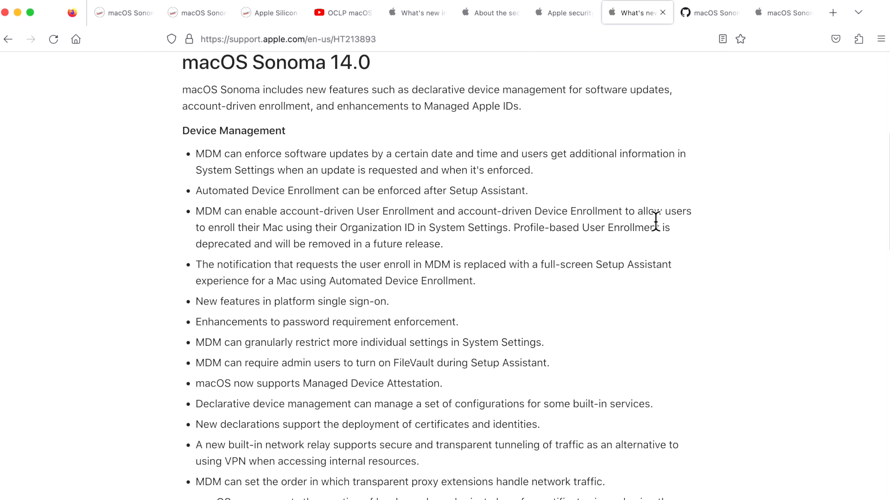
pyautogui.scroll(-3)
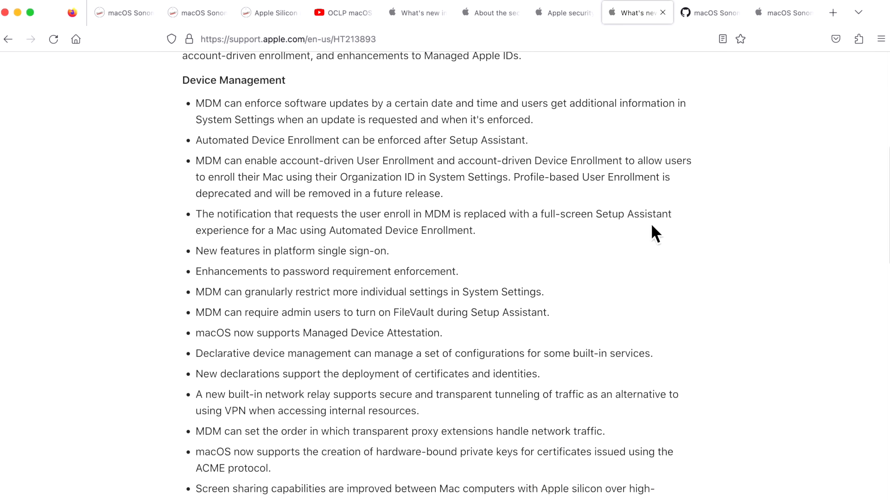
pyautogui.scroll(3)
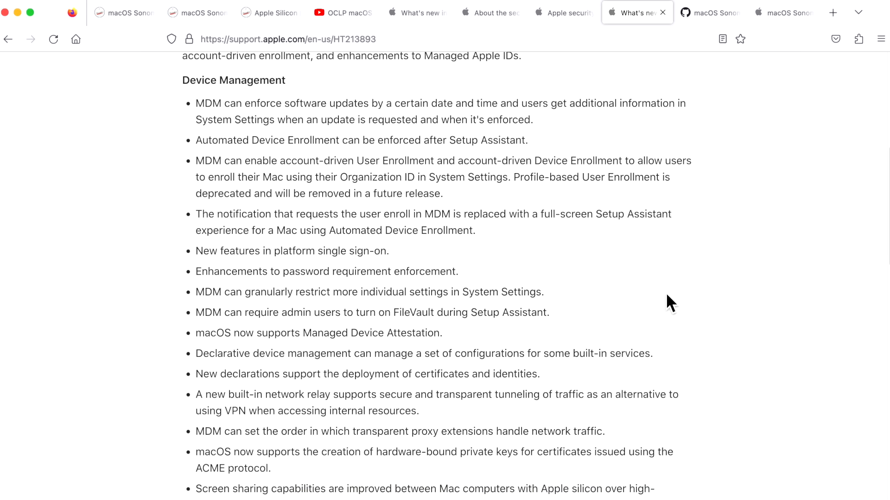
pyautogui.scroll(-3)
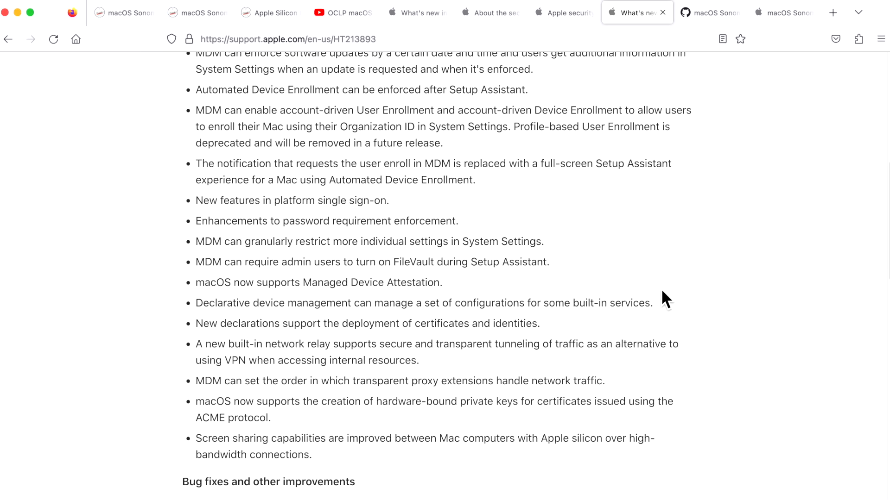
pyautogui.moveTo(629, 287)
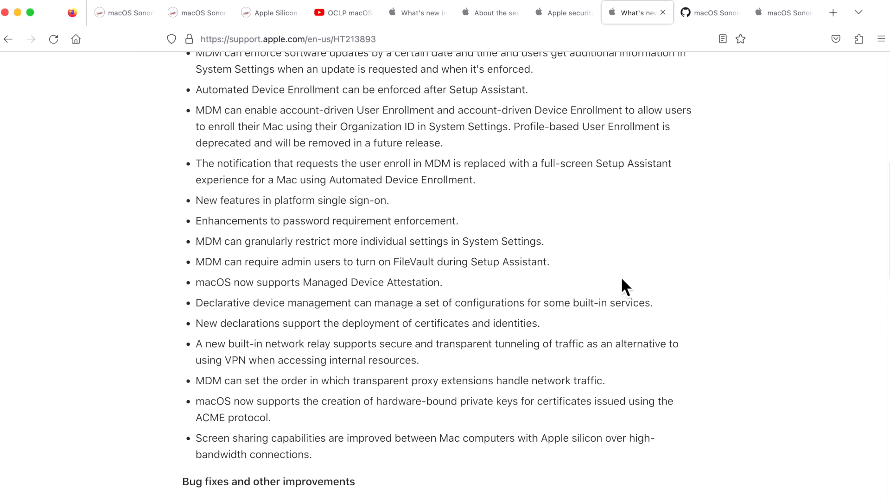
pyautogui.moveTo(618, 278)
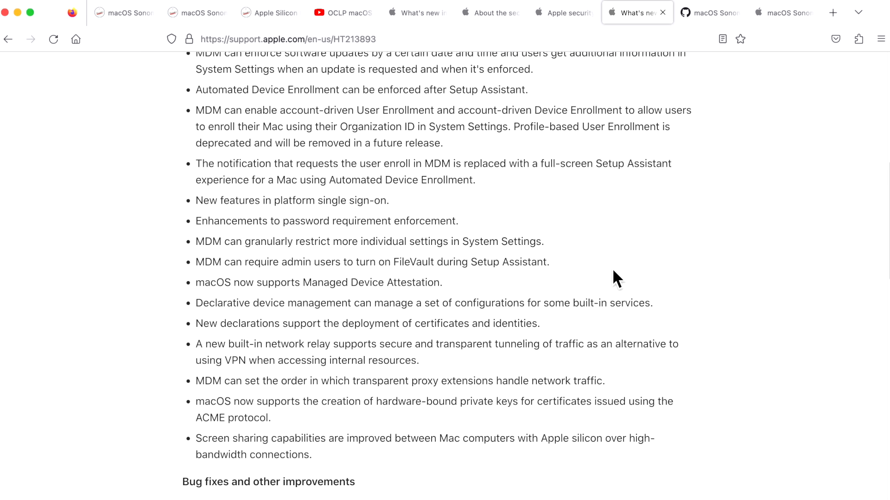
pyautogui.scroll(-3)
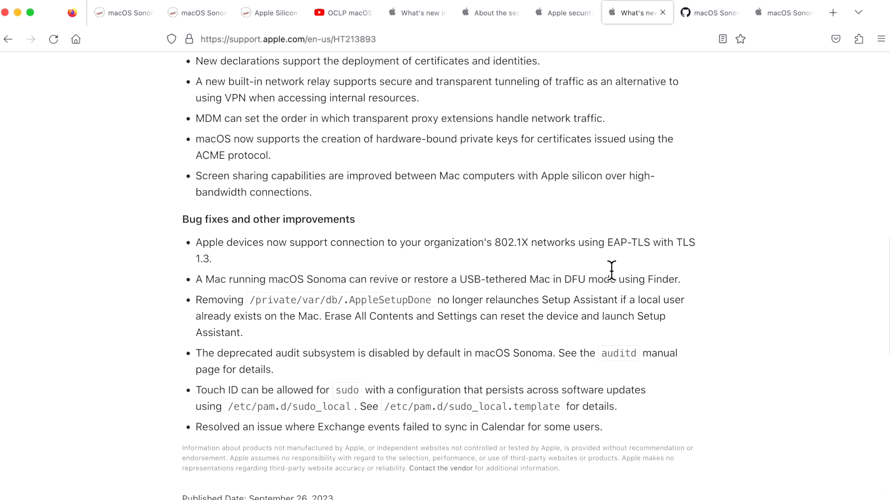
pyautogui.moveTo(314, 245)
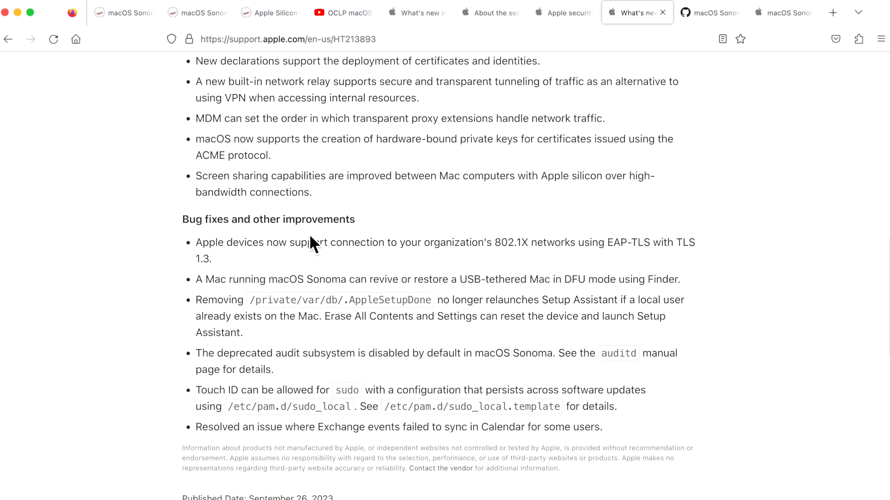
pyautogui.moveTo(317, 253)
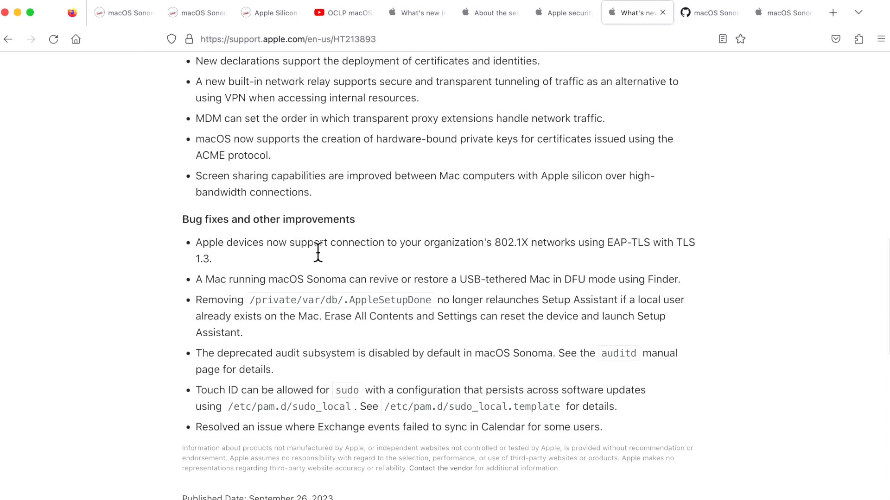
pyautogui.moveTo(250, 269)
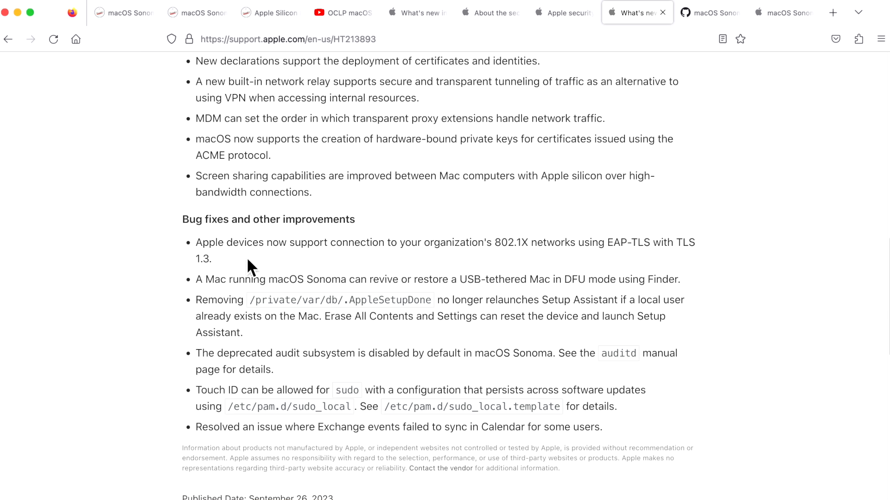
pyautogui.moveTo(664, 430)
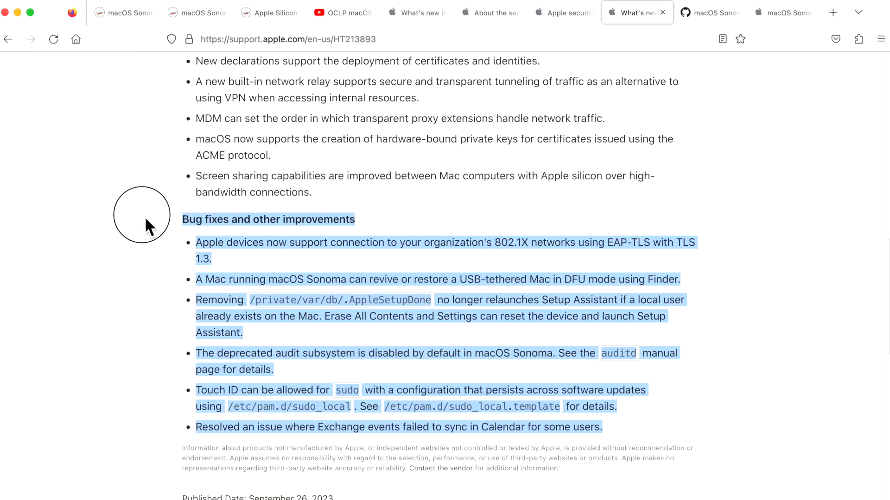
pyautogui.click(267, 357)
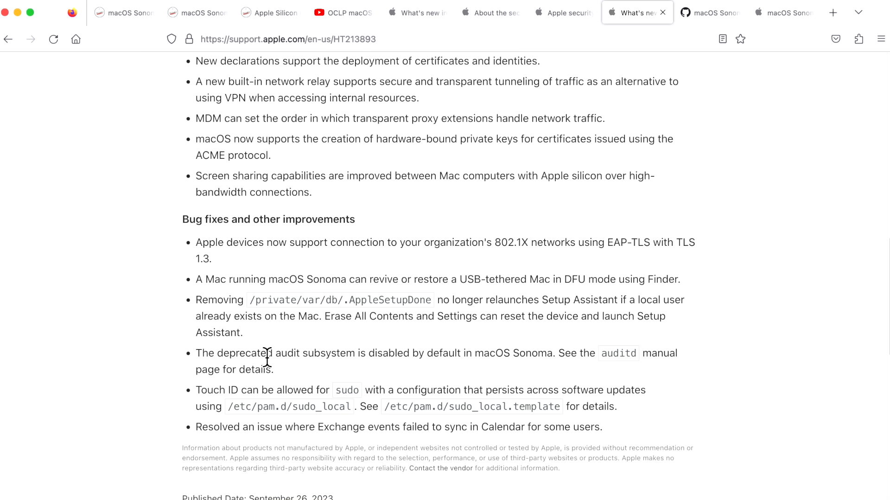
pyautogui.moveTo(407, 392)
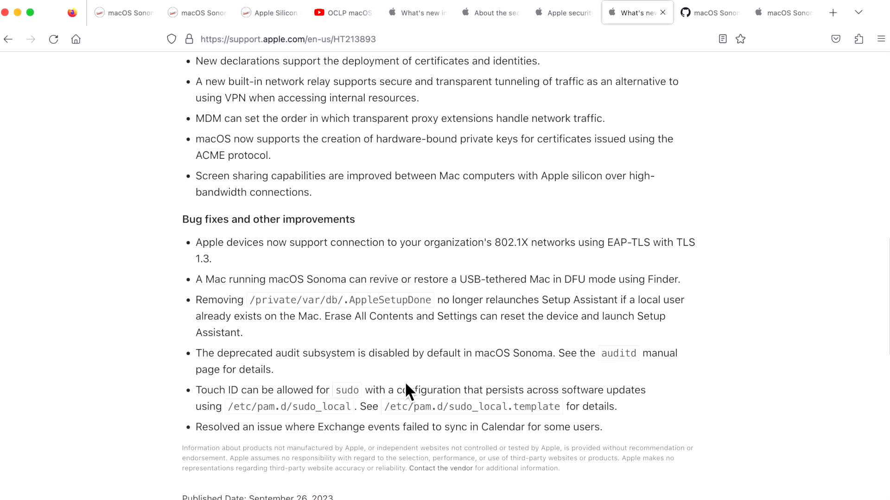
pyautogui.moveTo(447, 376)
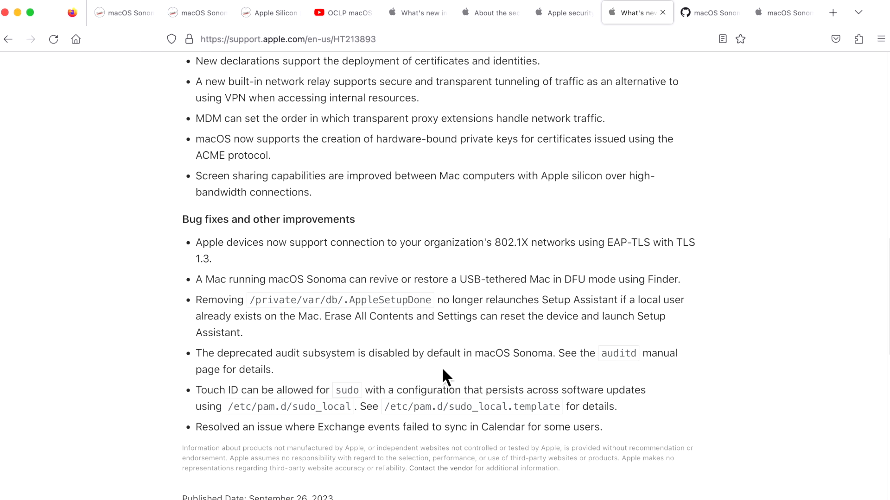
# - From Apple security updates, open the macOS Sonoma 14 security content and read its CVE list
pyautogui.click(562, 13)
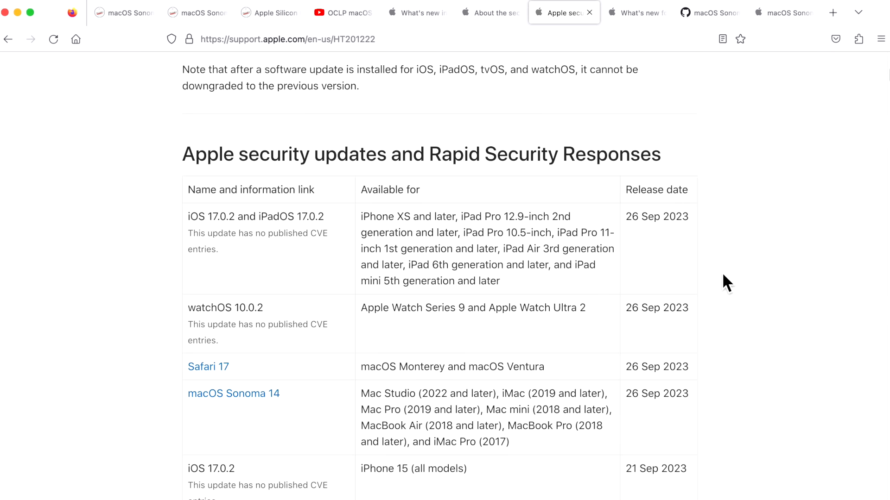
pyautogui.moveTo(437, 403)
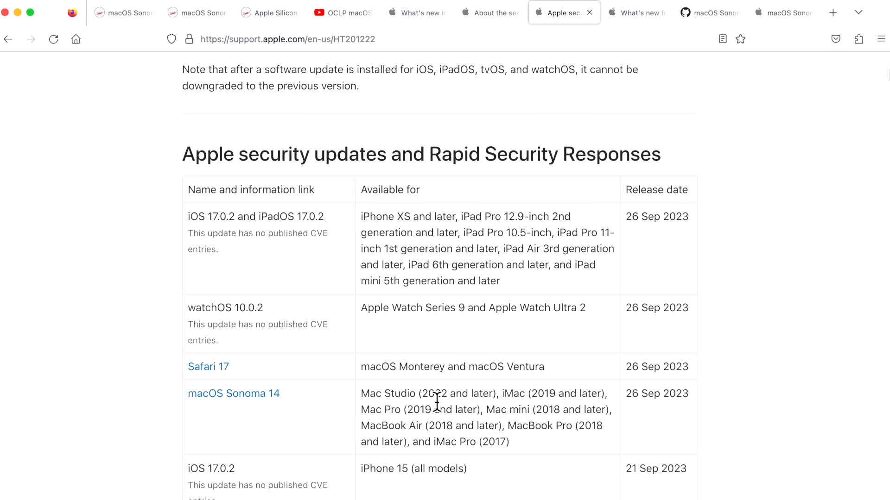
pyautogui.moveTo(269, 422)
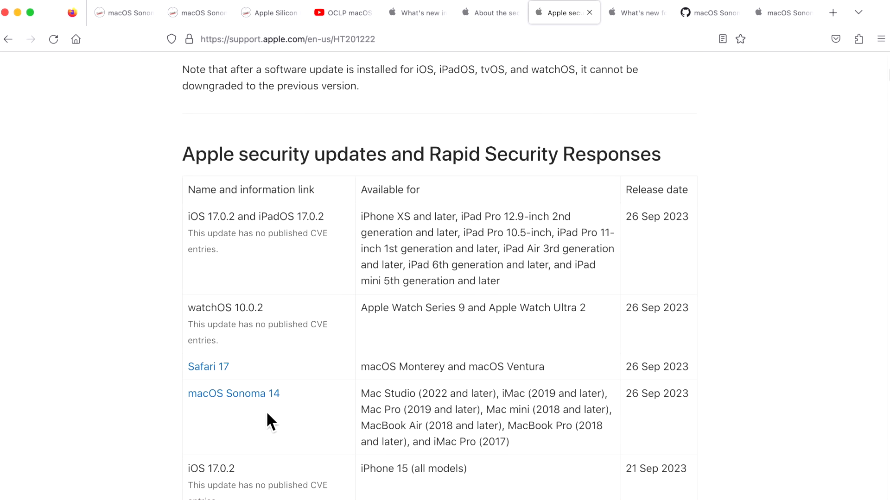
pyautogui.moveTo(233, 393)
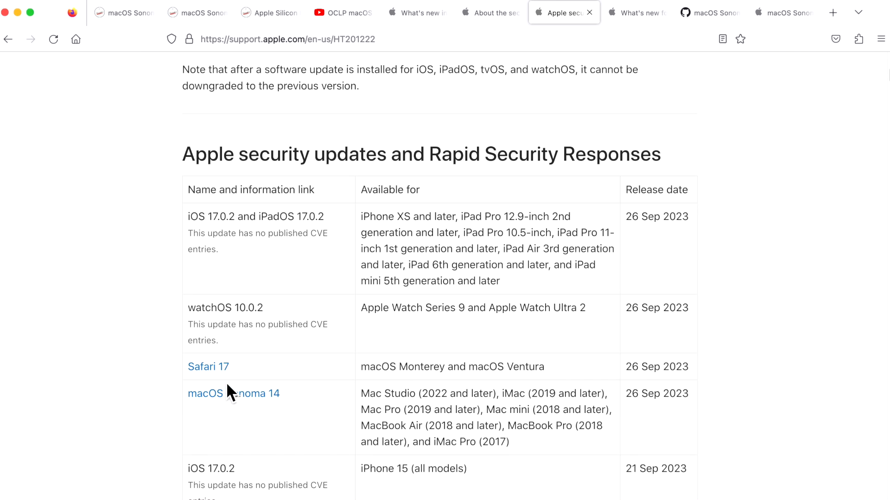
pyautogui.click(233, 393)
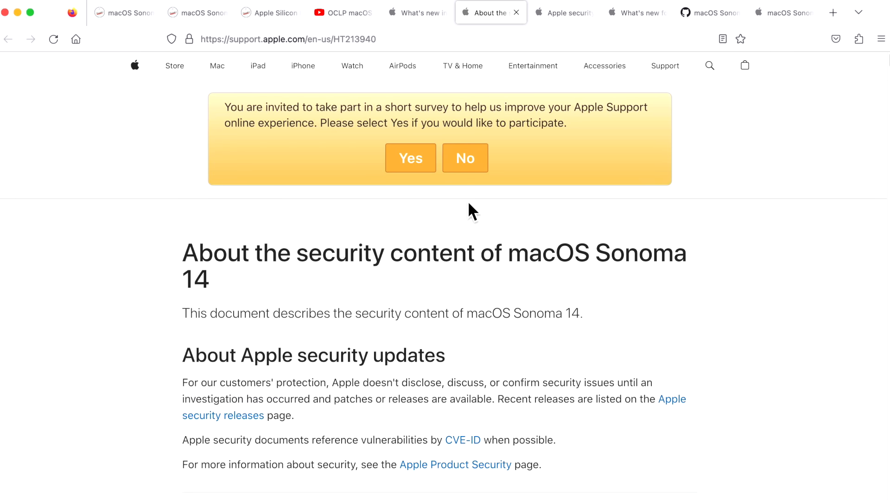
pyautogui.scroll(-3)
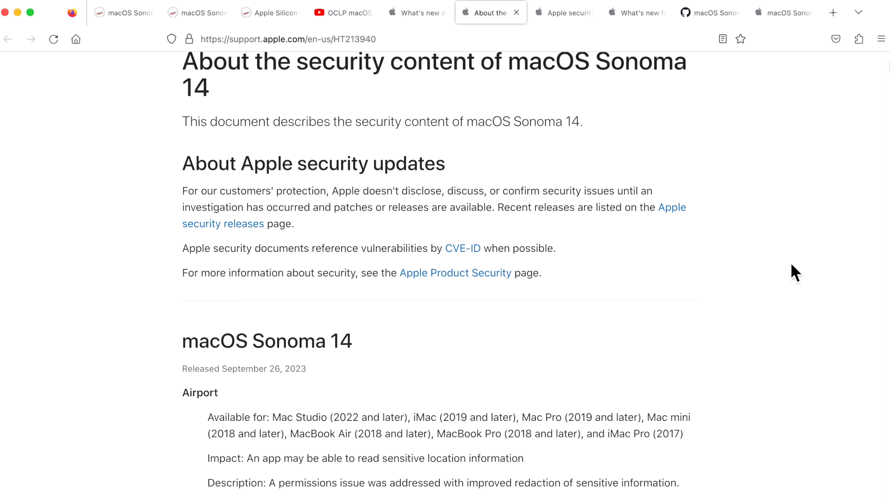
pyautogui.scroll(-3)
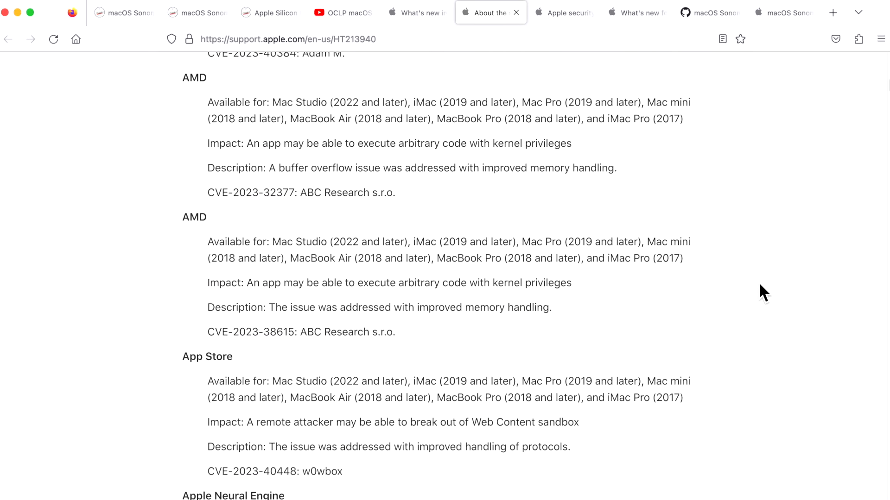
pyautogui.scroll(-3)
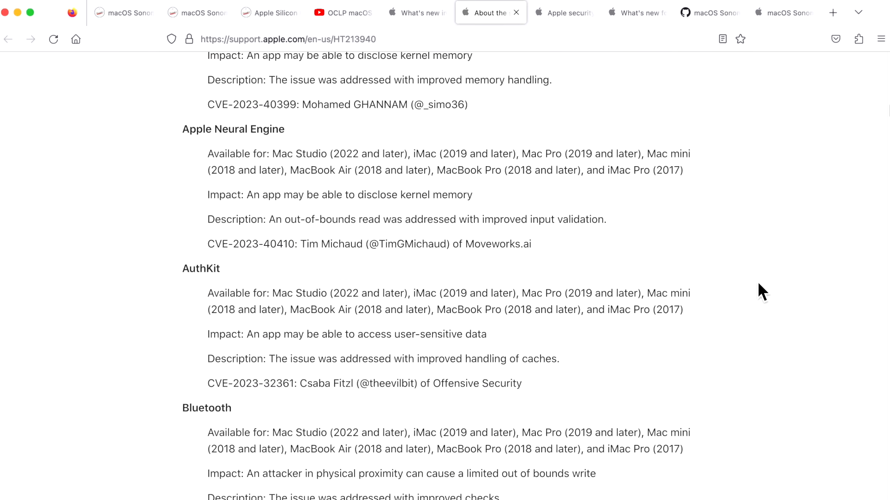
pyautogui.scroll(-3)
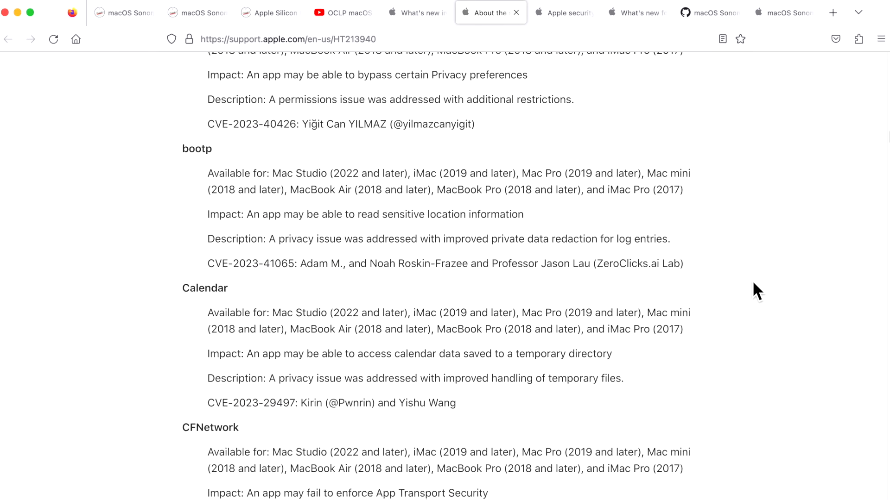
pyautogui.scroll(-3)
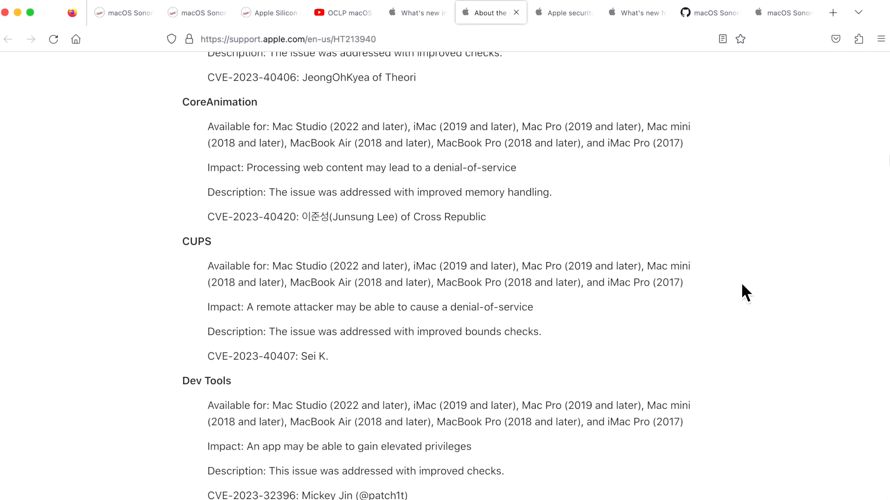
pyautogui.scroll(-3)
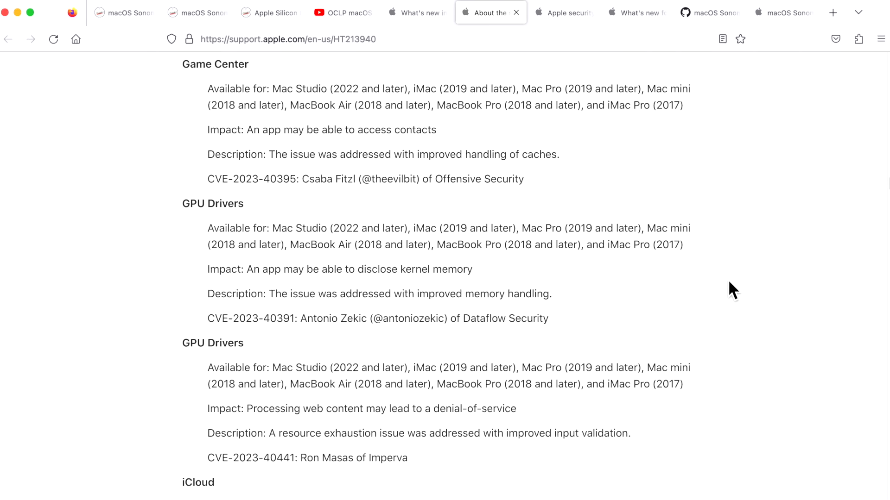
pyautogui.scroll(-3)
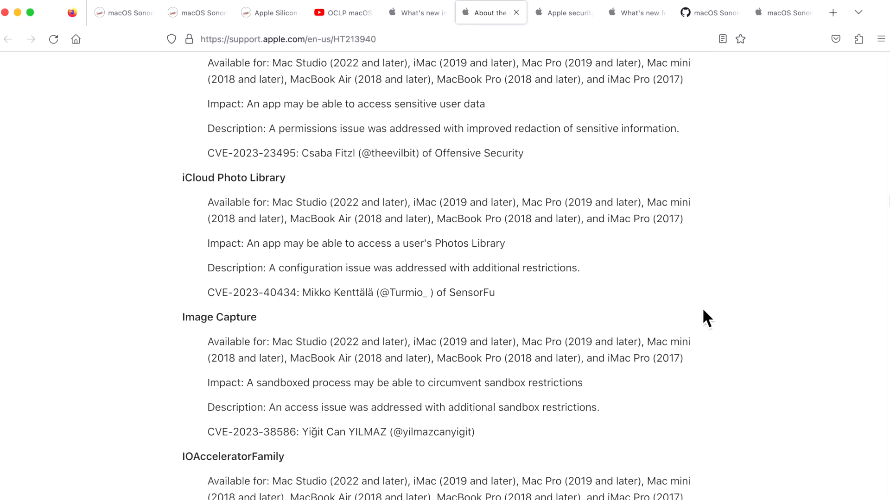
pyautogui.scroll(-3)
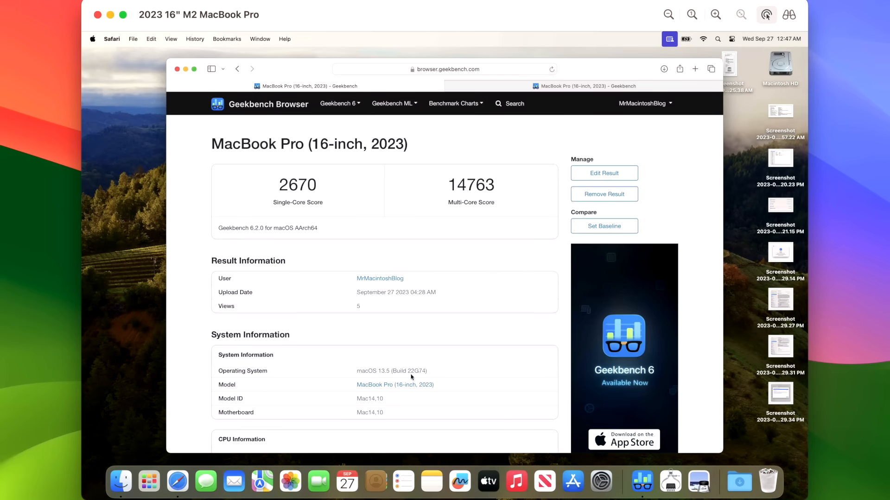
pyautogui.moveTo(393, 379)
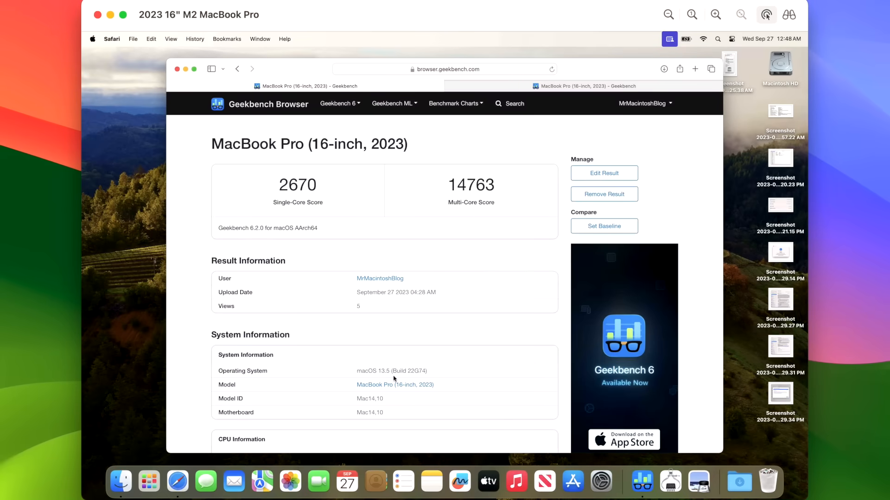
pyautogui.moveTo(378, 227)
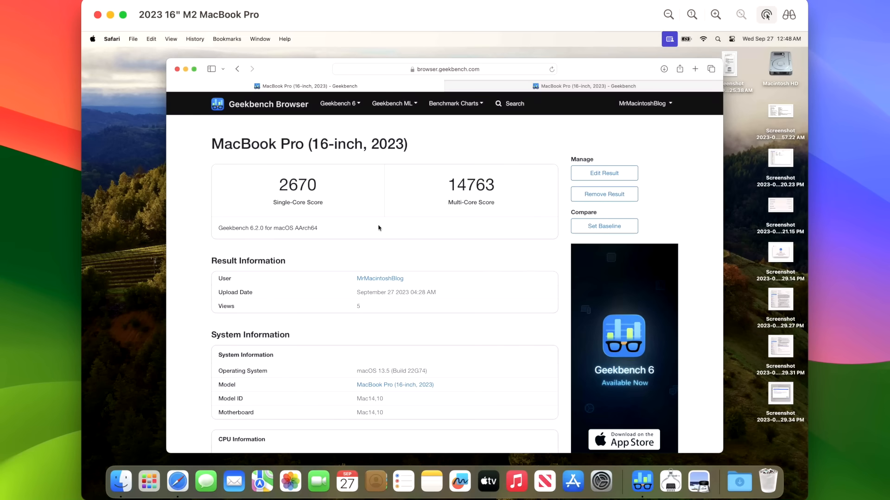
pyautogui.moveTo(468, 219)
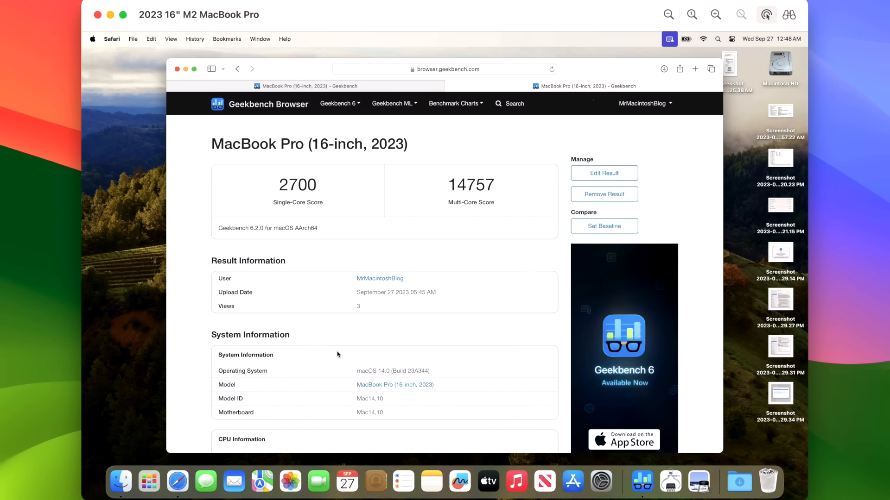
pyautogui.moveTo(278, 213)
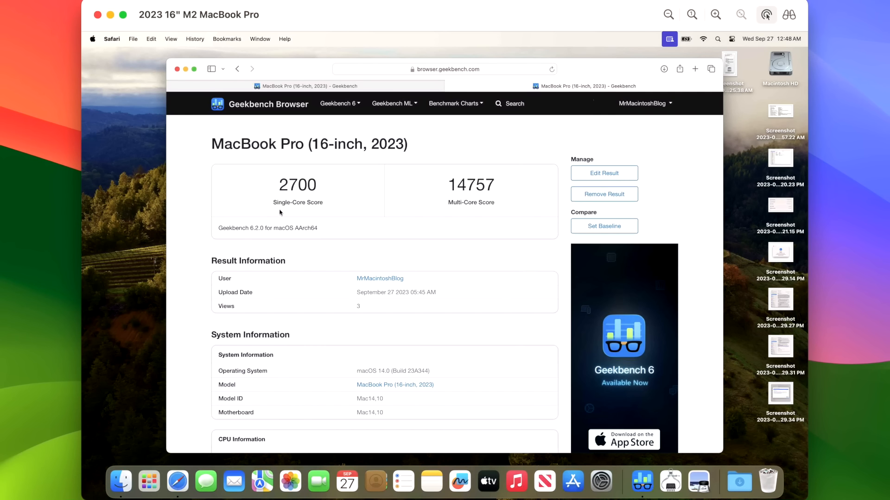
pyautogui.moveTo(470, 223)
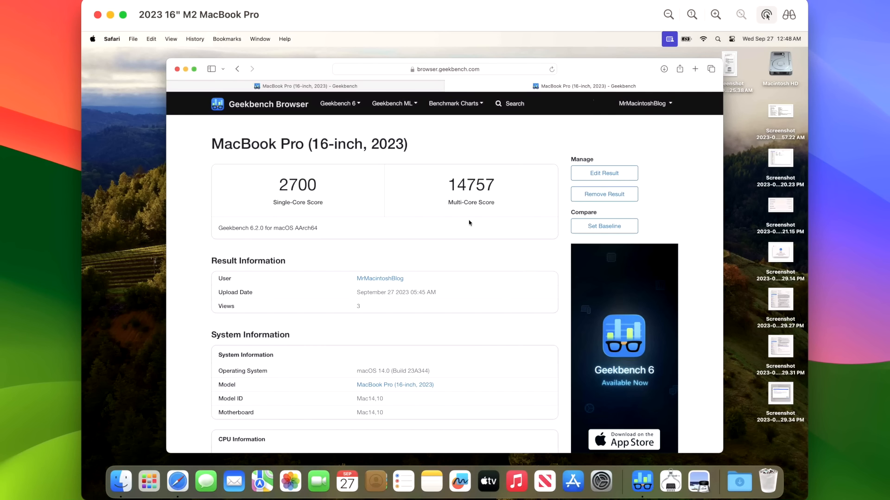
pyautogui.moveTo(477, 219)
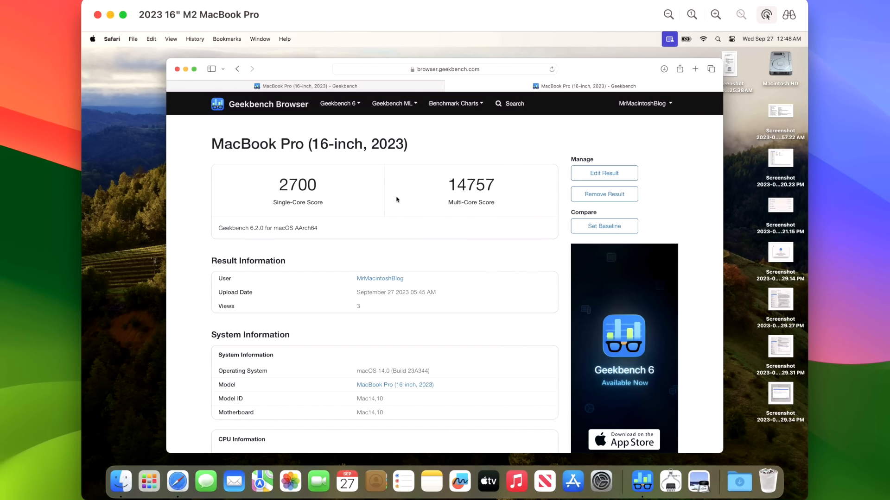
pyautogui.moveTo(339, 210)
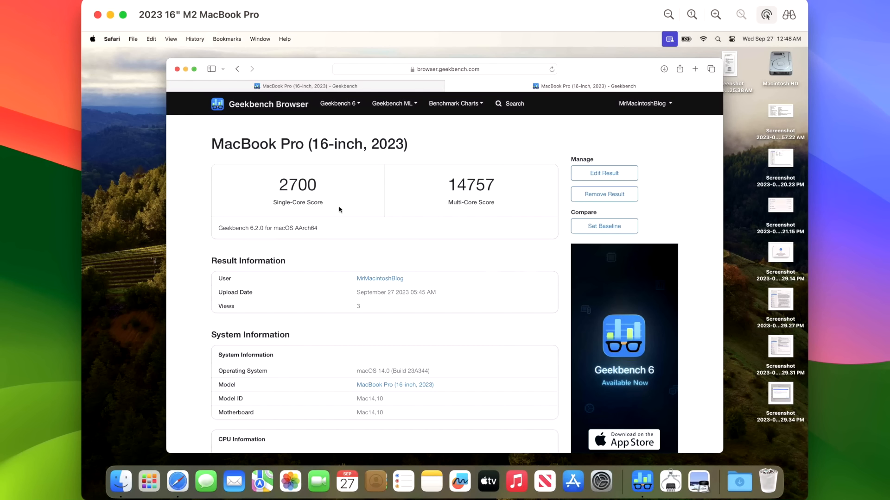
pyautogui.moveTo(338, 207)
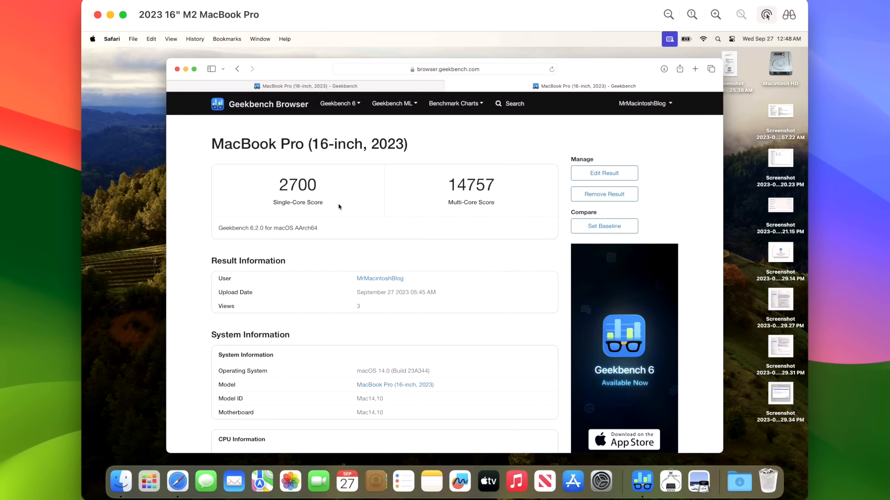
pyautogui.moveTo(346, 199)
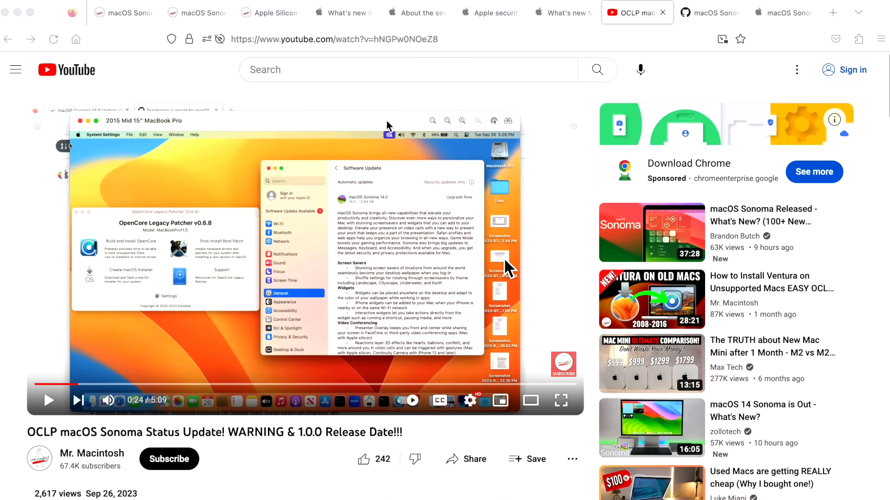
pyautogui.moveTo(284, 468)
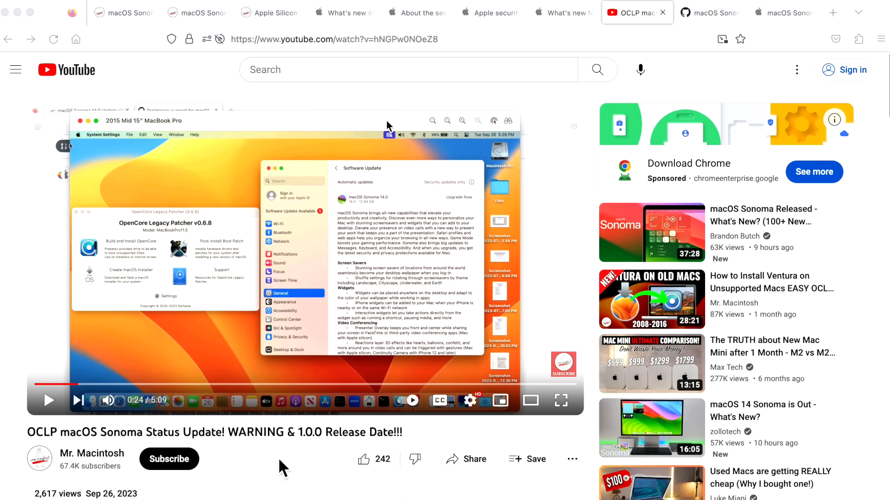
pyautogui.moveTo(113, 448)
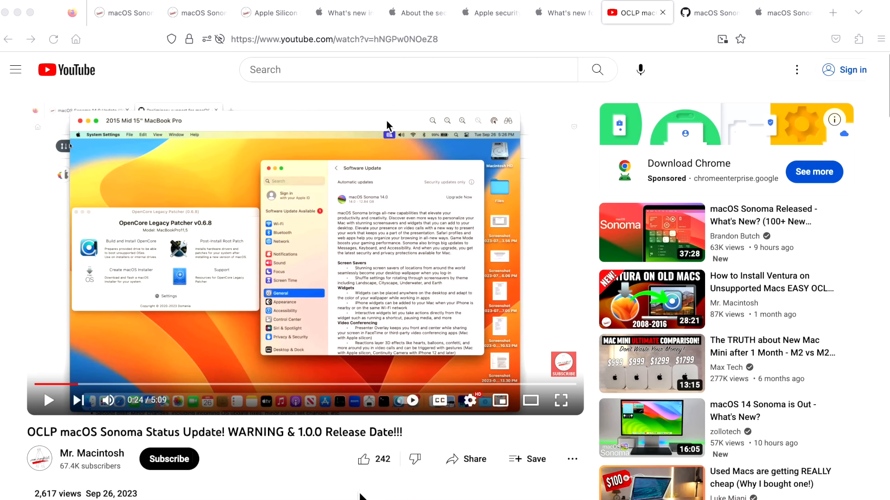
pyautogui.moveTo(339, 473)
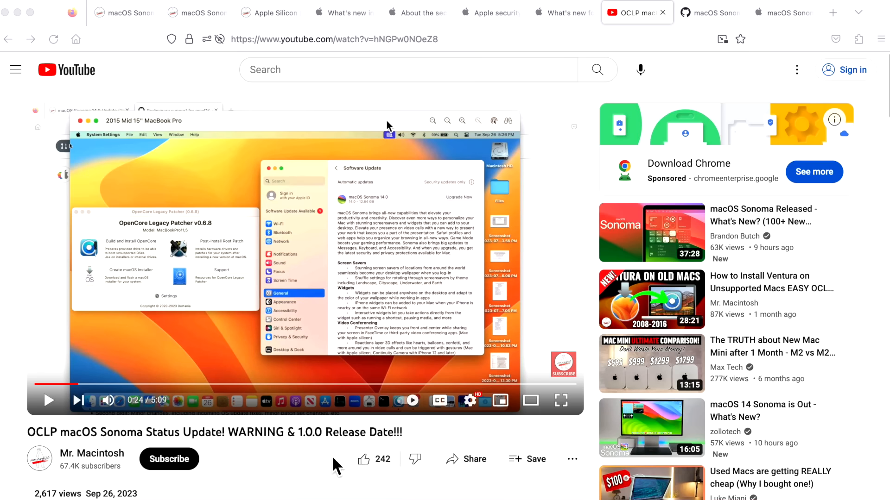
pyautogui.moveTo(356, 369)
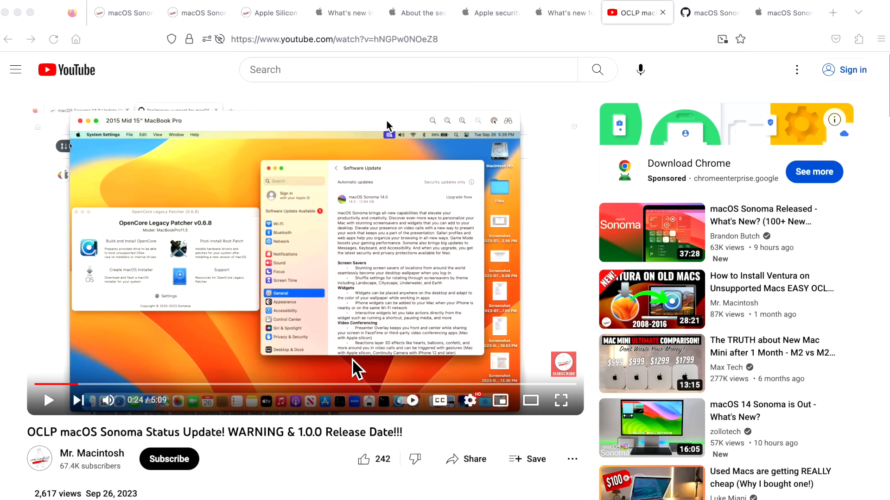
pyautogui.moveTo(401, 357)
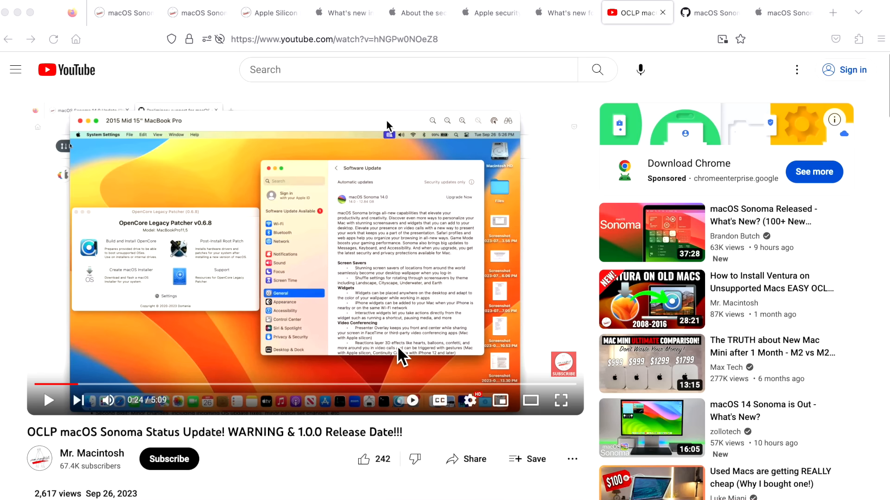
pyautogui.moveTo(404, 339)
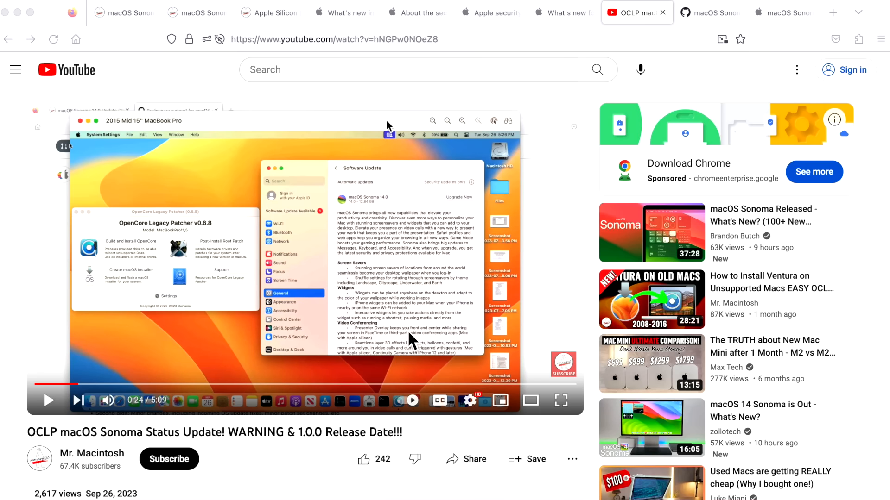
pyautogui.moveTo(562, 230)
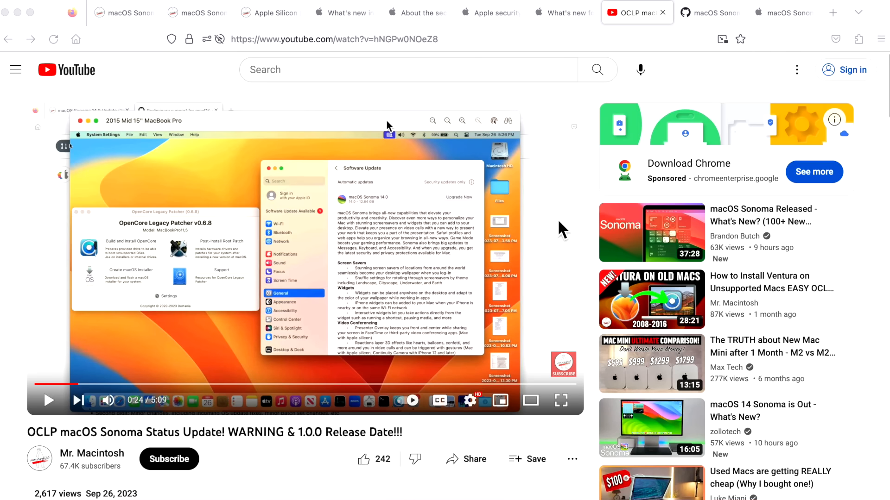
pyautogui.moveTo(491, 253)
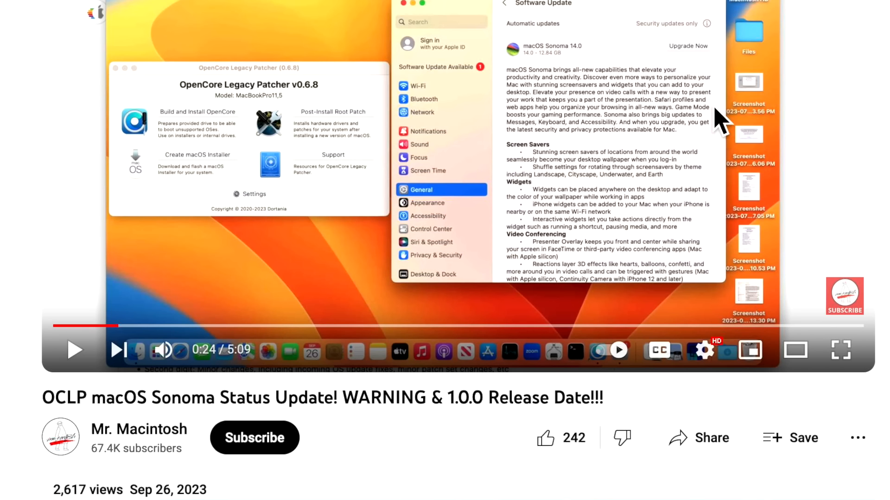
pyautogui.moveTo(714, 167)
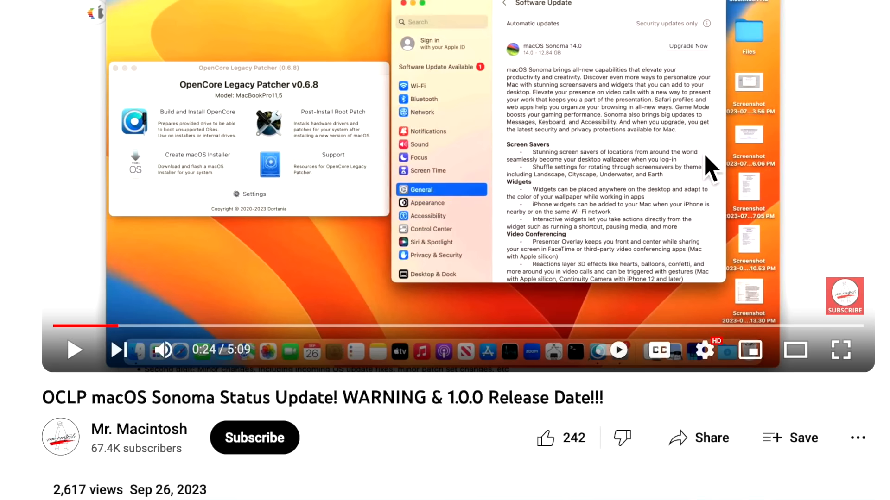
pyautogui.moveTo(710, 171)
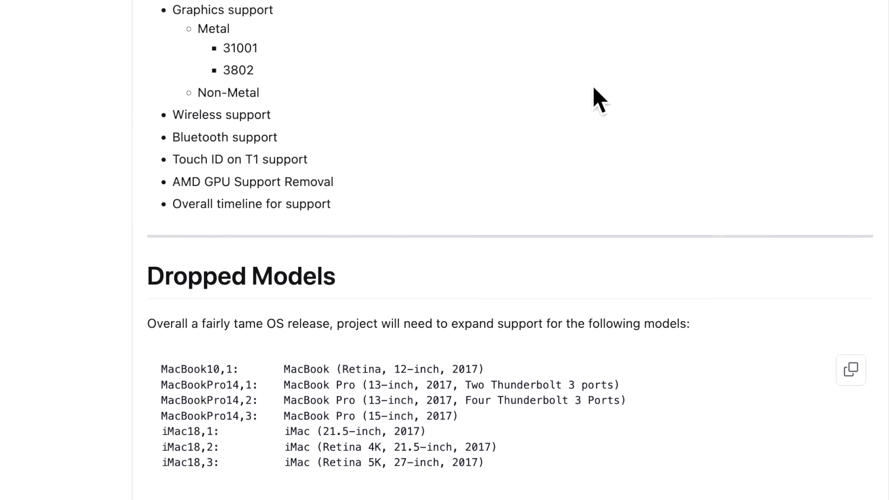
# - Read the OCLP Sonoma issue past Dropped Models and the graphics, wireless and Bluetooth sections
pyautogui.scroll(-3)
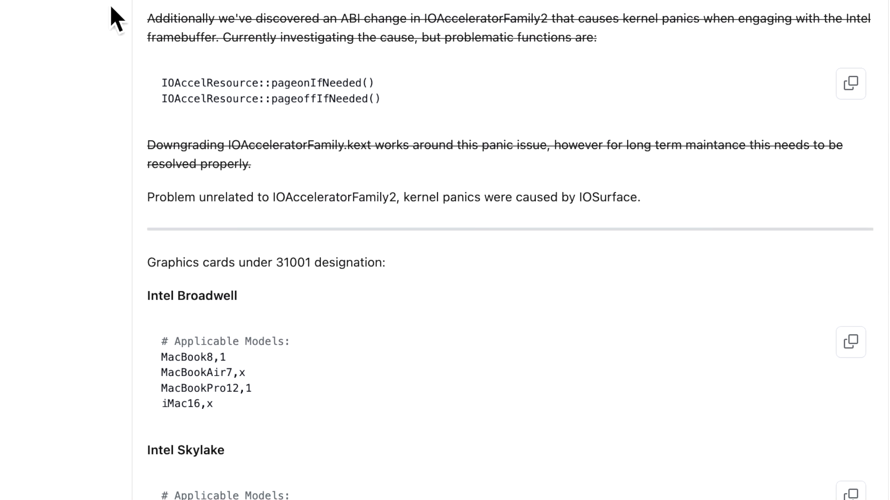
pyautogui.moveTo(407, 153)
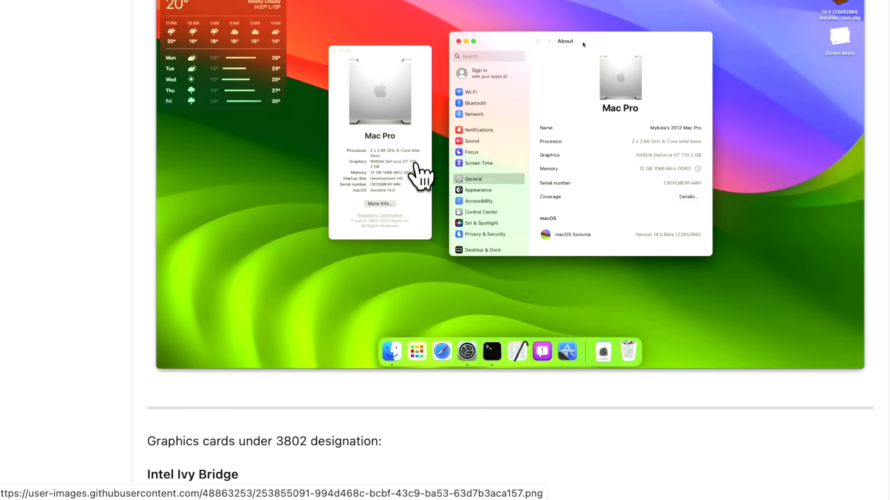
pyautogui.scroll(-3)
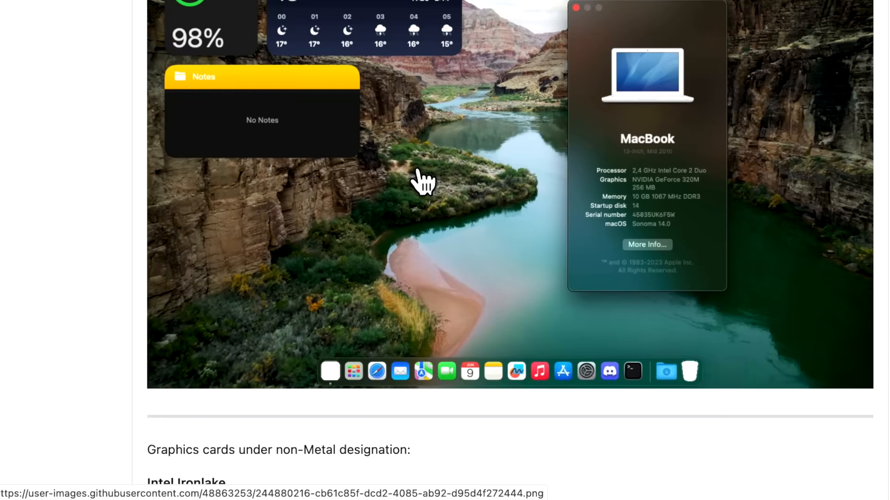
pyautogui.scroll(-3)
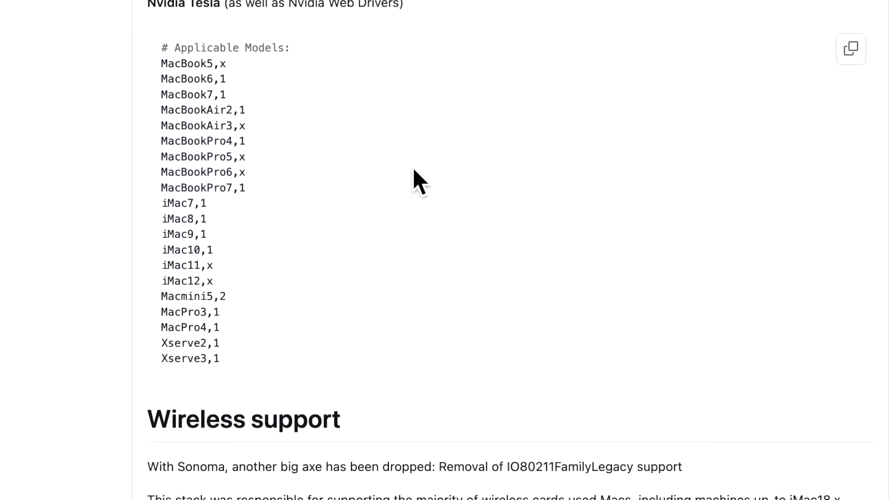
pyautogui.scroll(-3)
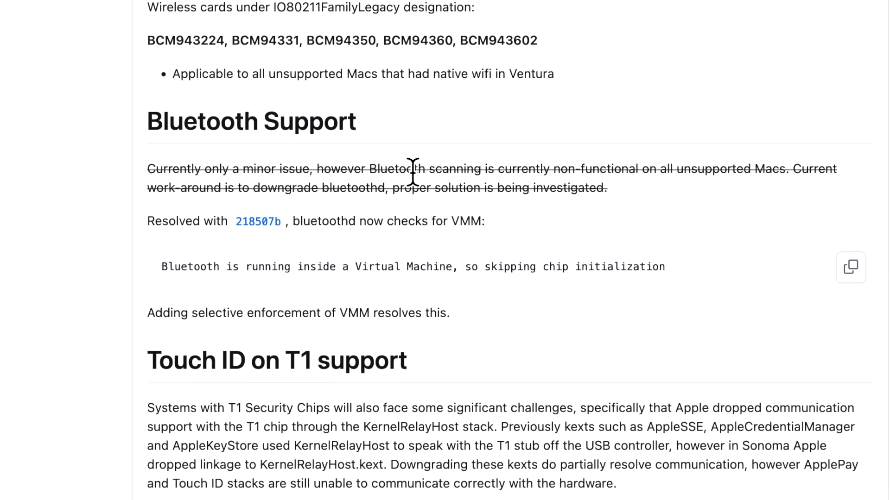
pyautogui.scroll(-3)
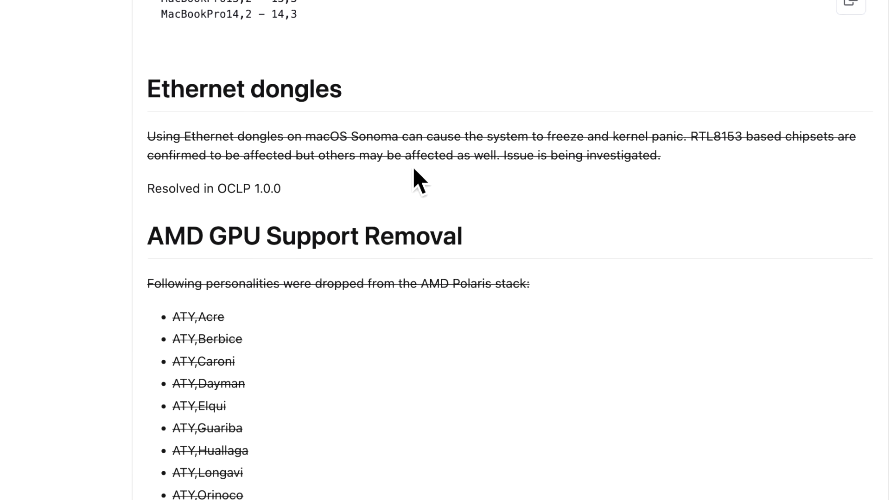
pyautogui.scroll(-3)
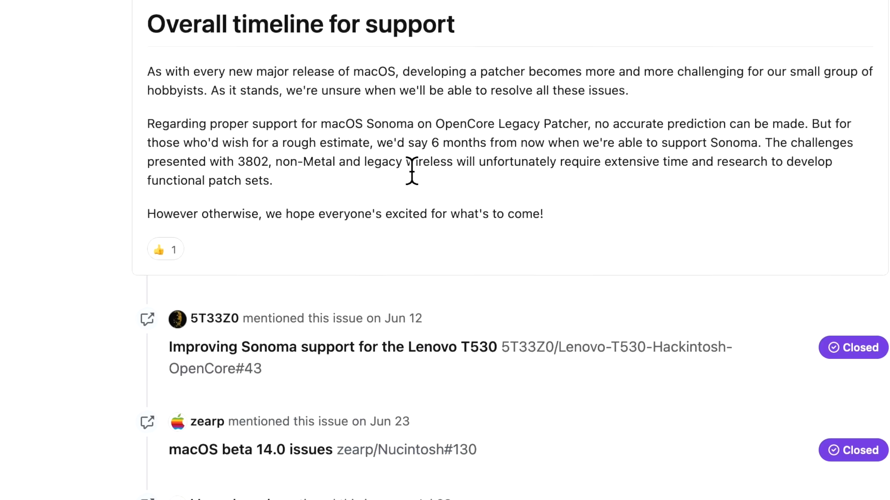
pyautogui.scroll(3)
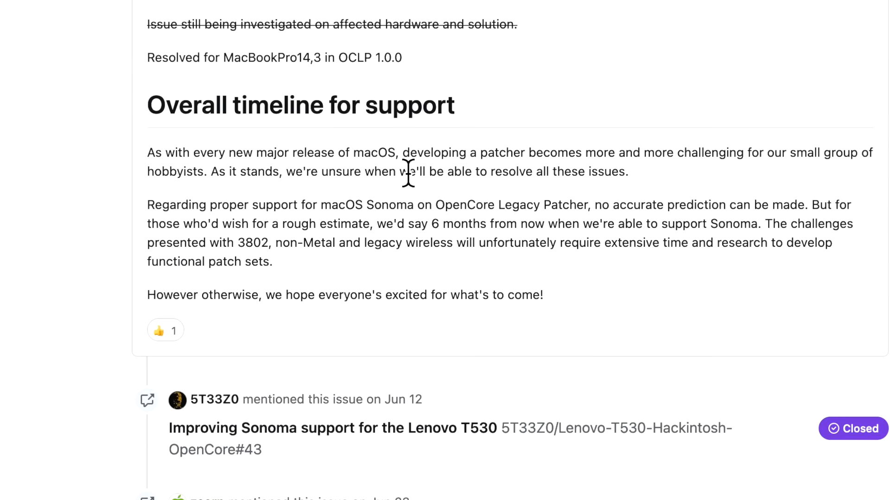
pyautogui.moveTo(578, 315)
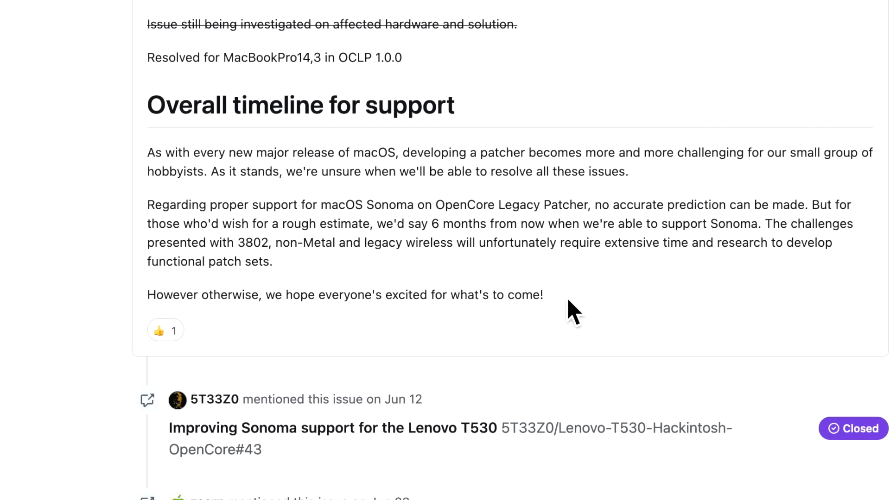
pyautogui.moveTo(527, 299)
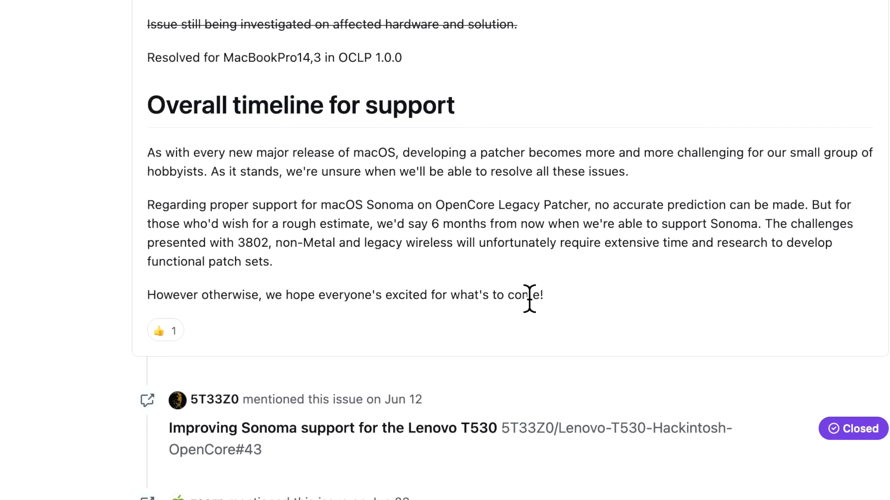
pyautogui.moveTo(613, 309)
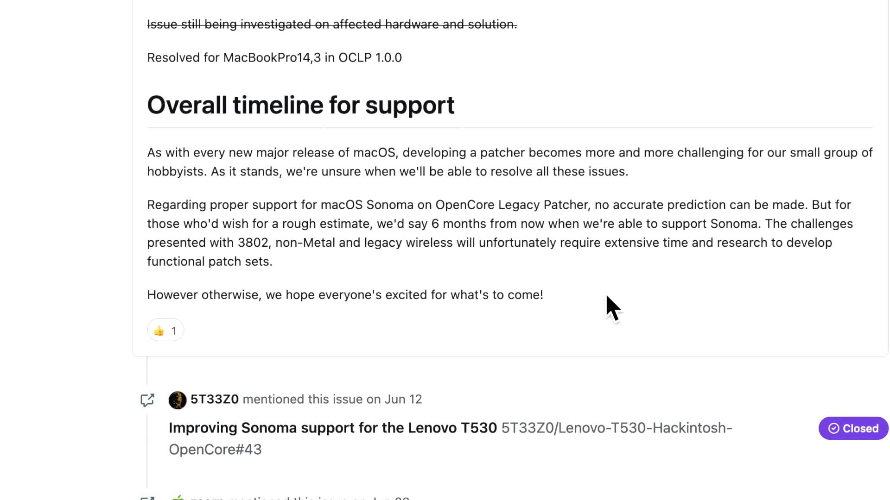
pyautogui.moveTo(610, 307)
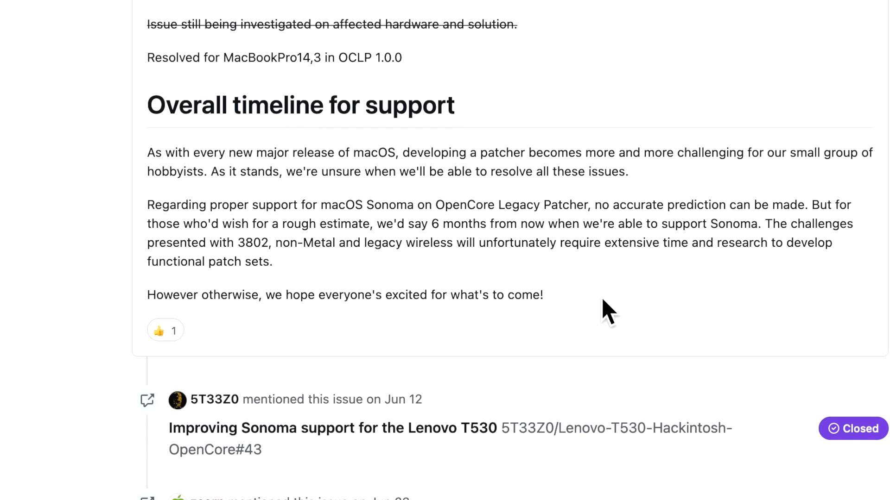
pyautogui.moveTo(599, 306)
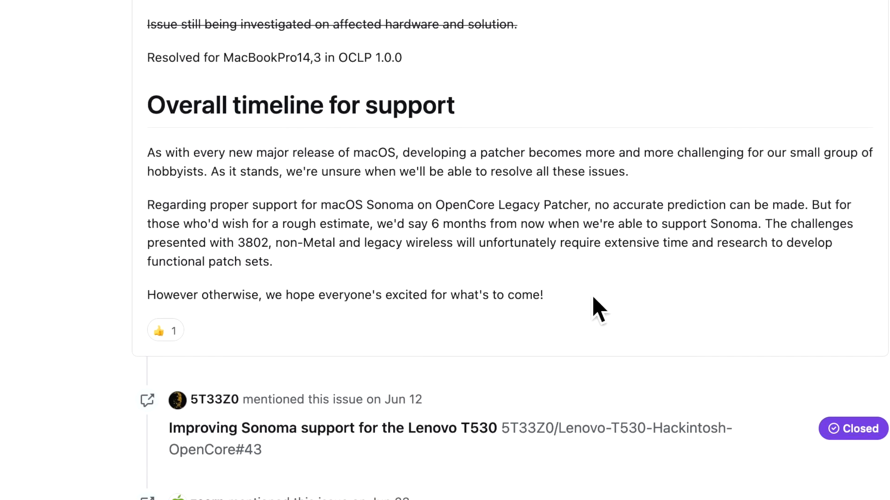
pyautogui.moveTo(594, 313)
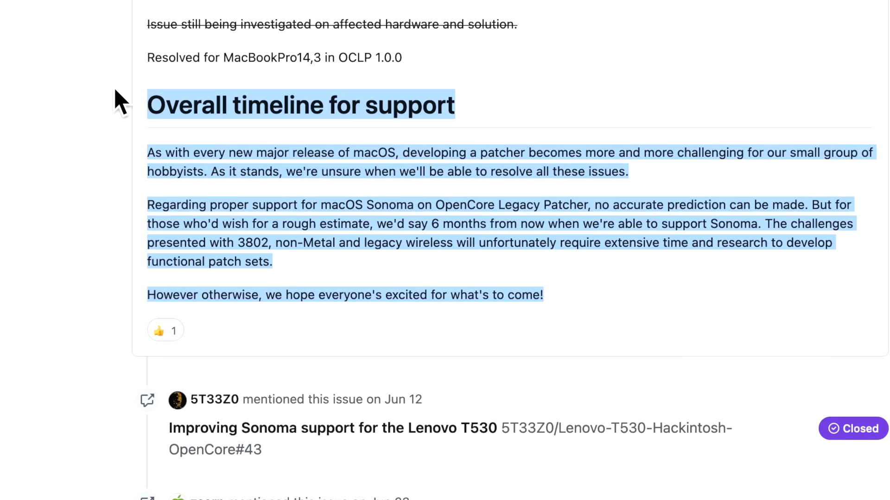
# - Clear the selection on the OCLP support timeline and return to the apple.com macOS Sonoma tab
pyautogui.click(349, 195)
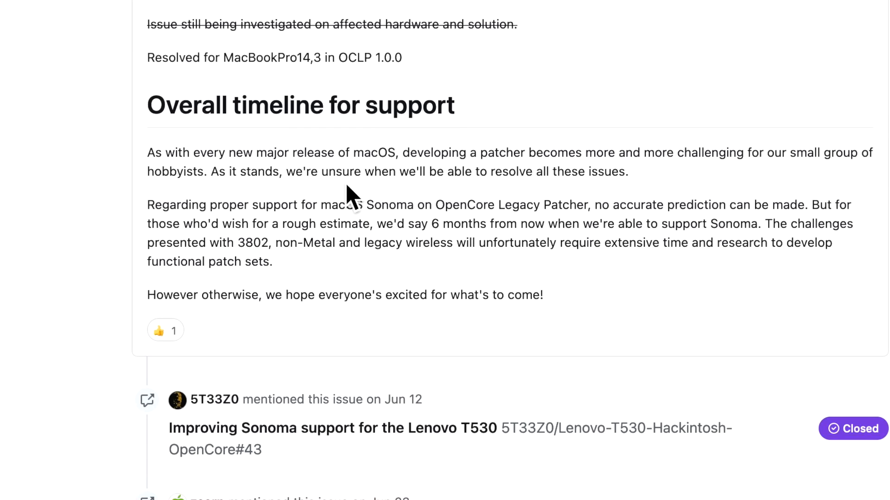
pyautogui.moveTo(357, 249)
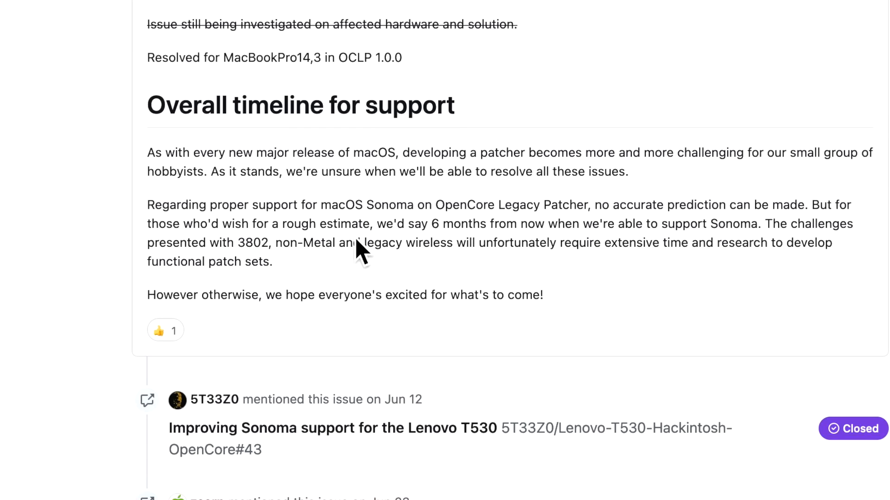
pyautogui.moveTo(355, 250)
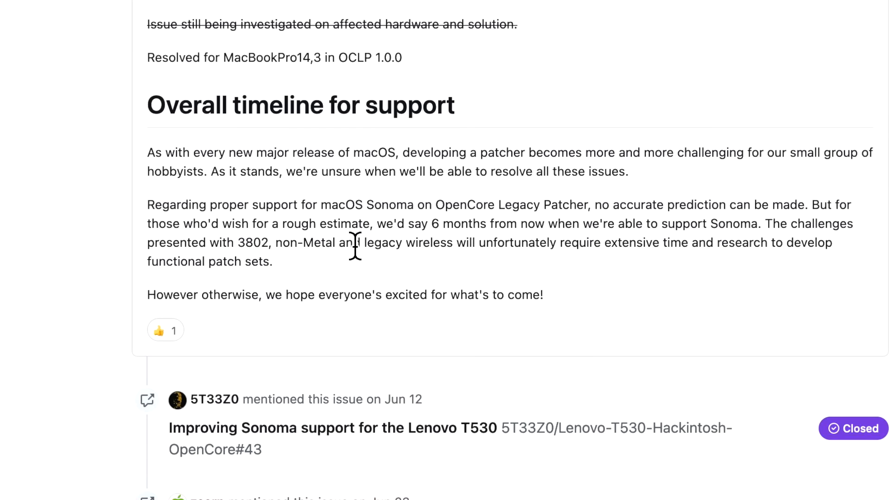
pyautogui.moveTo(388, 298)
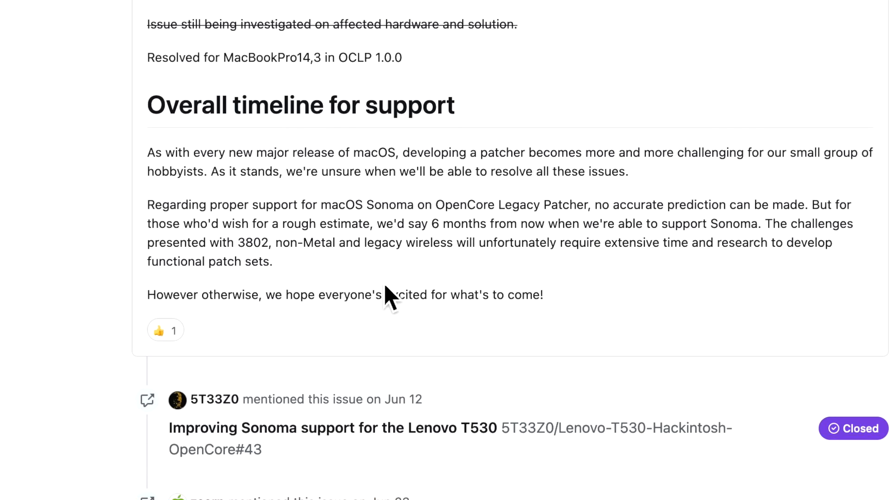
pyautogui.moveTo(389, 295)
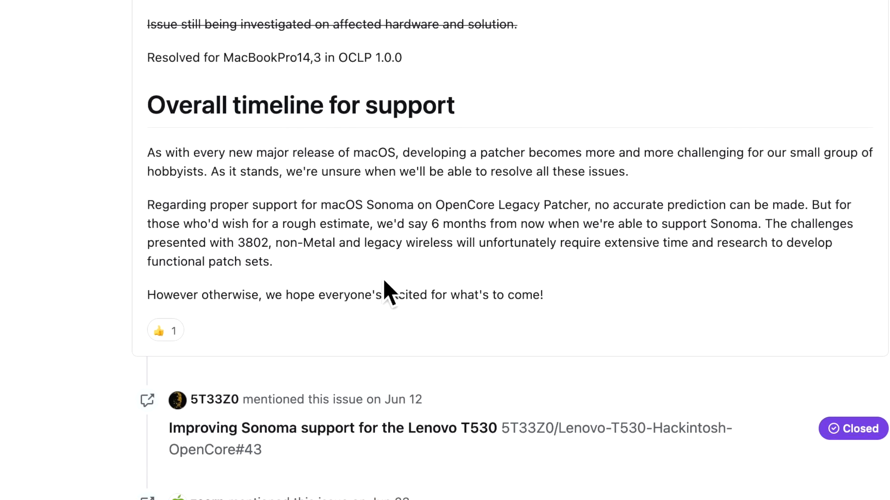
pyautogui.moveTo(551, 320)
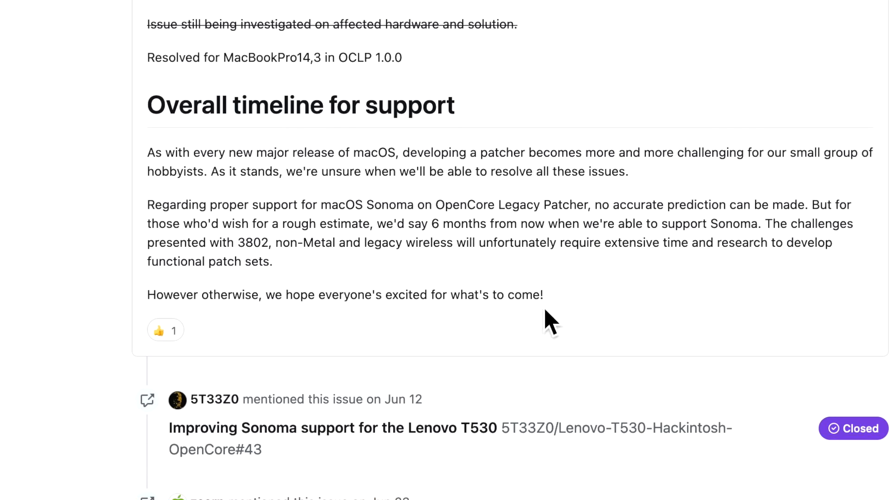
pyautogui.moveTo(561, 318)
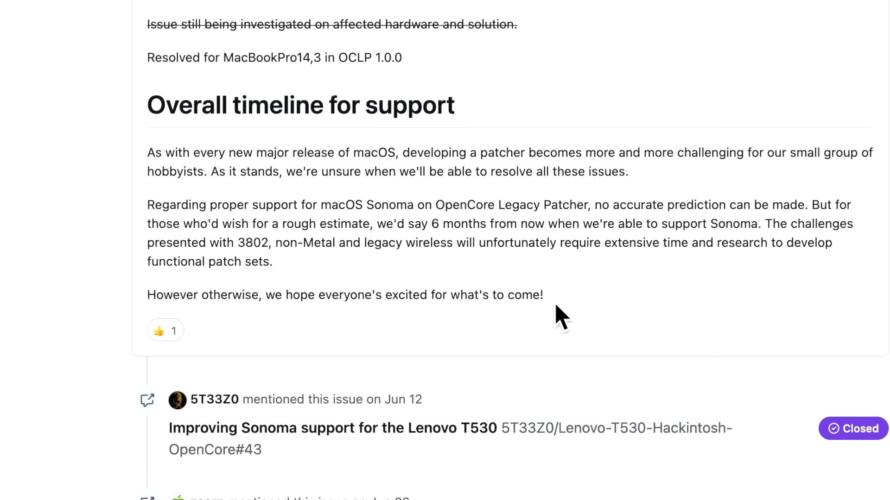
pyautogui.moveTo(600, 341)
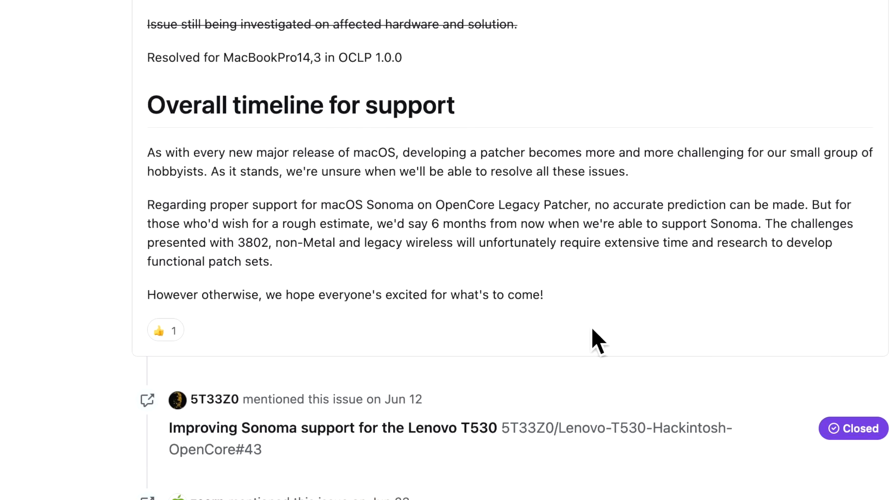
pyautogui.click(781, 12)
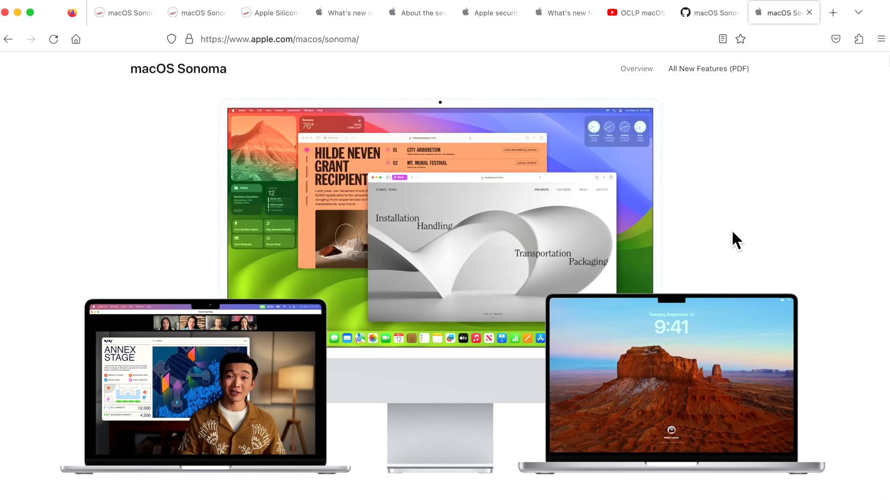
pyautogui.moveTo(778, 242)
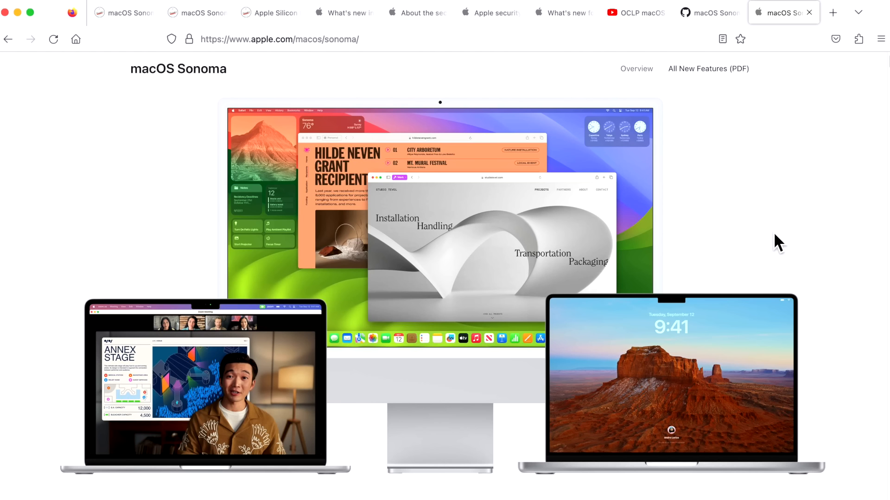
pyautogui.moveTo(840, 455)
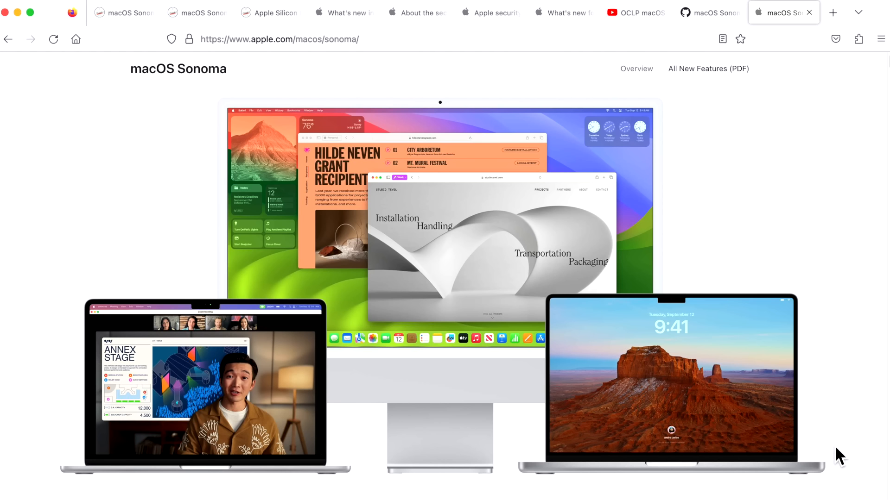
pyautogui.moveTo(811, 446)
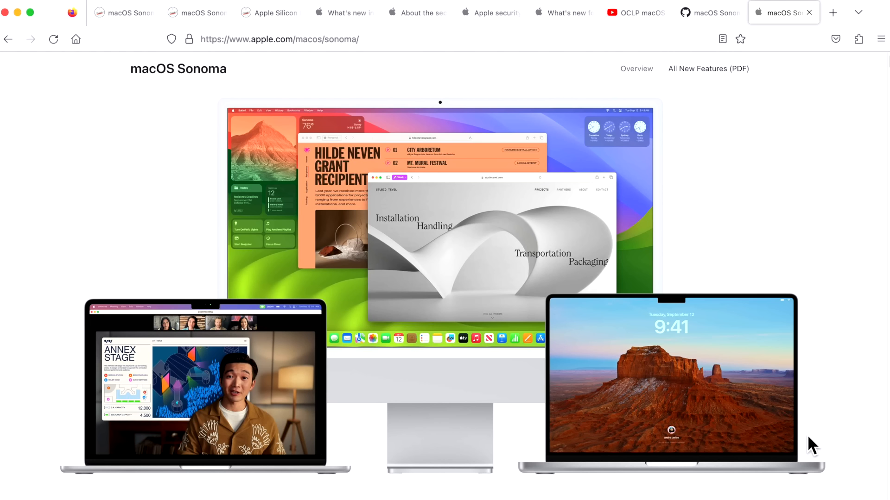
pyautogui.moveTo(824, 432)
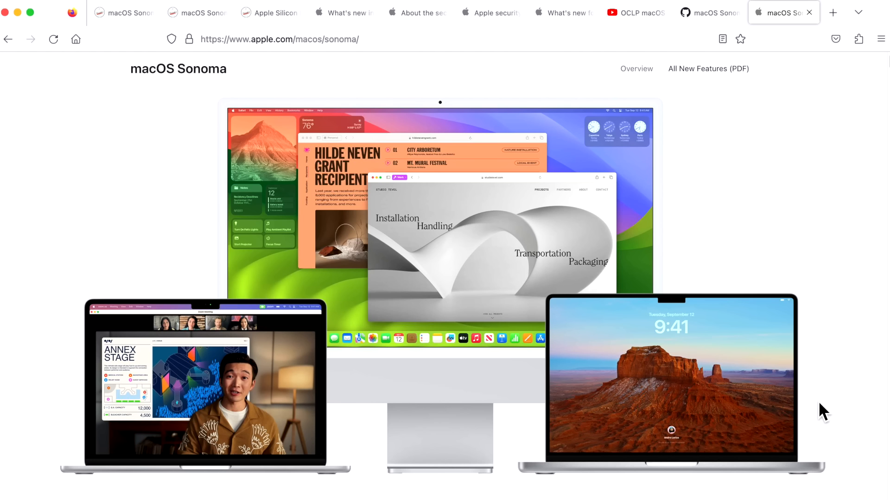
pyautogui.moveTo(814, 406)
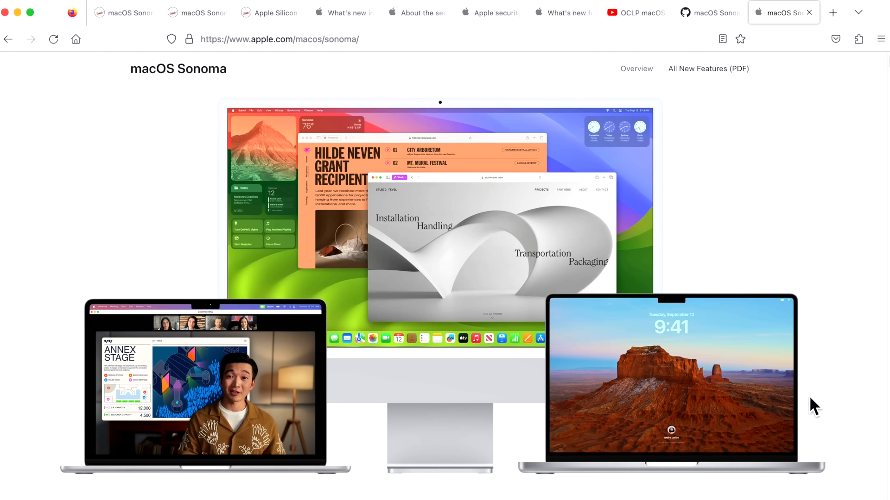
pyautogui.moveTo(792, 407)
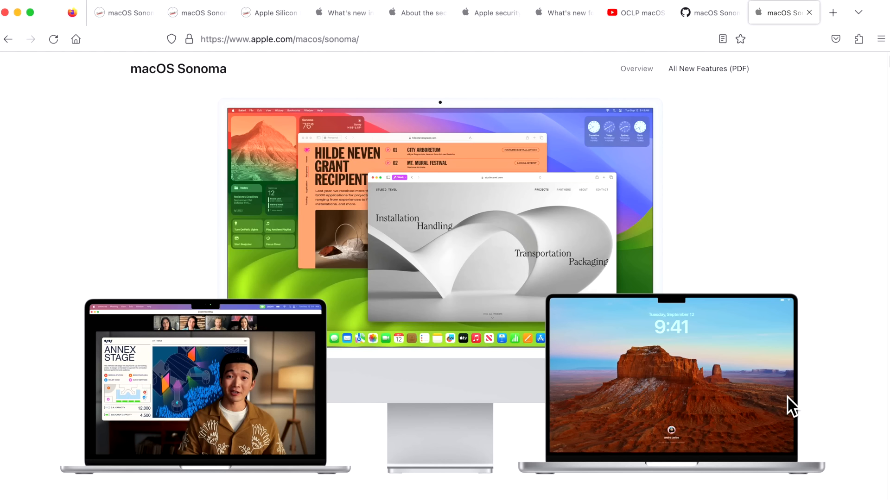
pyautogui.moveTo(788, 400)
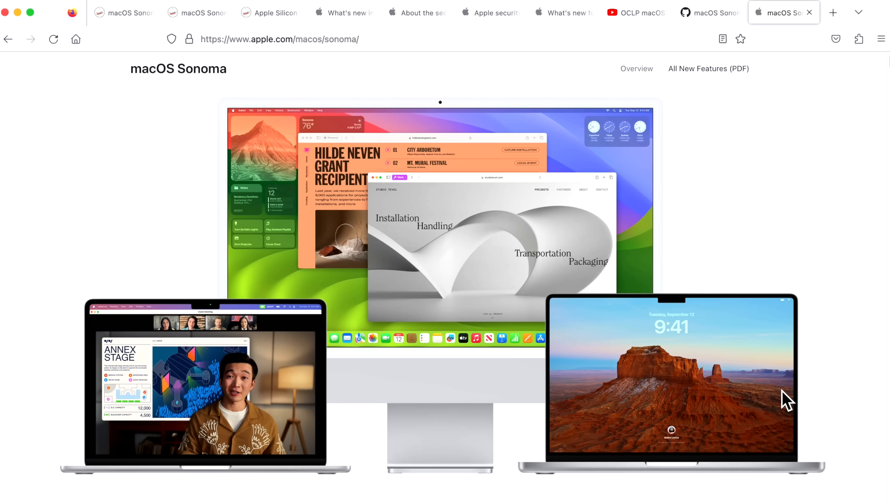
pyautogui.moveTo(653, 245)
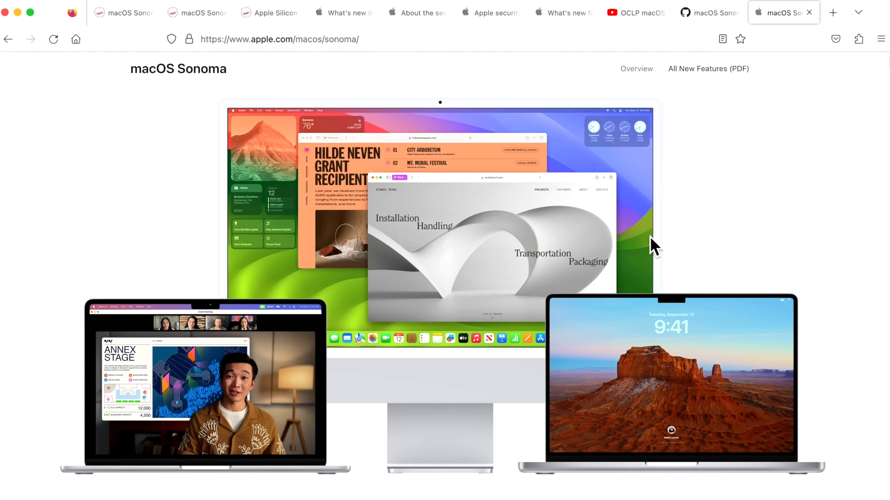
pyautogui.moveTo(612, 379)
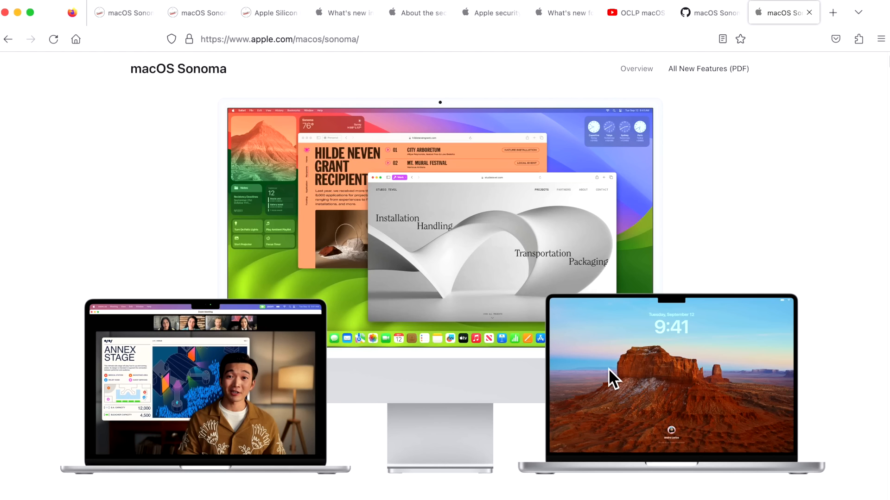
pyautogui.moveTo(650, 387)
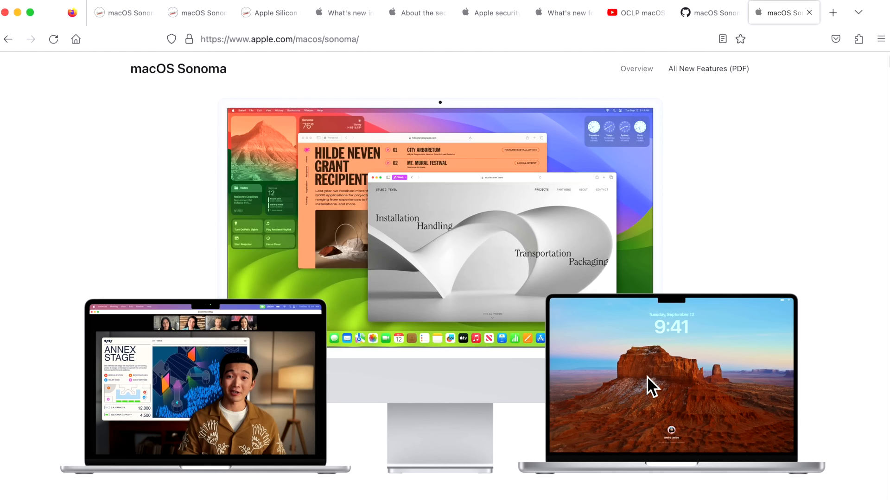
pyautogui.moveTo(763, 256)
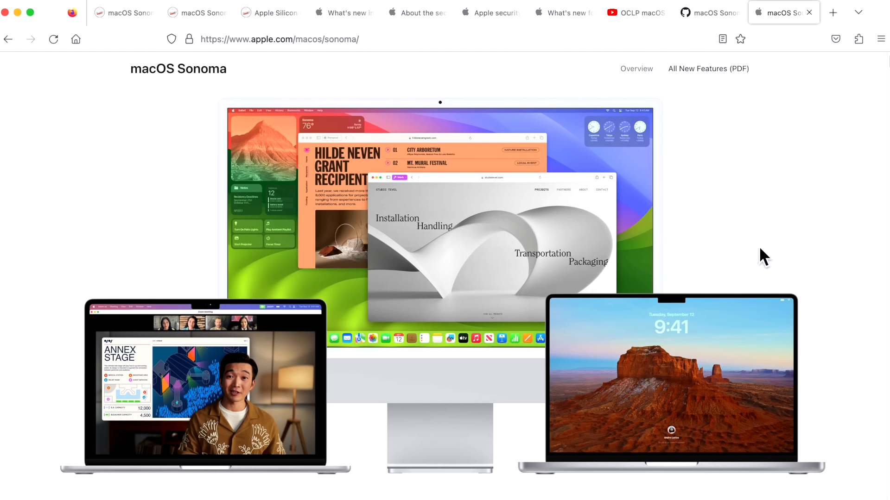
pyautogui.moveTo(323, 264)
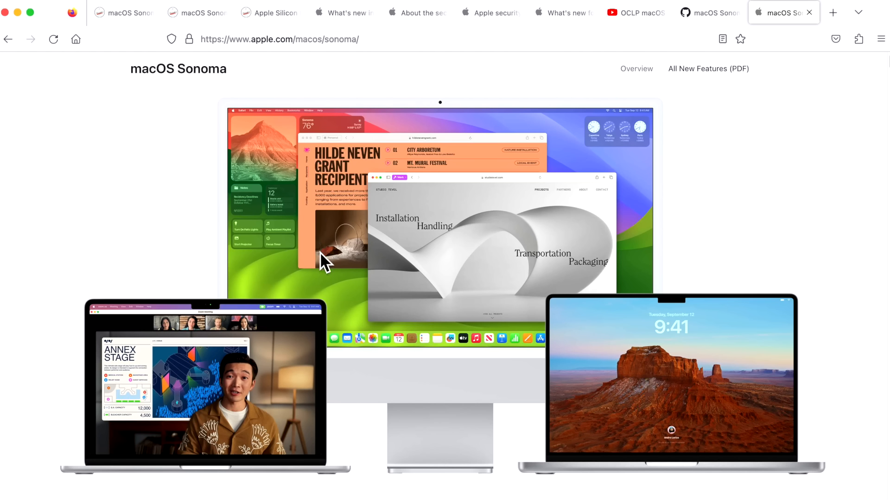
pyautogui.moveTo(362, 271)
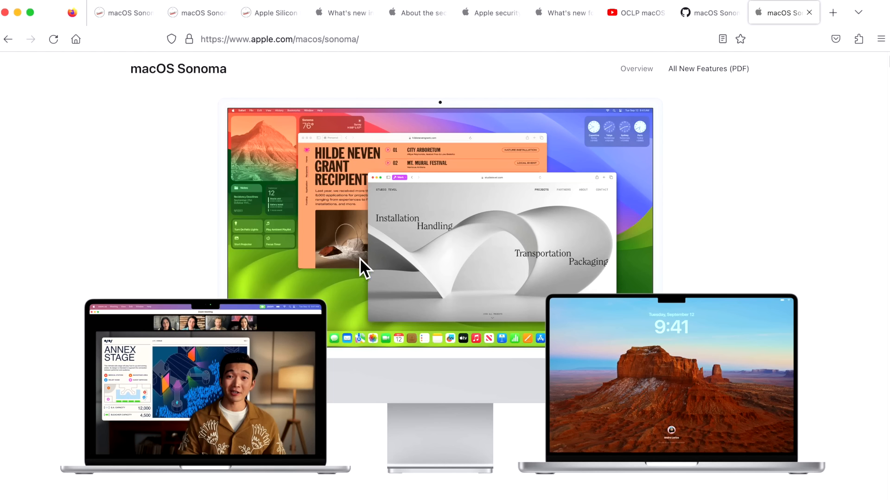
pyautogui.moveTo(409, 274)
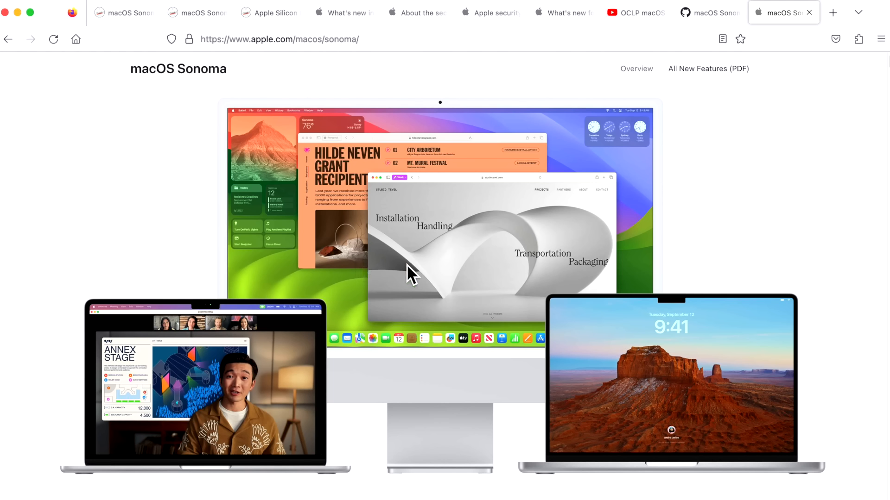
pyautogui.moveTo(427, 408)
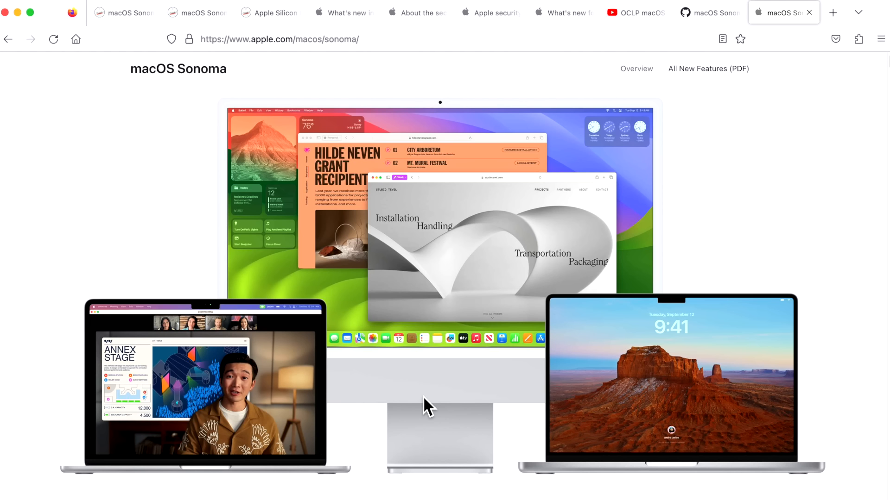
pyautogui.moveTo(430, 385)
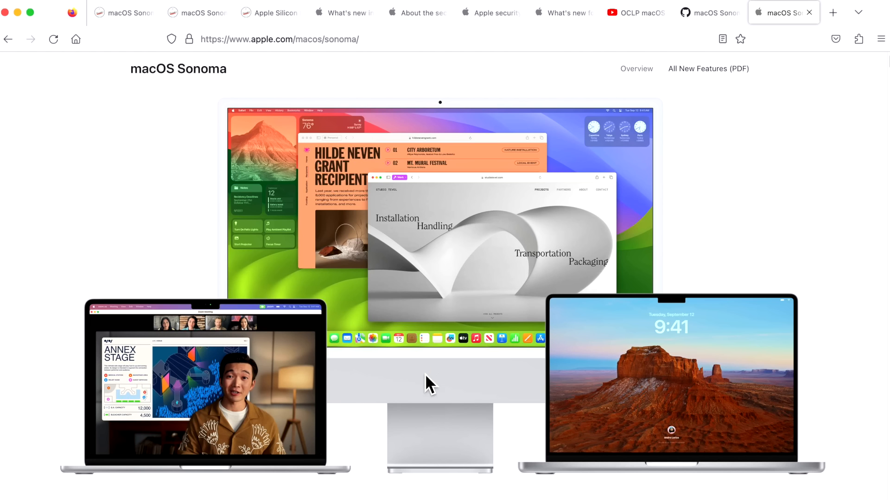
pyautogui.moveTo(427, 389)
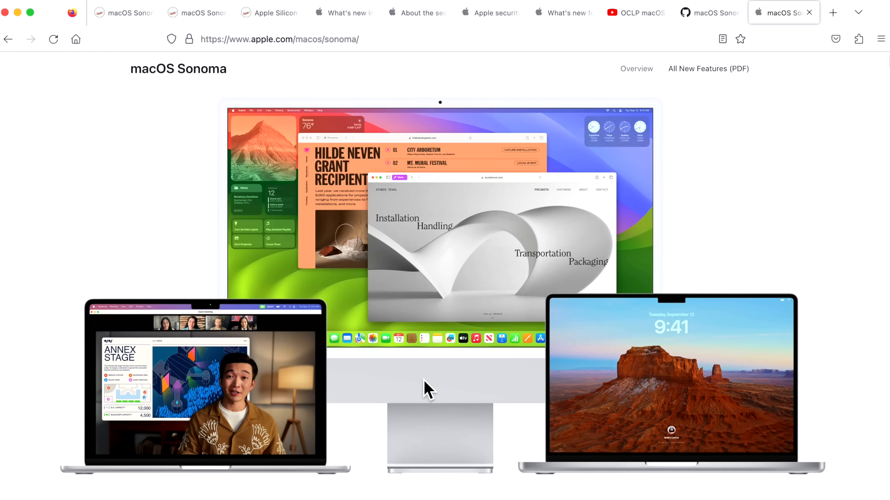
pyautogui.moveTo(429, 384)
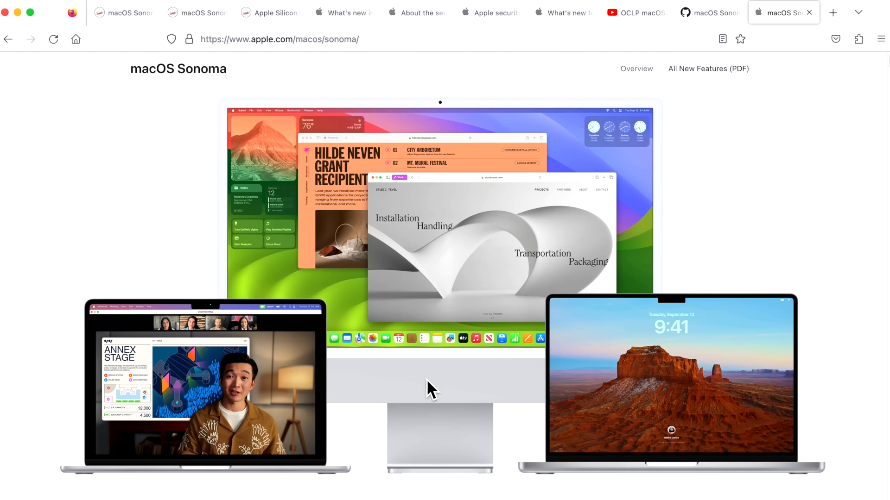
pyautogui.moveTo(430, 385)
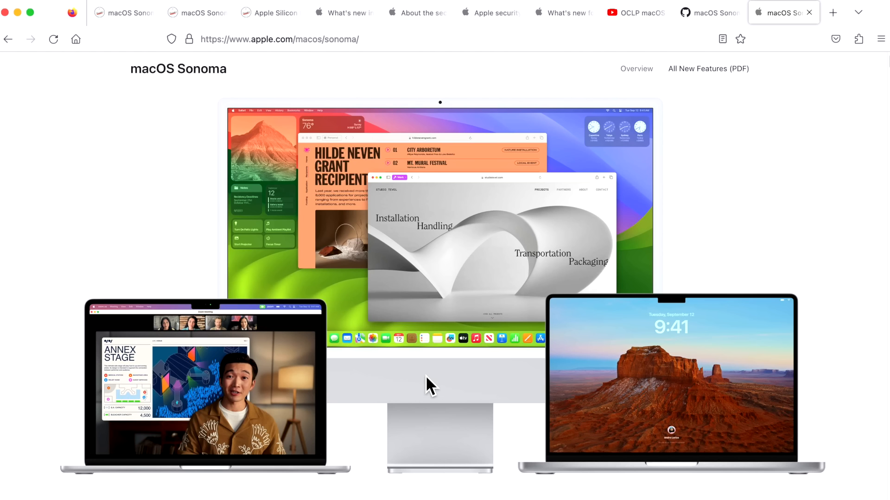